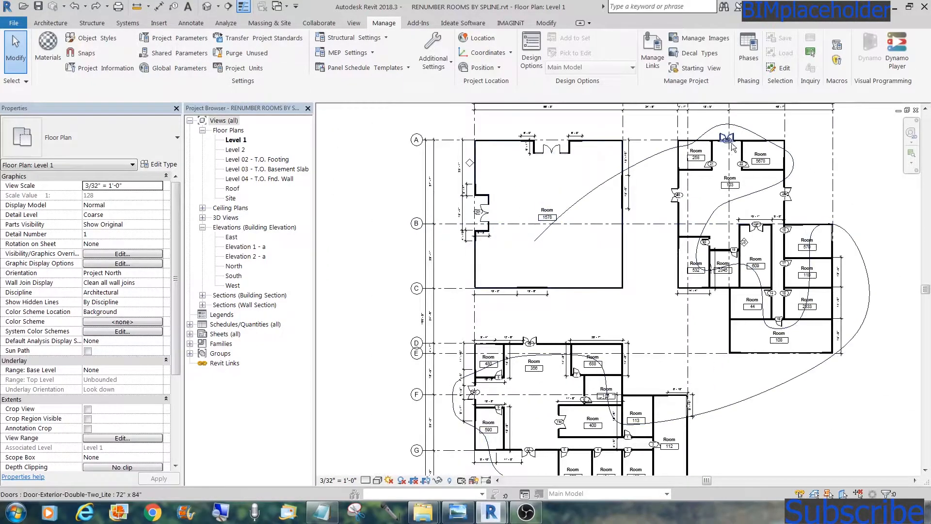
Start a spline detail line on the plan, then add Select Model Element and Select Model Elements nodes
click(583, 201)
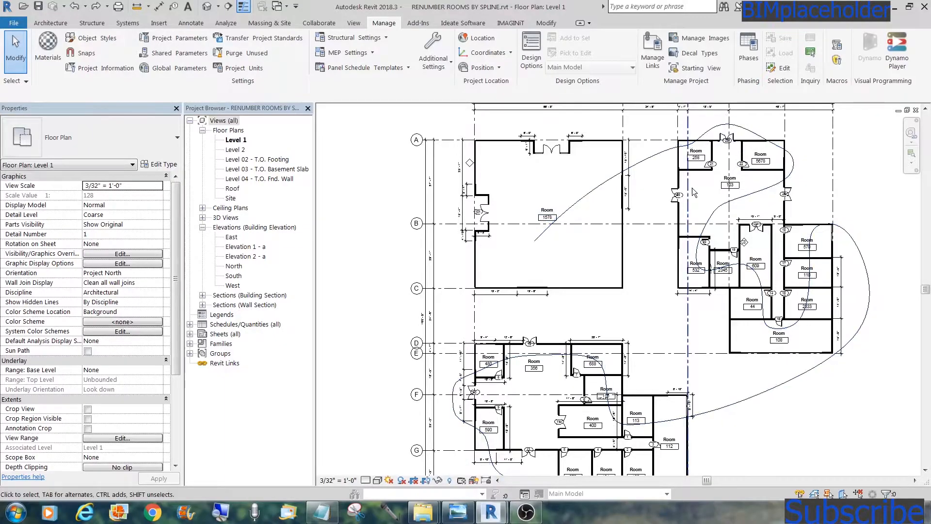
click(796, 169)
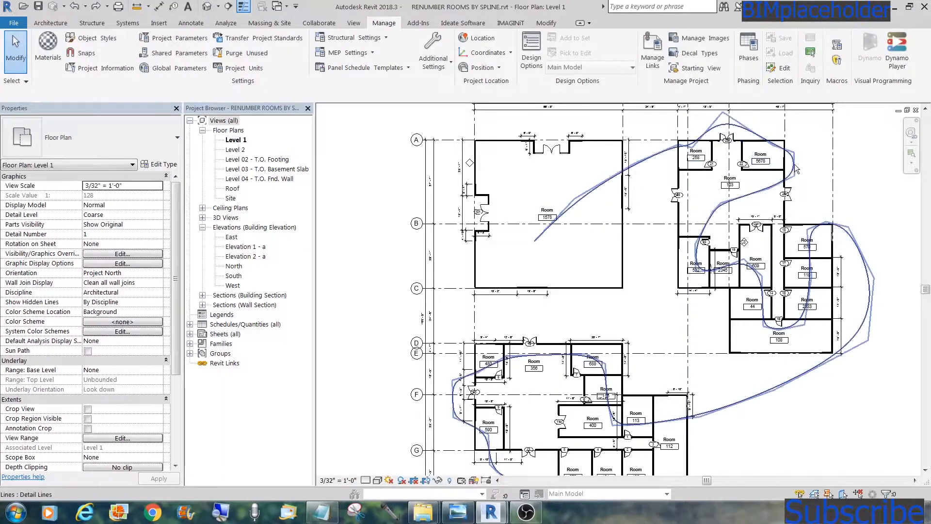
click(751, 304)
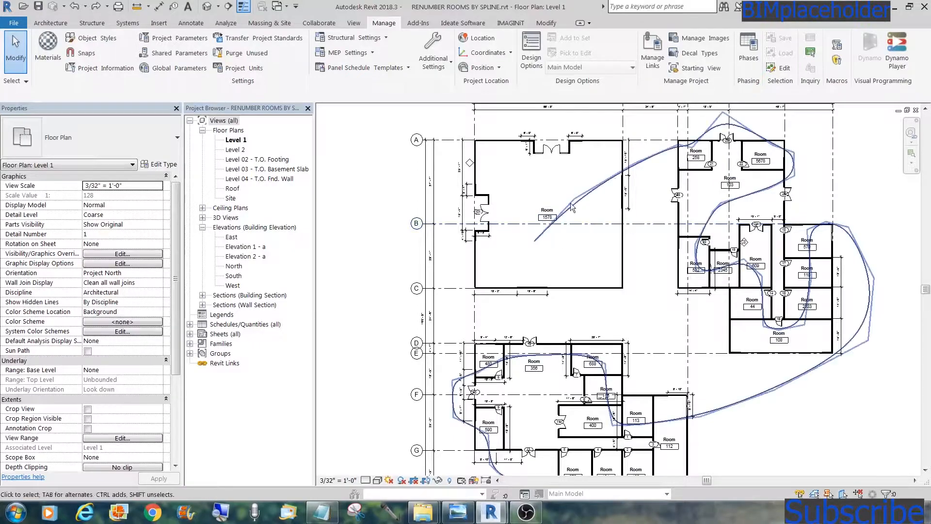
click(761, 155)
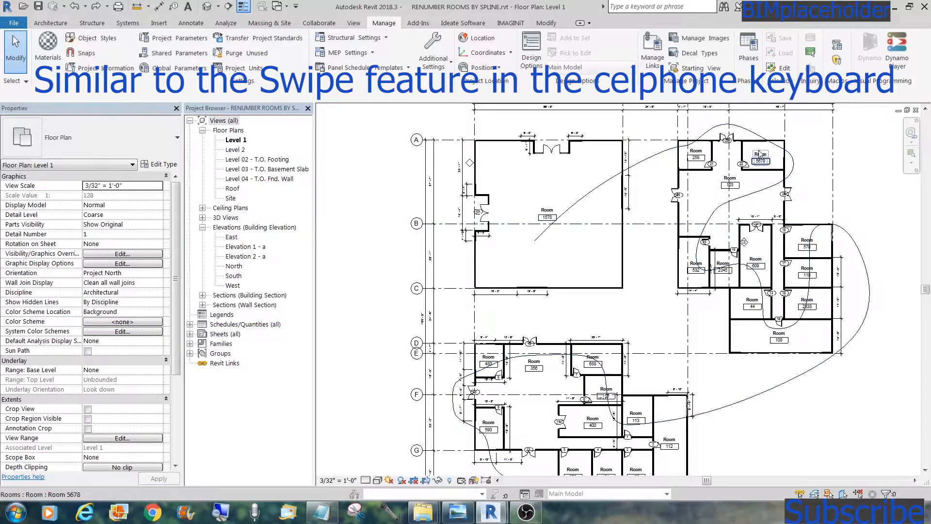
click(190, 23)
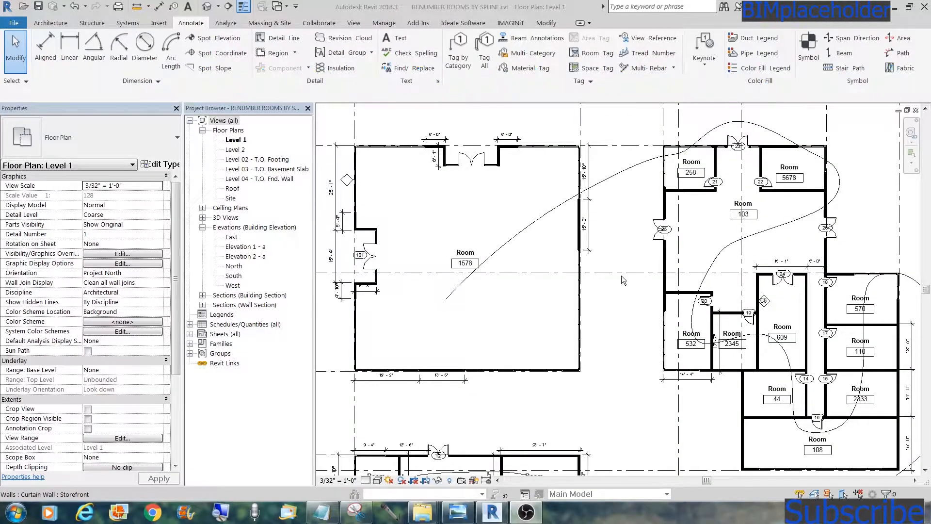
mouse_move(623, 295)
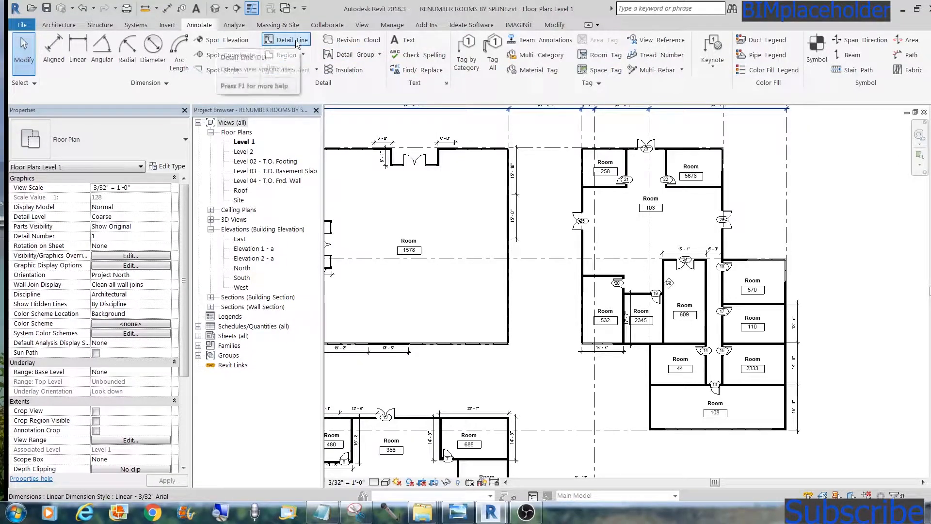
click(285, 39)
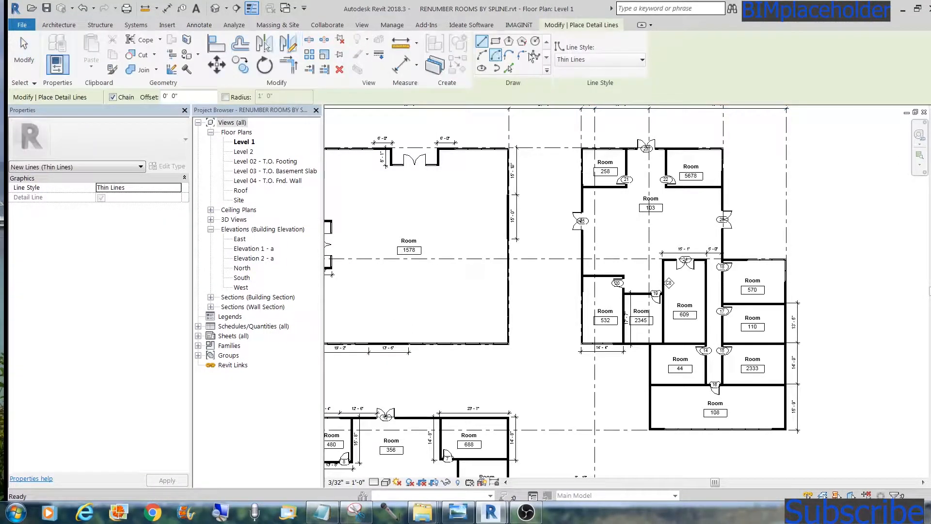
mouse_move(533, 55)
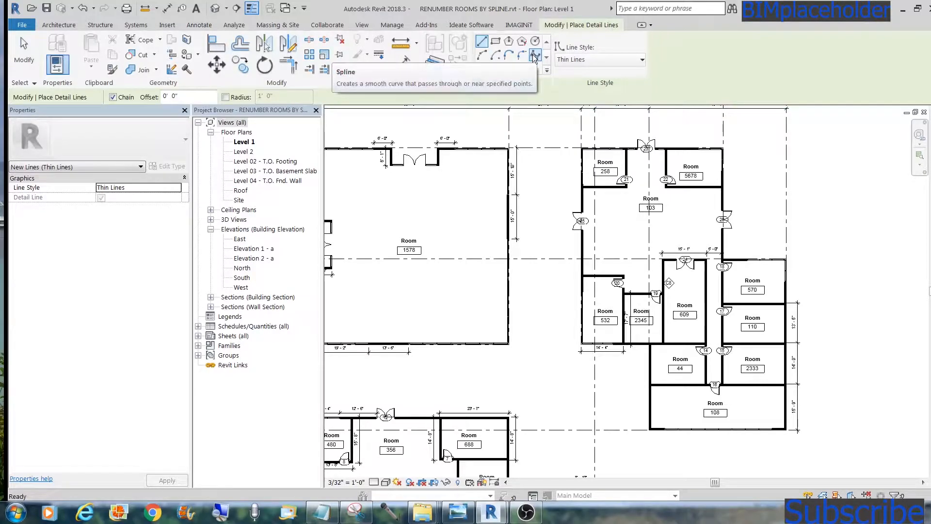
mouse_move(532, 55)
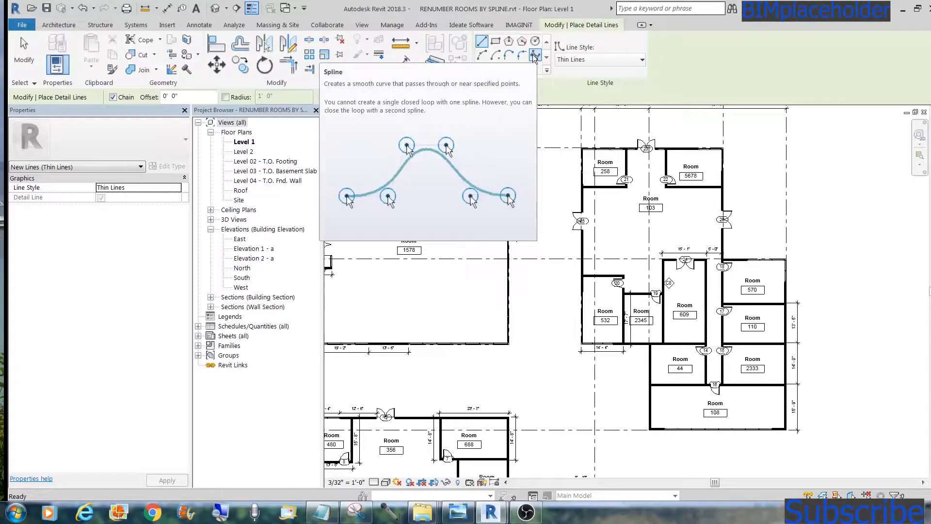
click(534, 55)
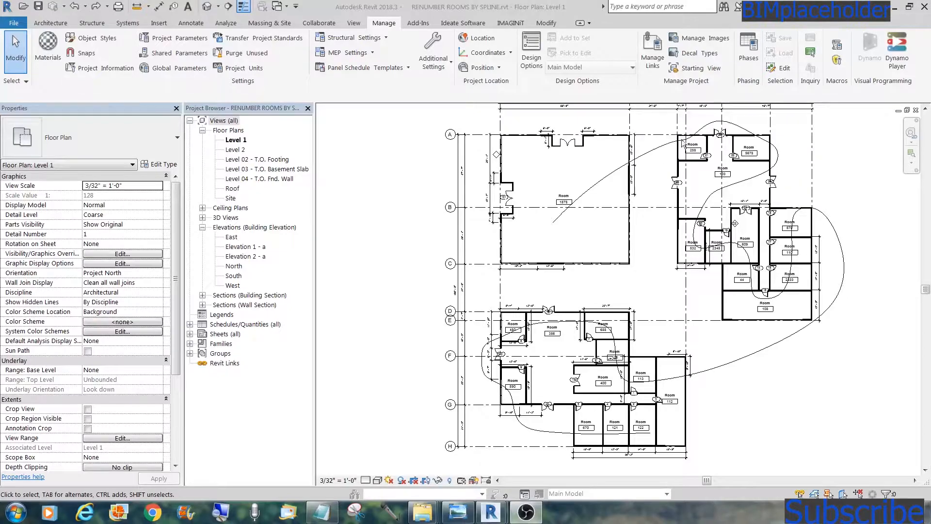
mouse_move(588, 481)
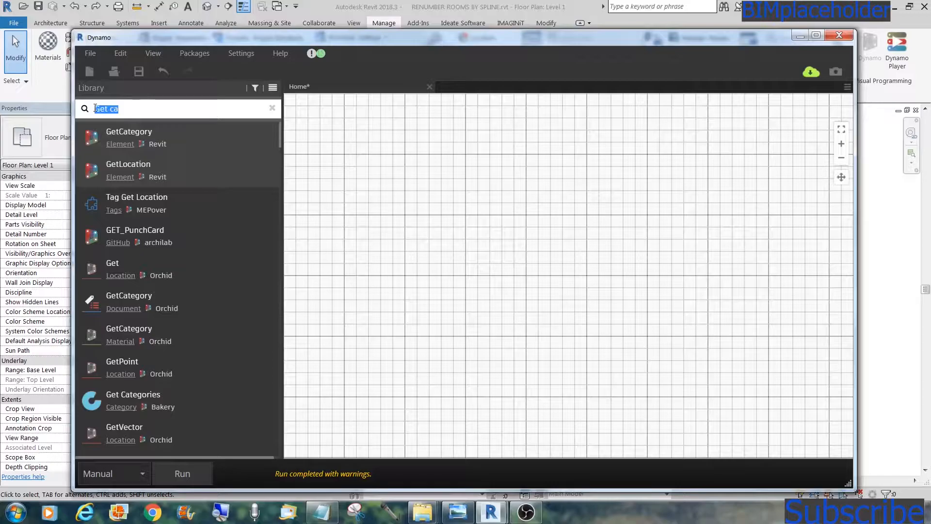
text(Select Model El)
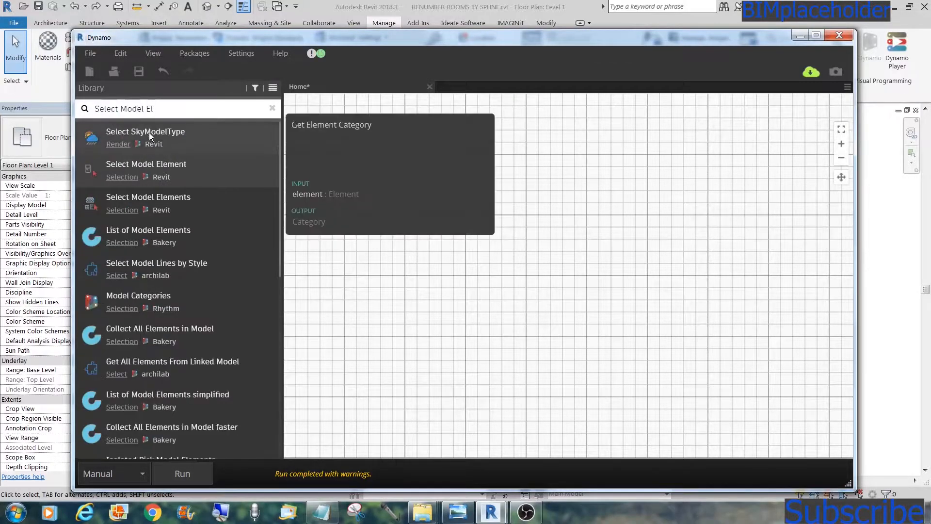
mouse_move(146, 170)
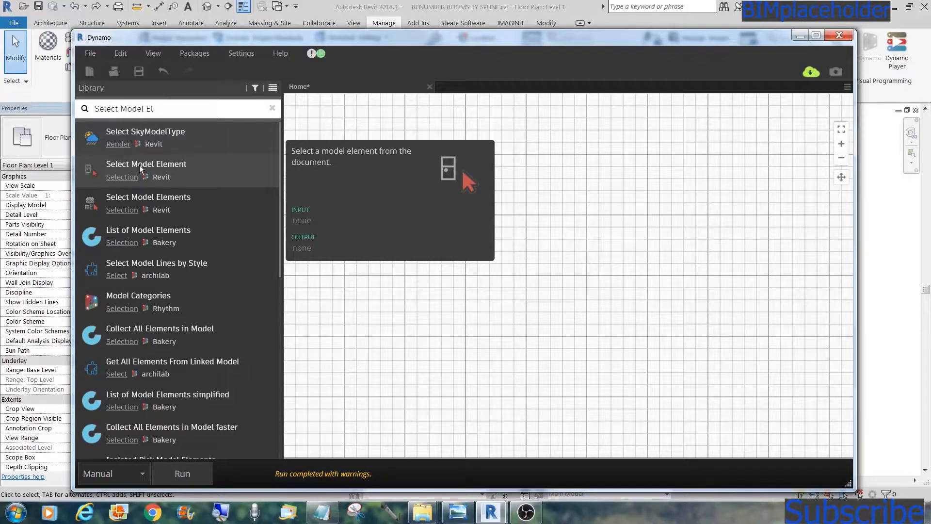
mouse_move(148, 204)
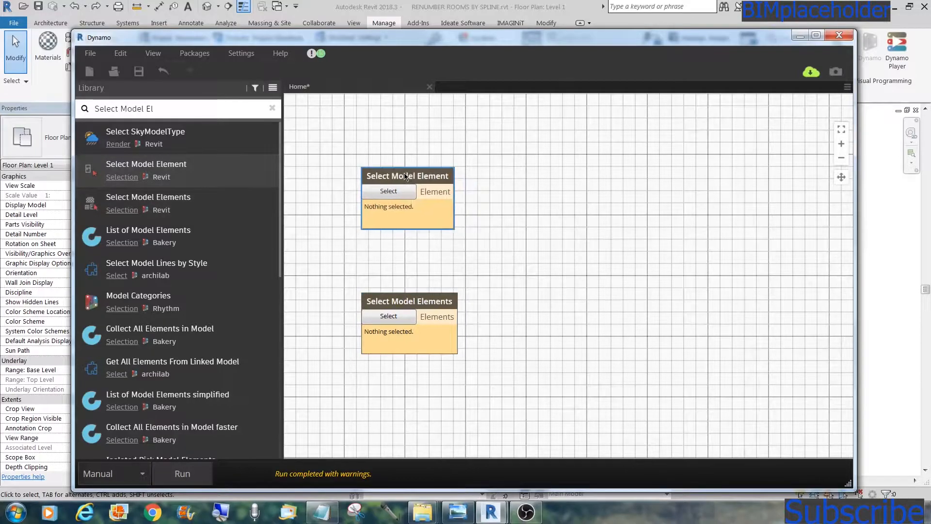
right_click(407, 175)
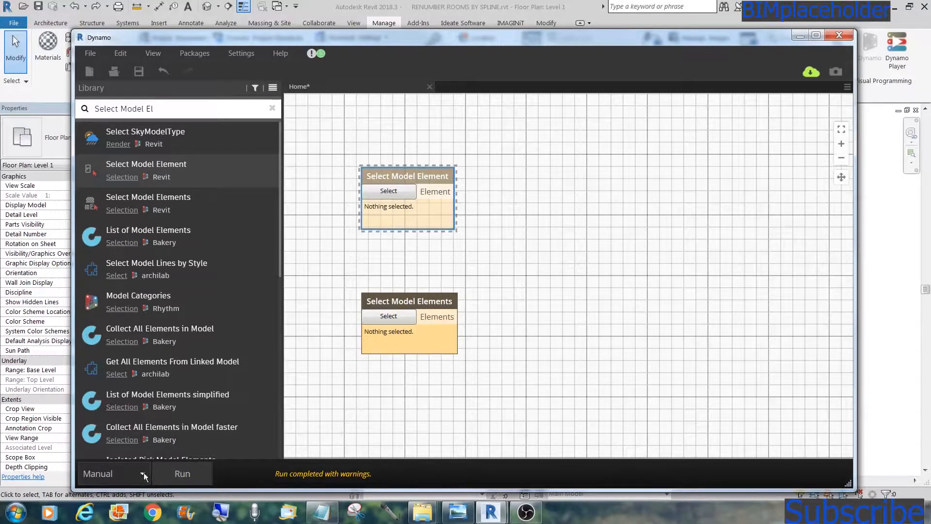
mouse_move(182, 473)
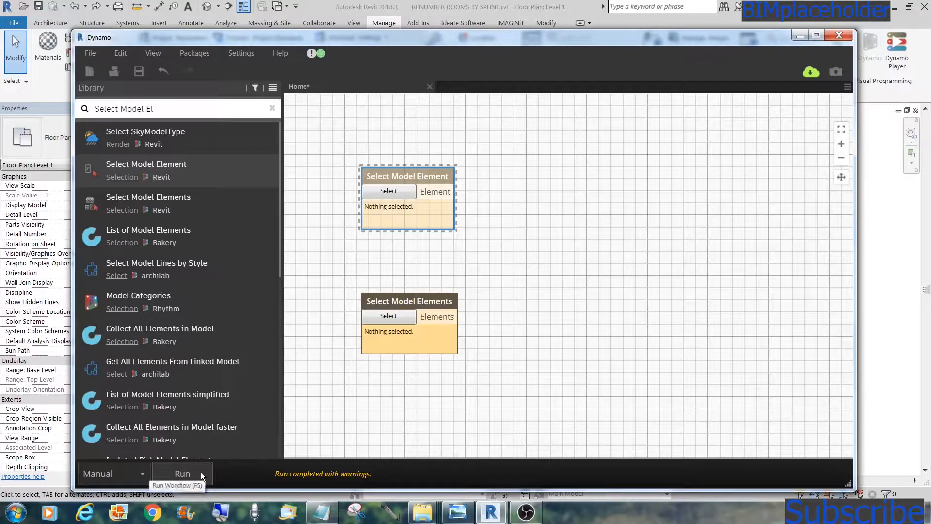
mouse_move(373, 407)
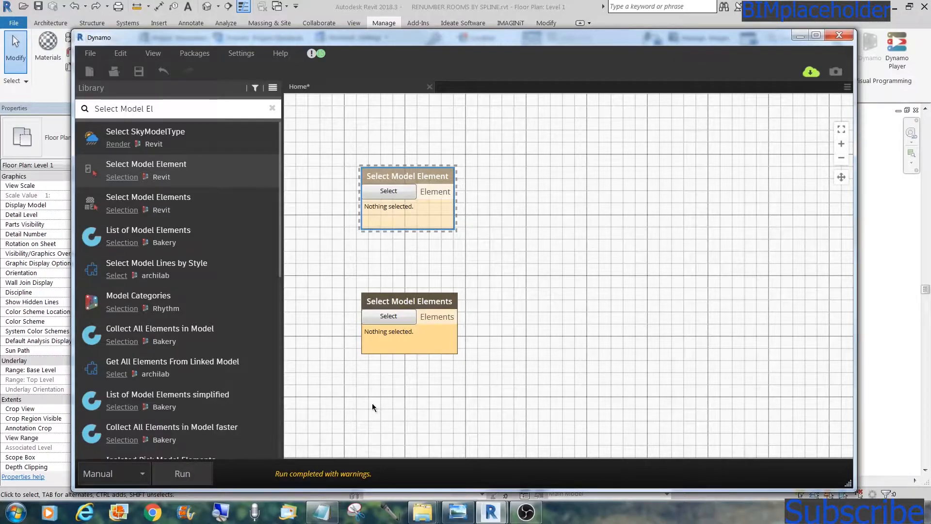
mouse_move(592, 321)
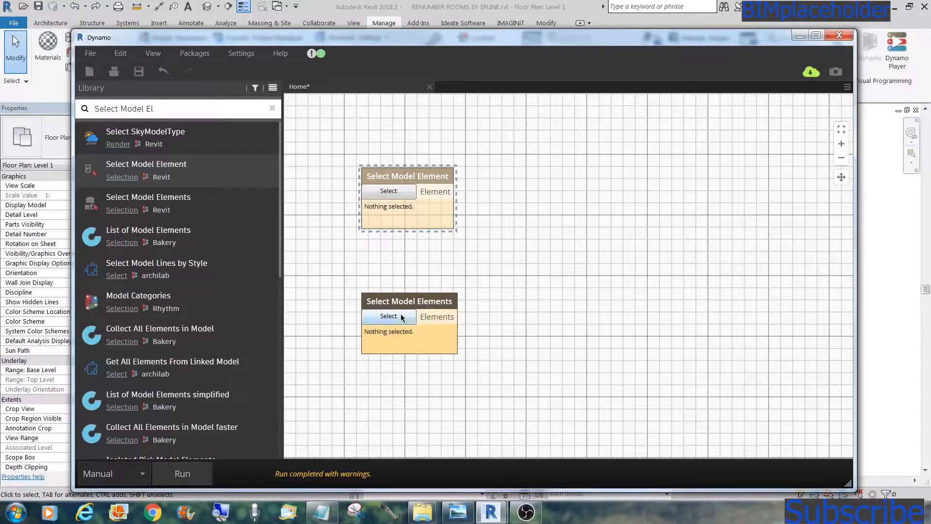
mouse_move(848, 450)
text(Catego)
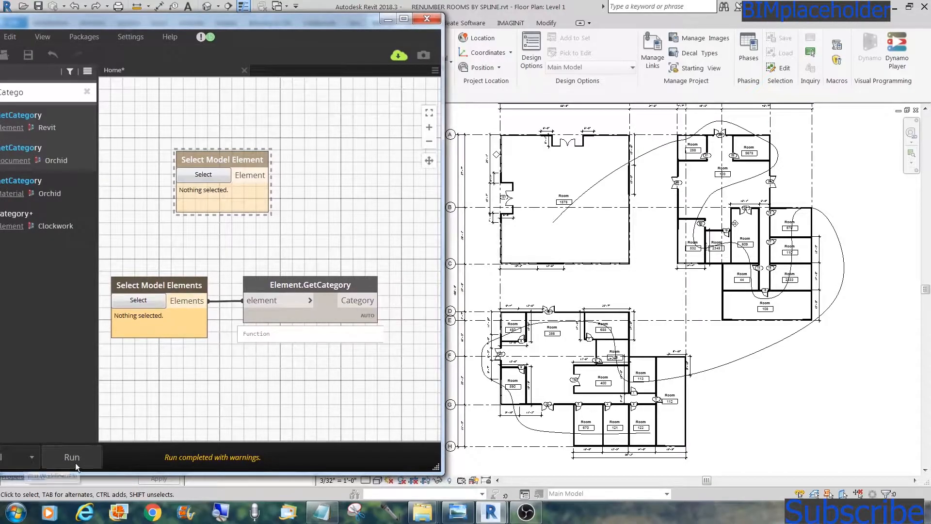
Pick plan elements, run Element.GetCategory, and pin its preview listing Walls
click(138, 300)
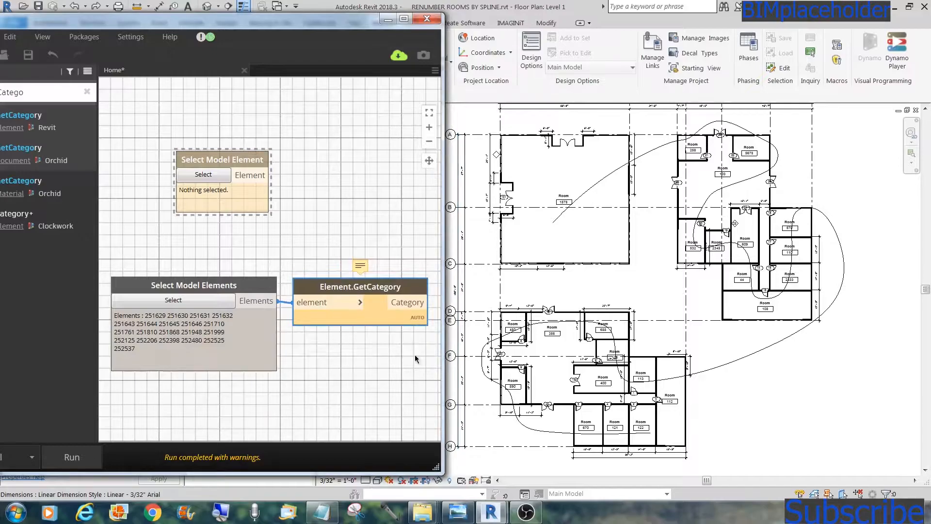
click(71, 457)
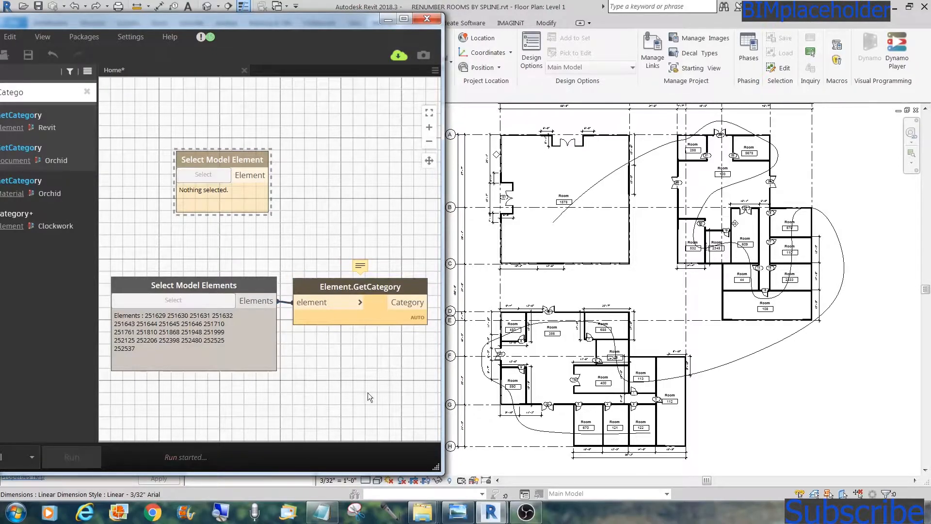
click(71, 457)
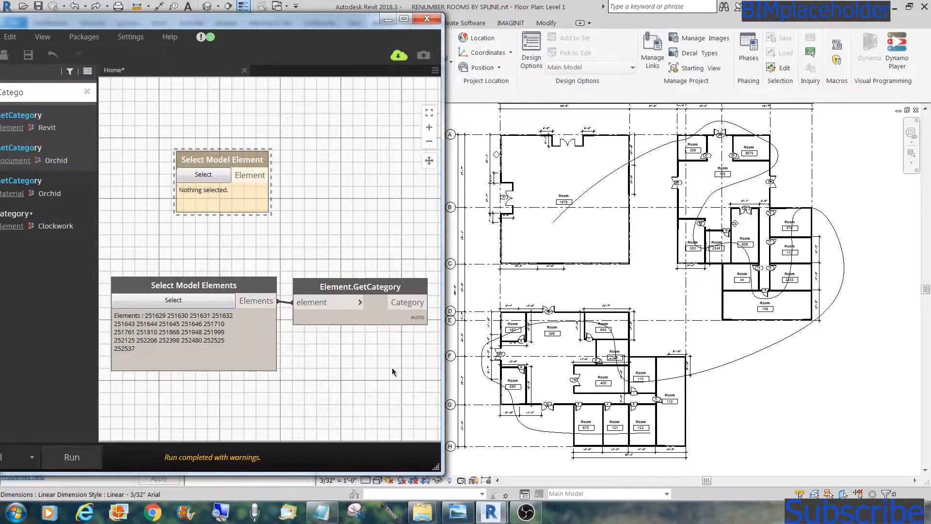
click(418, 336)
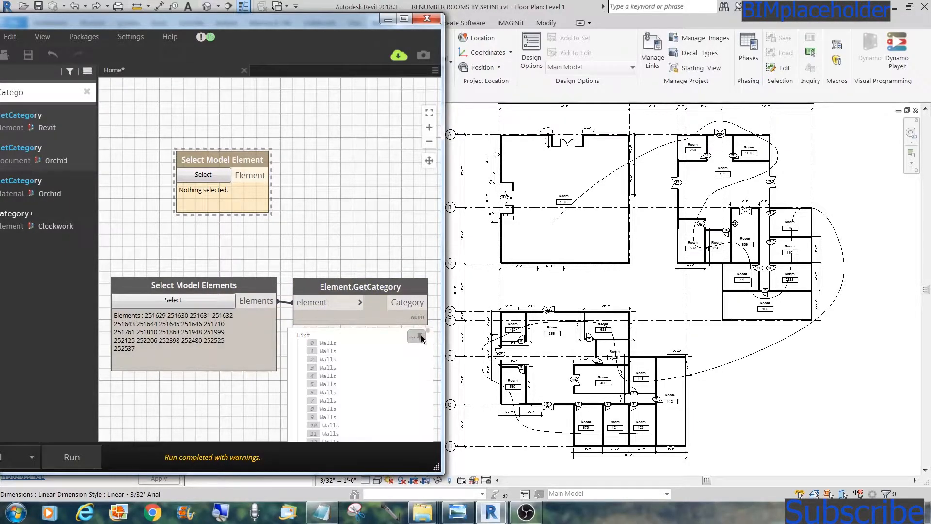
click(360, 286)
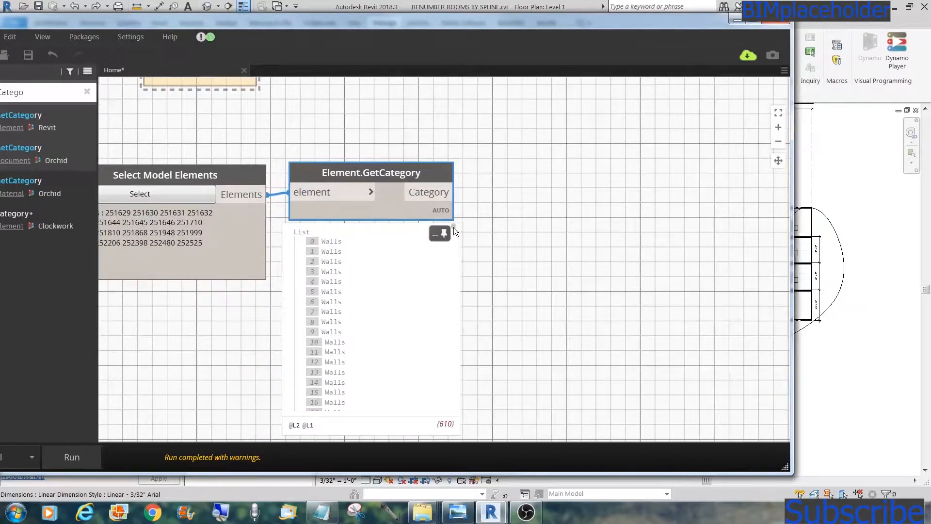
scroll(down, 3)
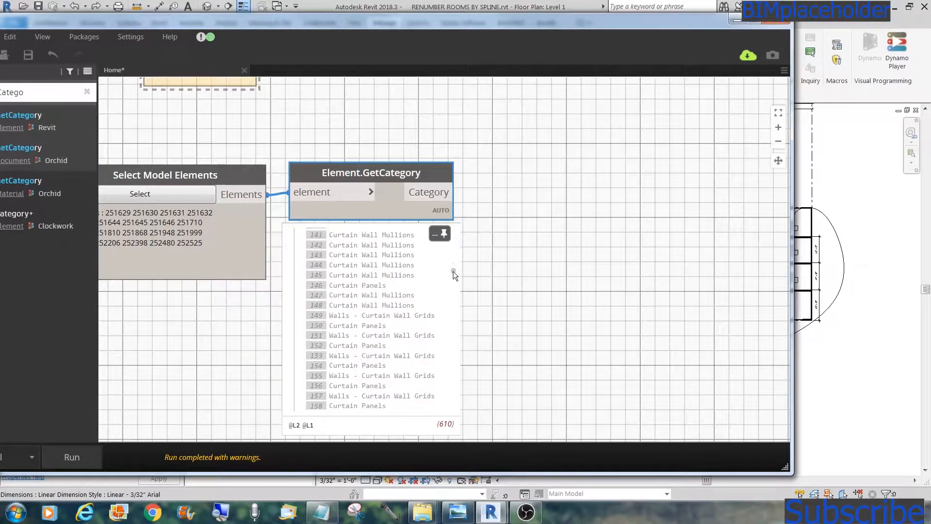
scroll(down, 3)
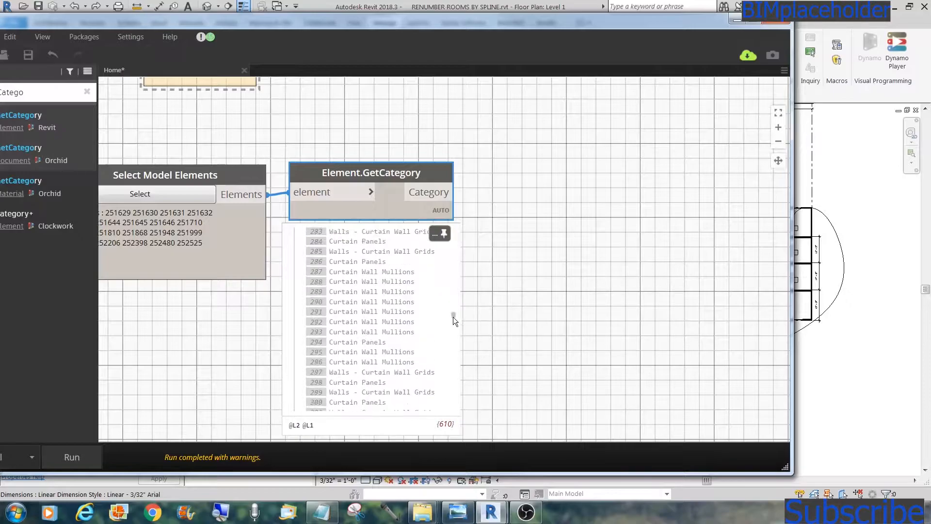
scroll(down, 3)
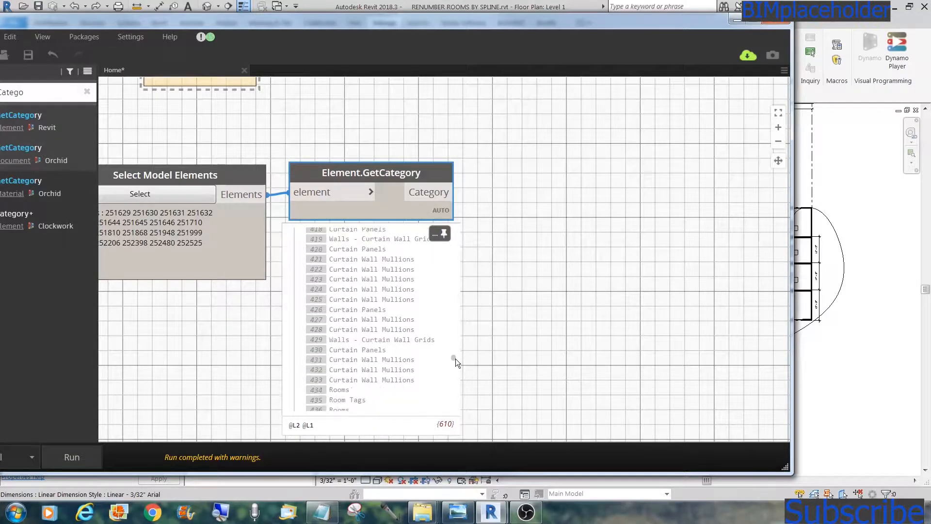
scroll(down, 3)
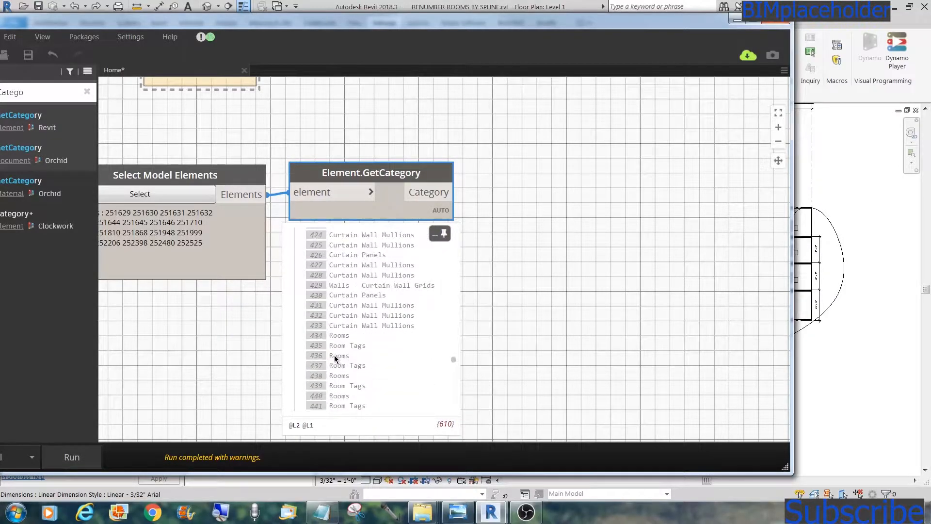
mouse_move(344, 361)
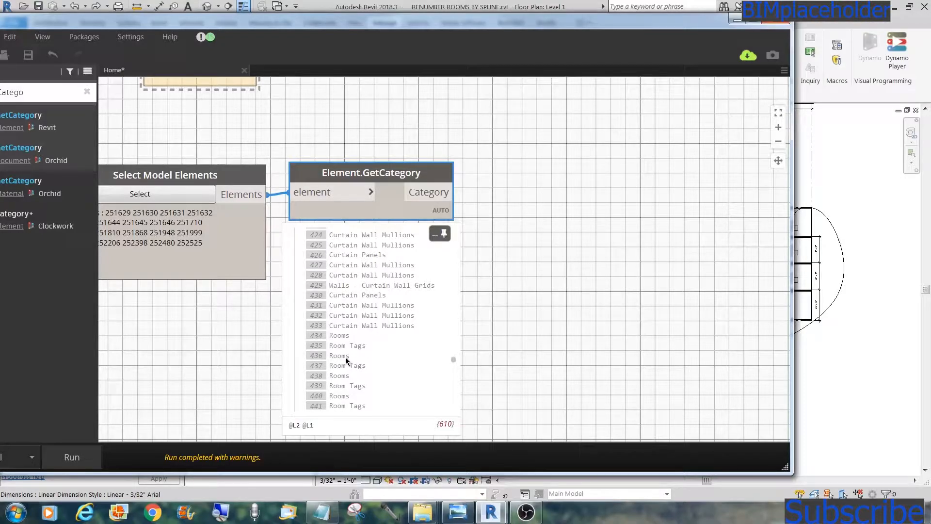
mouse_move(365, 361)
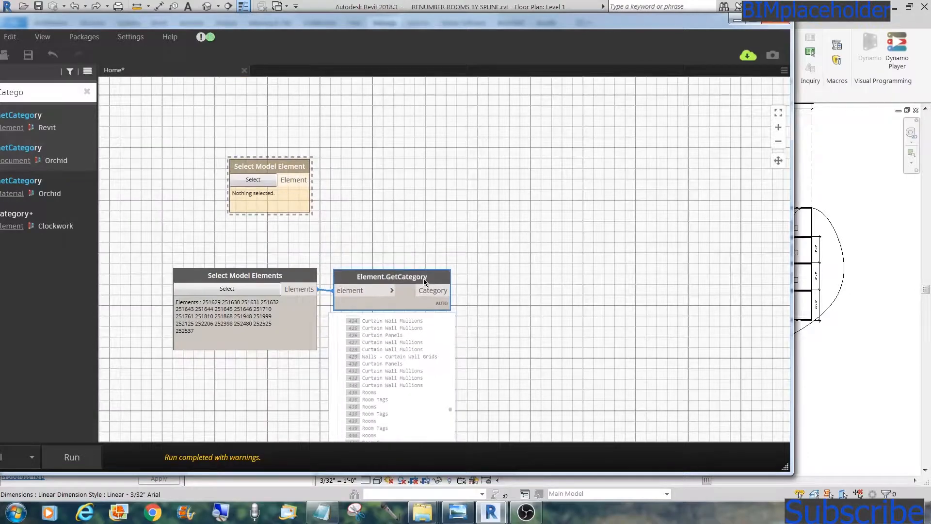
mouse_move(495, 319)
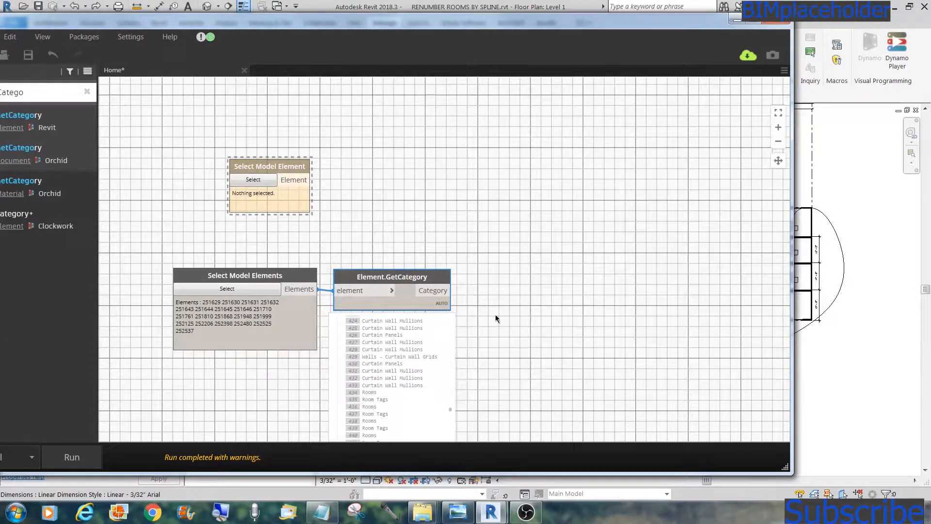
mouse_move(588, 178)
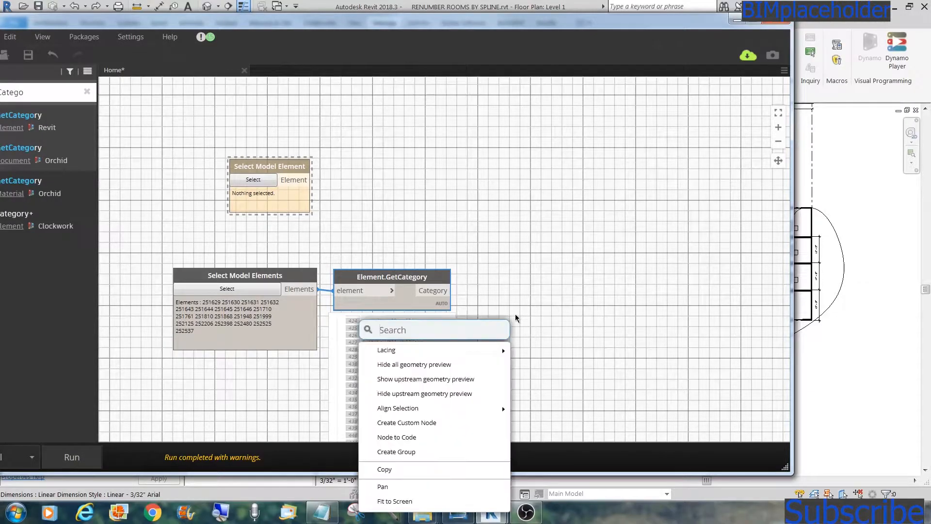
Add a String node containing 'Rooms' and begin another 'string' node search
text(str)
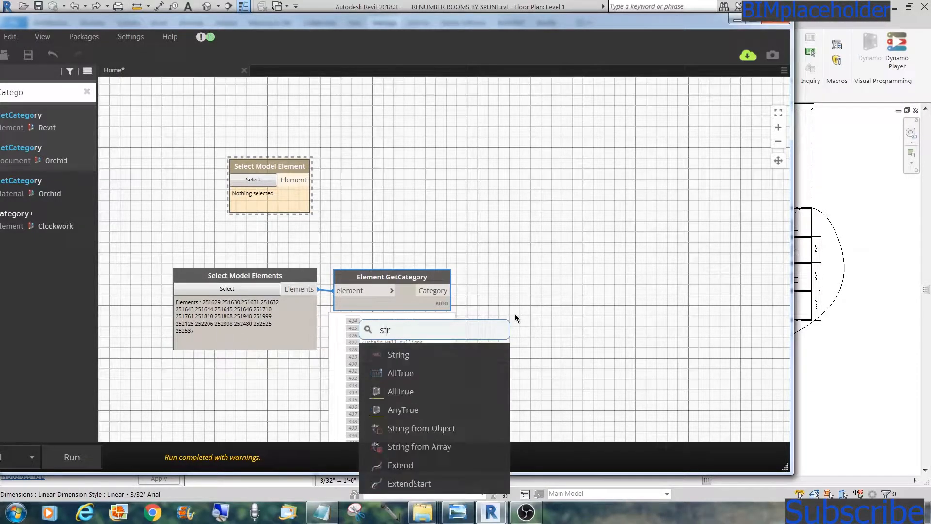
click(398, 355)
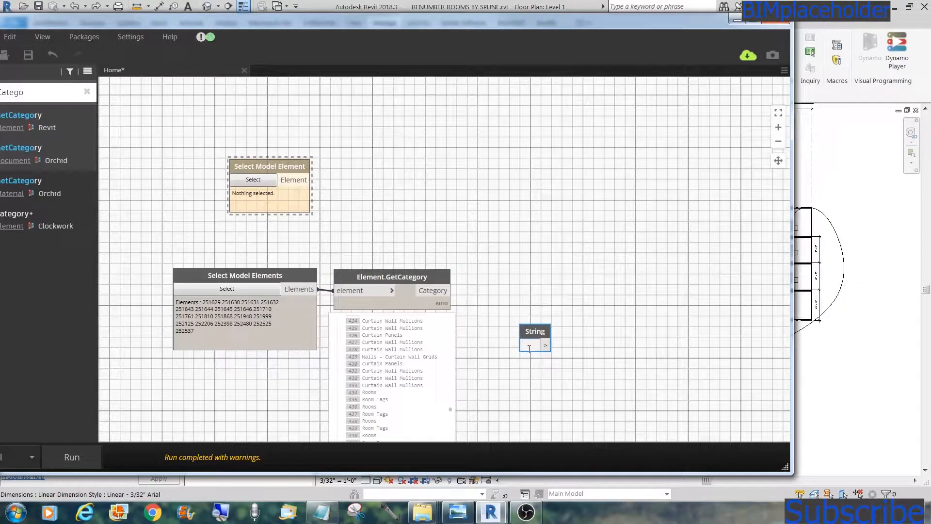
text(Rooms)
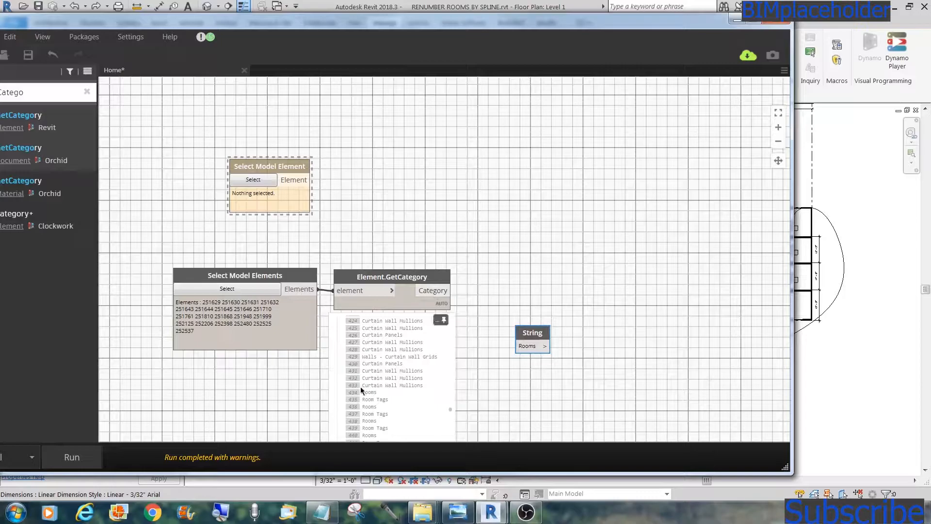
mouse_move(373, 374)
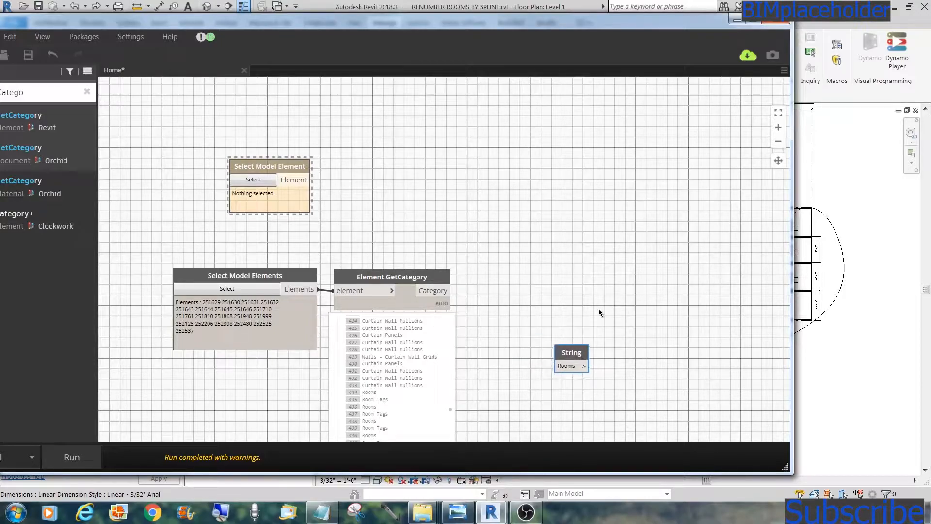
mouse_move(564, 309)
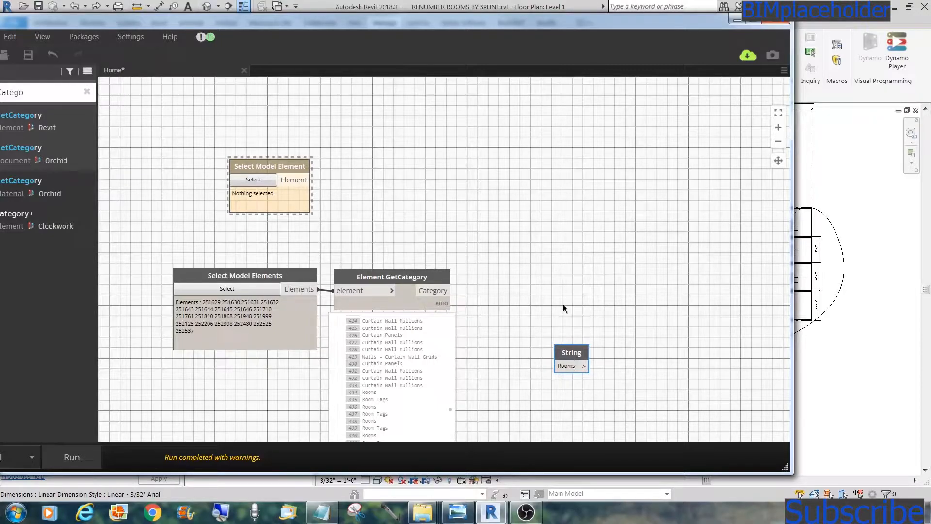
right_click(517, 292)
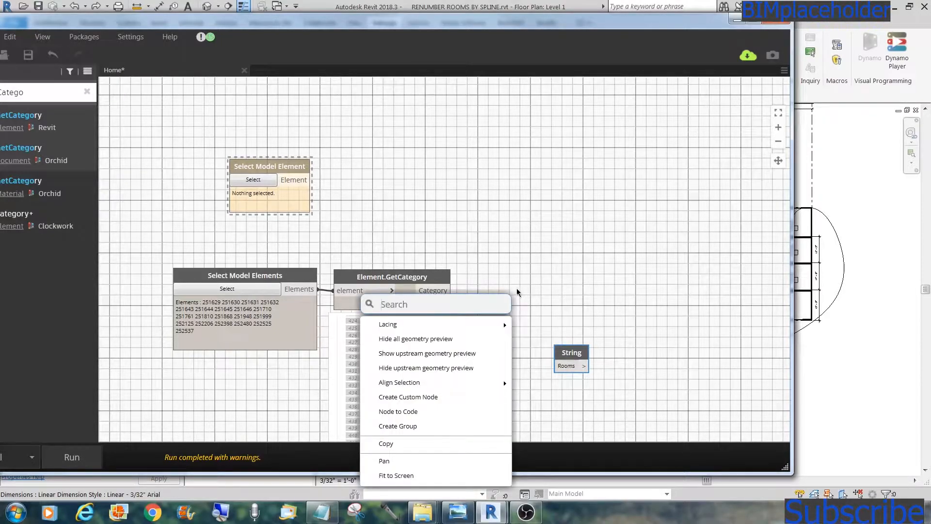
text(st)
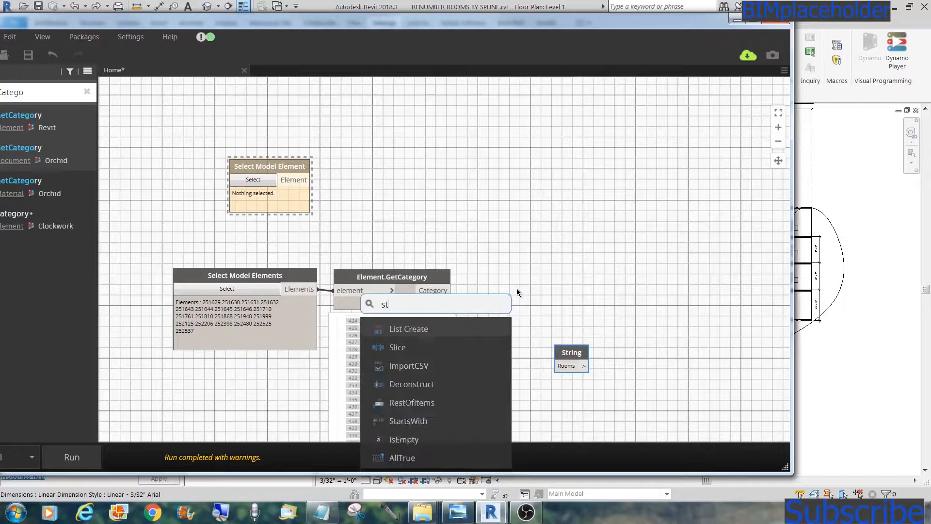
text(ring)
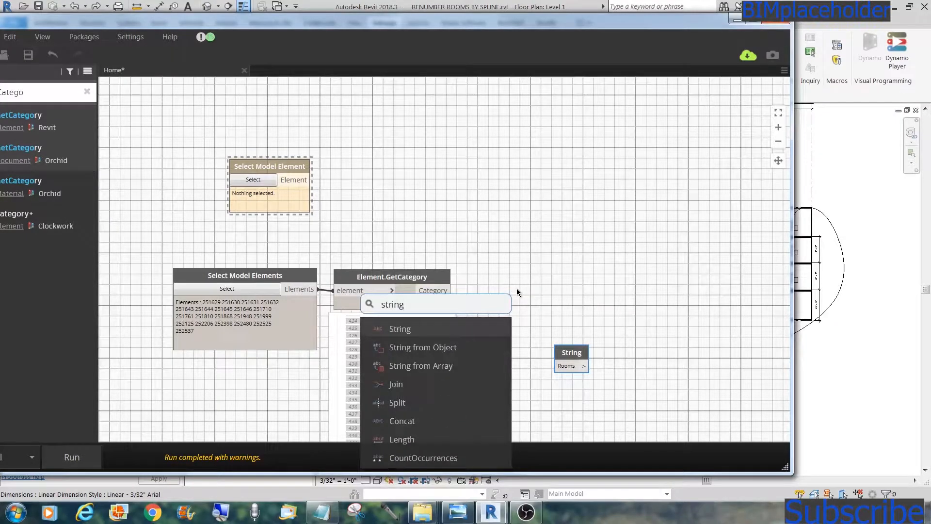
Add String from Object on the Category output, listing names like Rooms and Room Tags
click(423, 347)
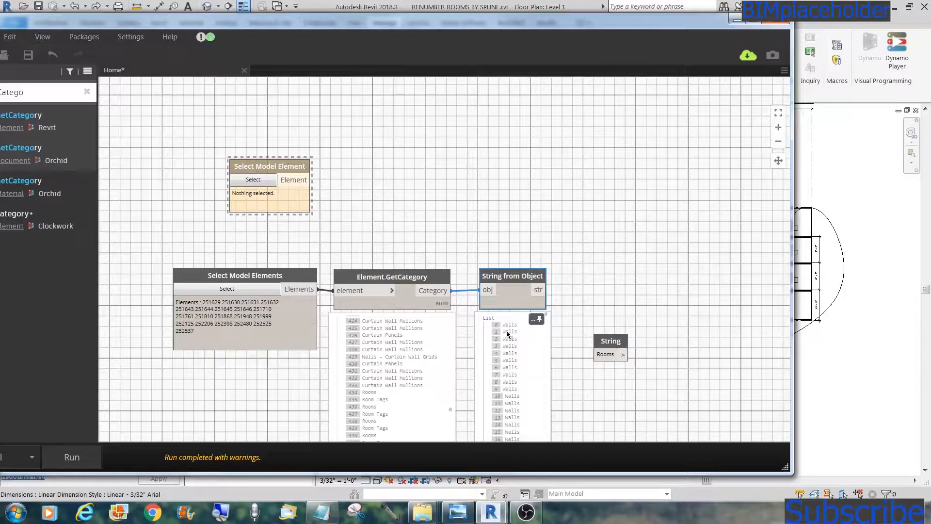
mouse_move(545, 329)
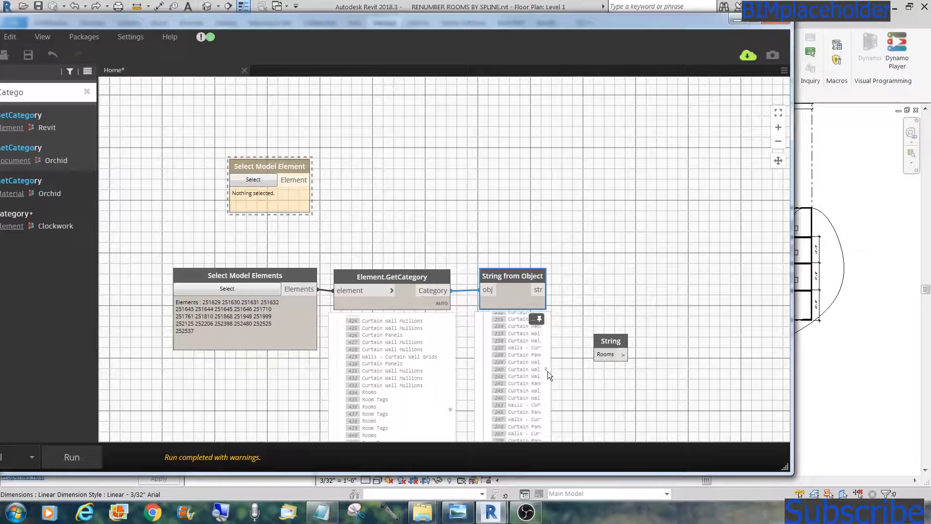
scroll(down, 3)
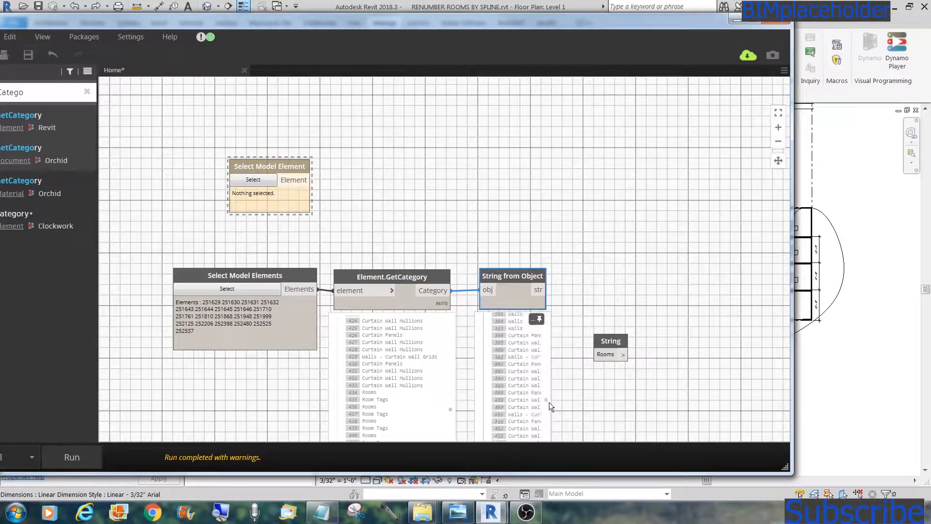
scroll(down, 3)
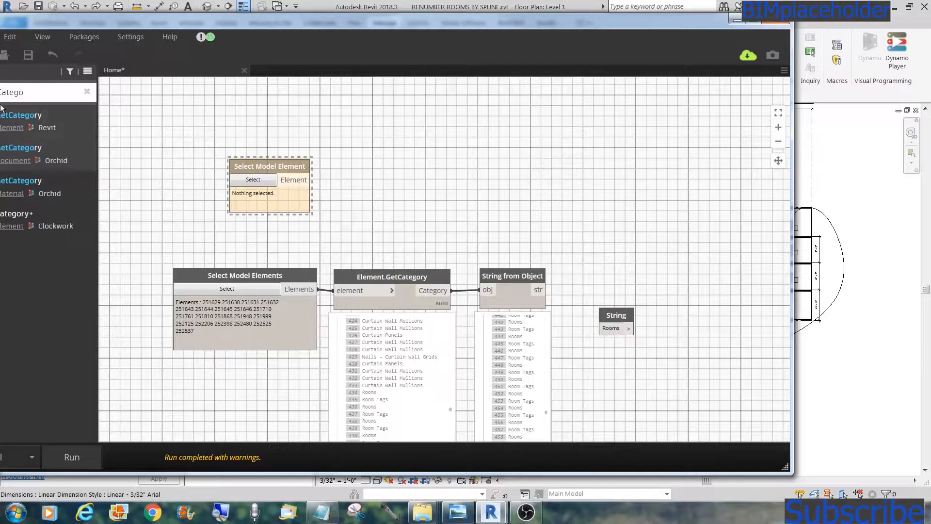
Add an == node comparing the category text list with the 'Rooms' string
right_click(573, 262)
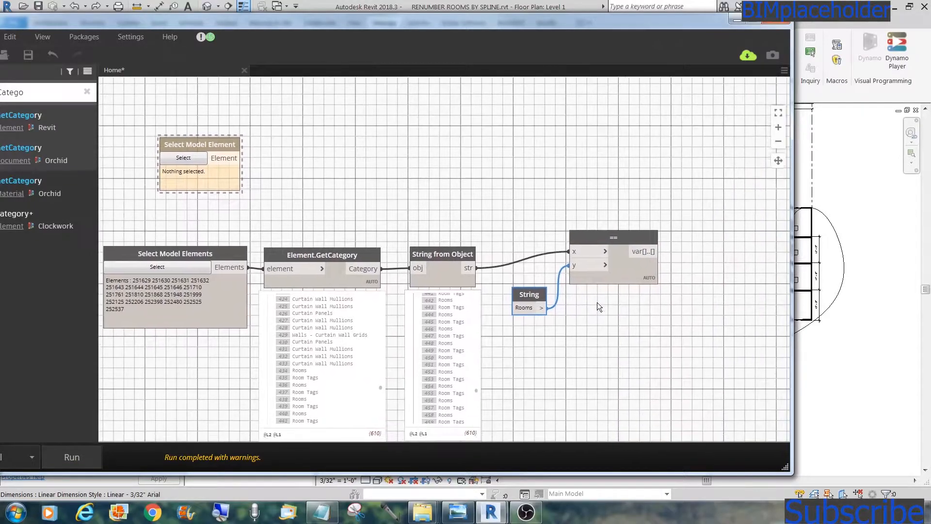
mouse_move(515, 317)
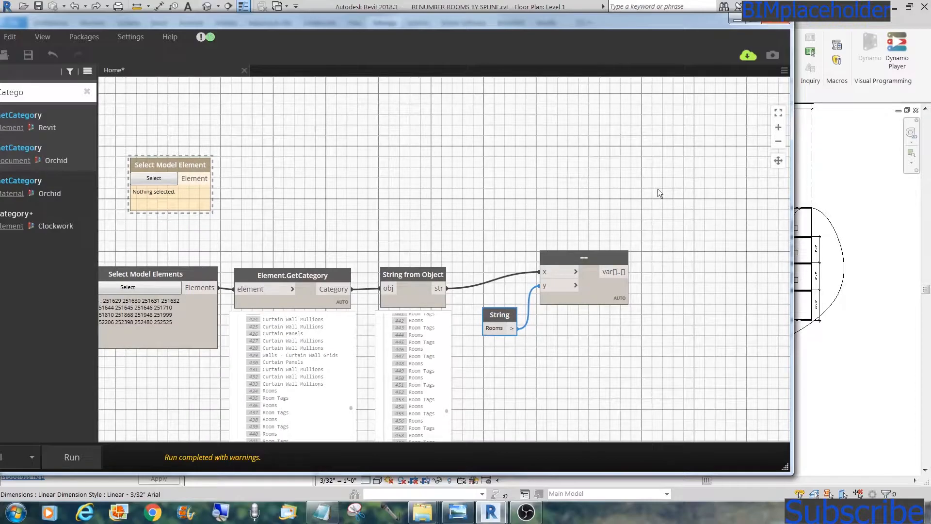
Add List.FilterByBoolMask with the equality result wired into its mask
right_click(658, 193)
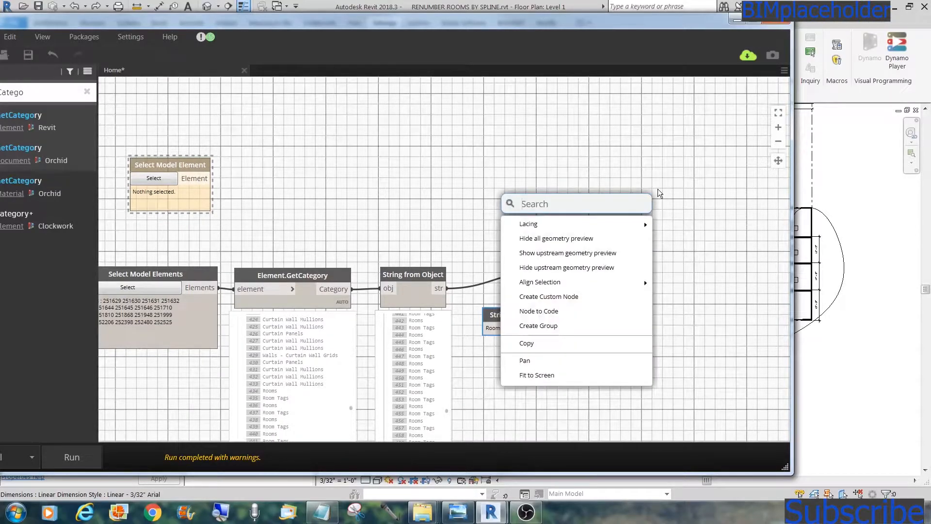
text(bool)
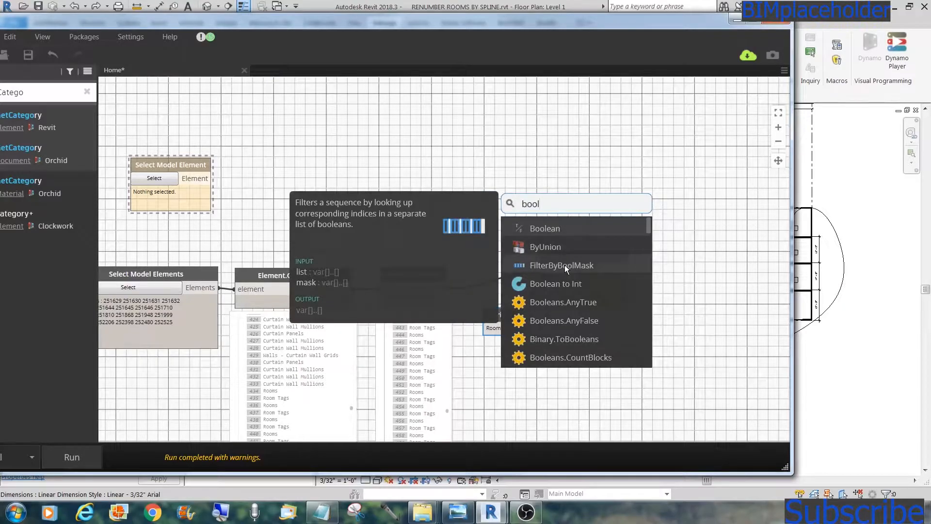
click(561, 265)
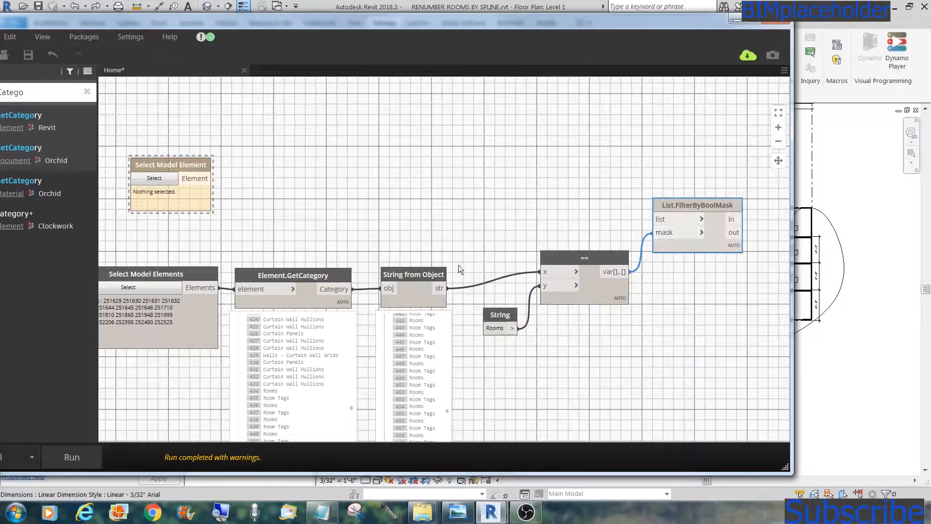
mouse_move(635, 309)
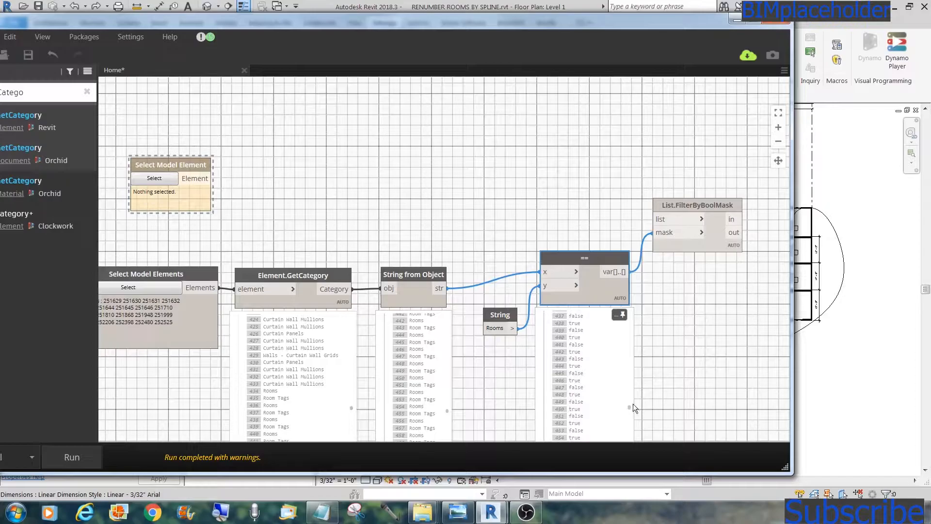
mouse_move(577, 357)
text(wa)
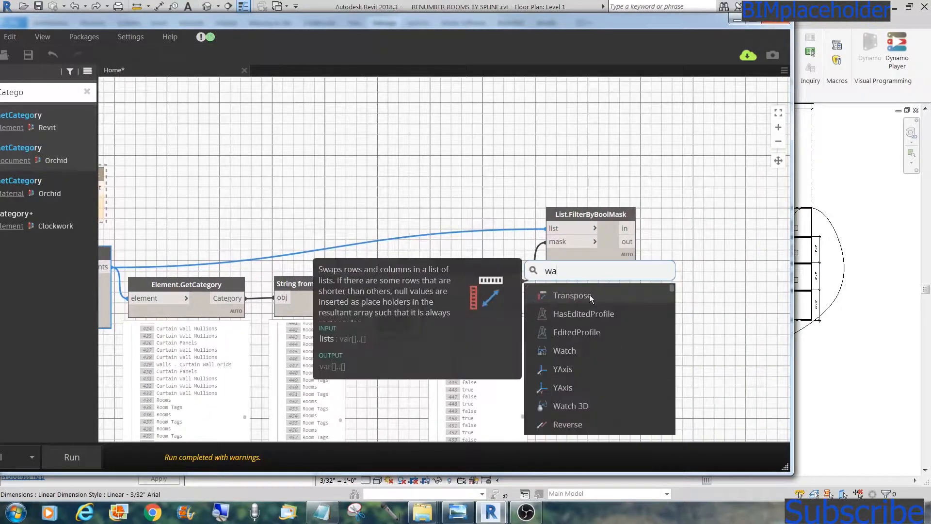
Attach a Watch node to the filter output, run, and scroll the 23 Room elements
click(563, 350)
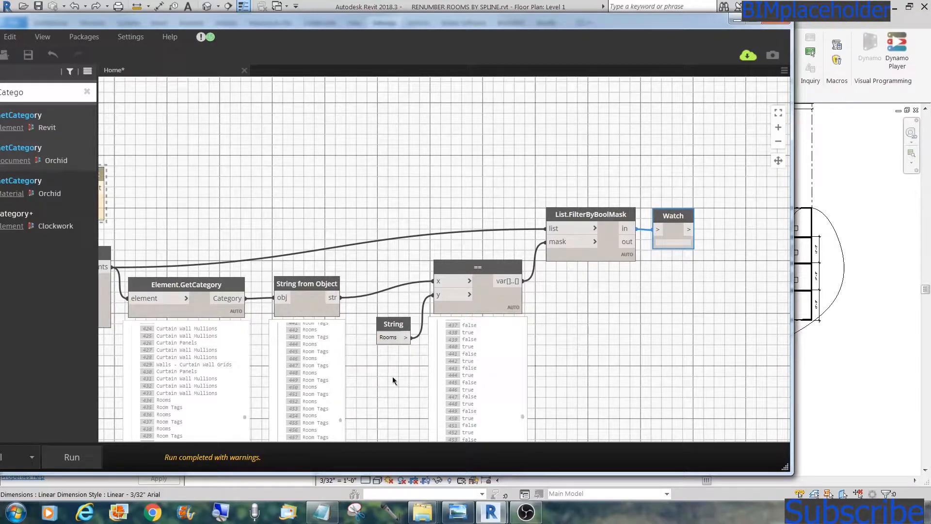
click(71, 457)
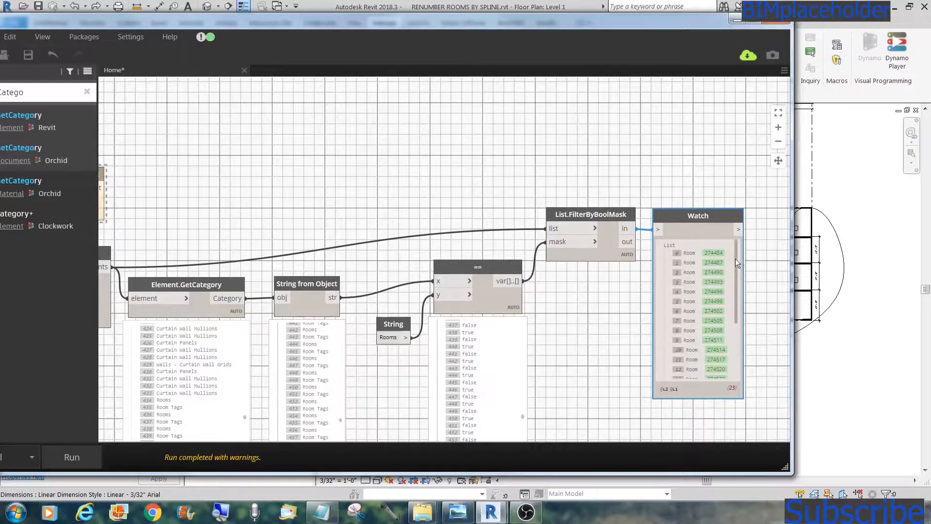
scroll(down, 3)
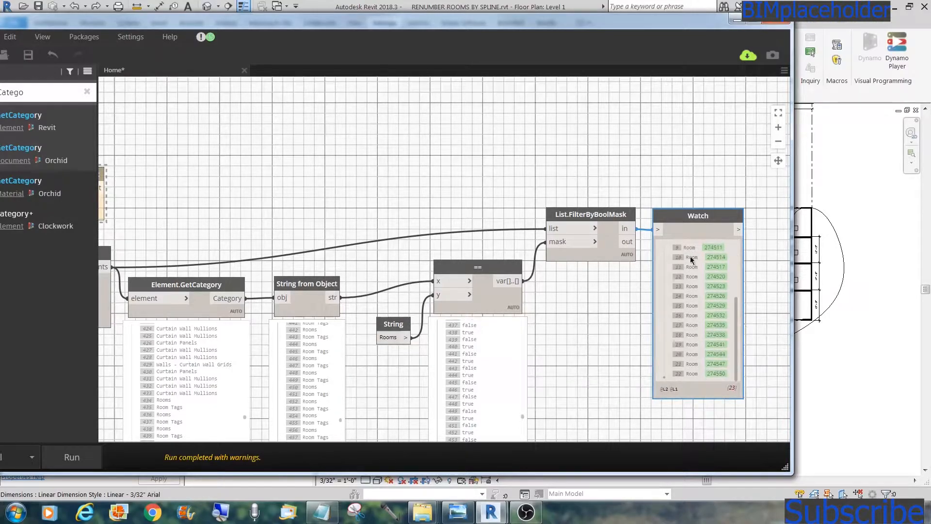
mouse_move(743, 197)
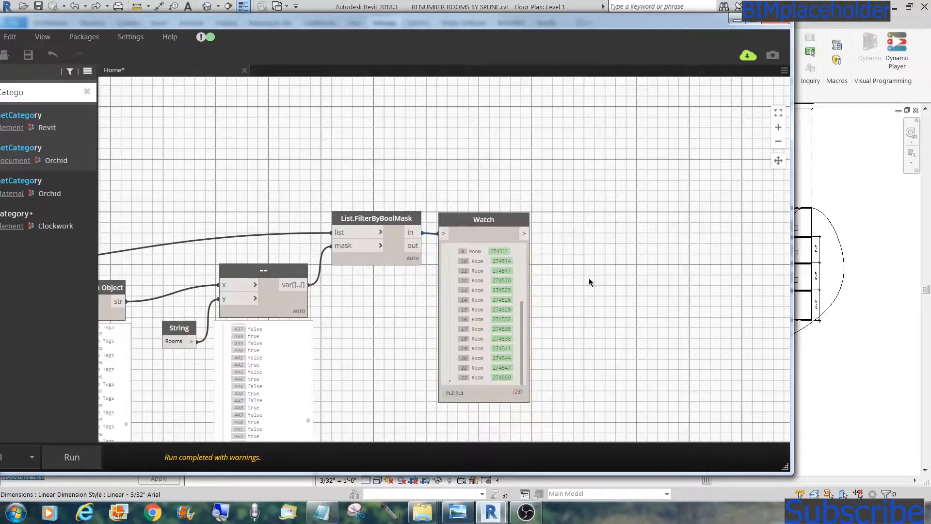
Search 'Room Nu', place the Room Number node, then start adding Select Model Element
right_click(595, 306)
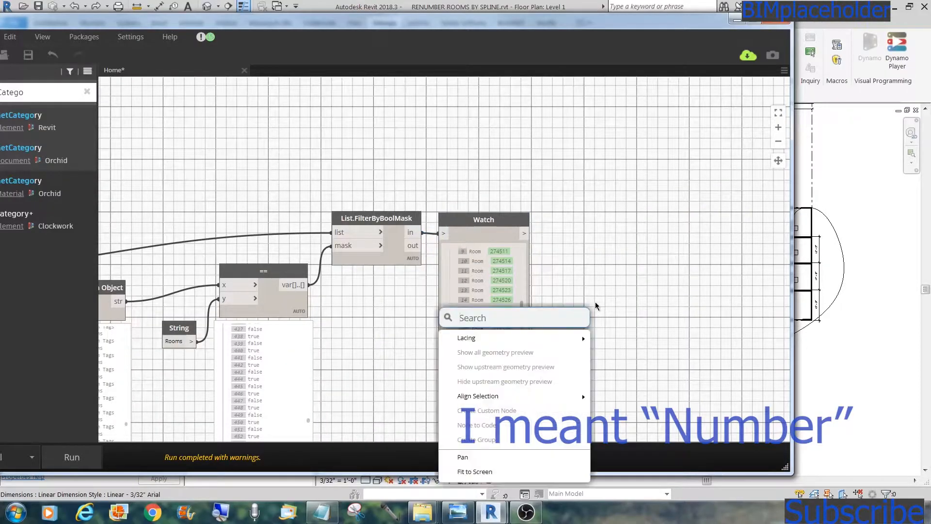
text(r)
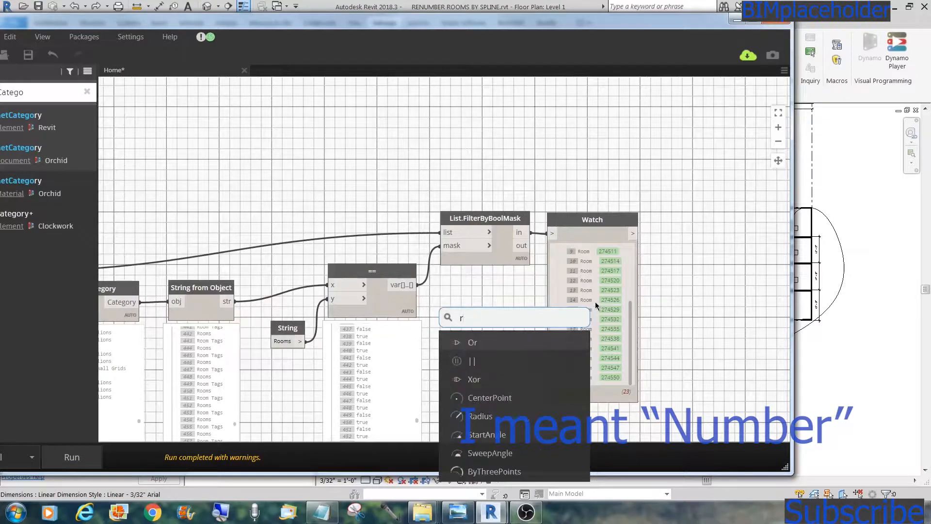
text(Room)
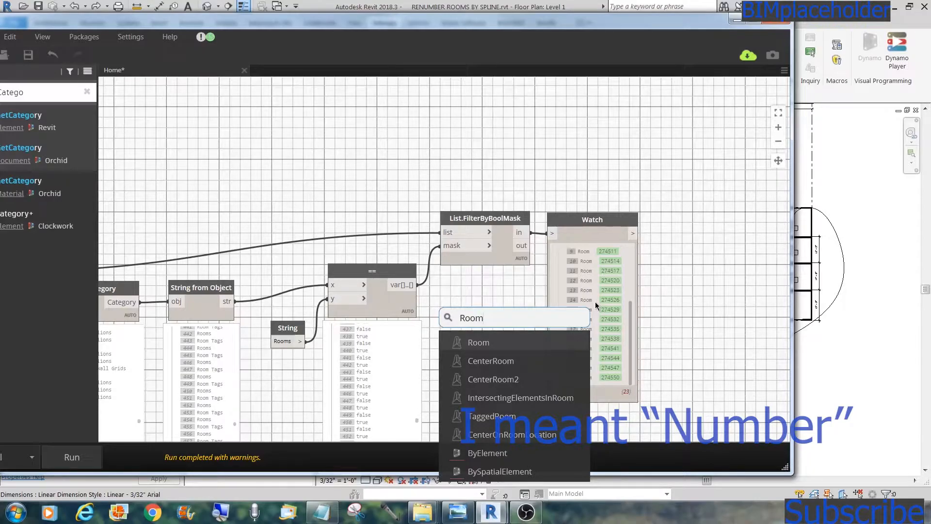
text(Nu)
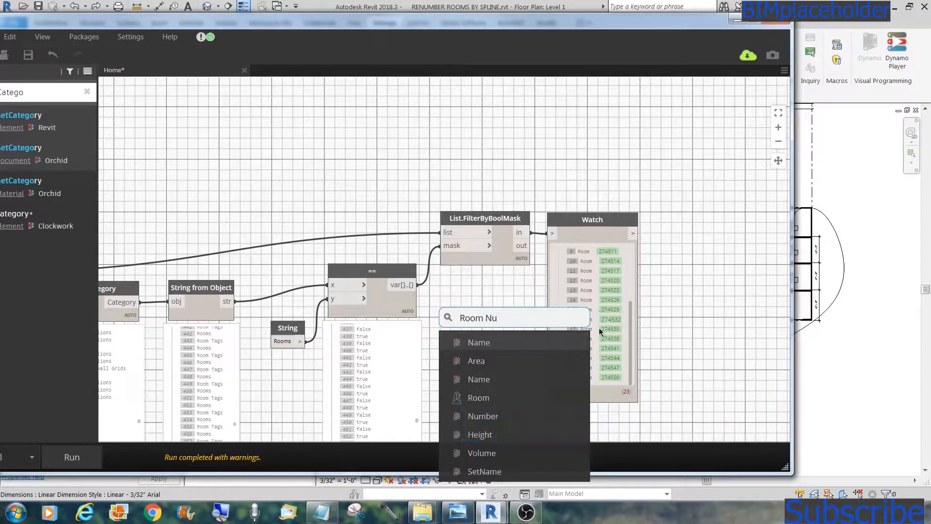
click(483, 416)
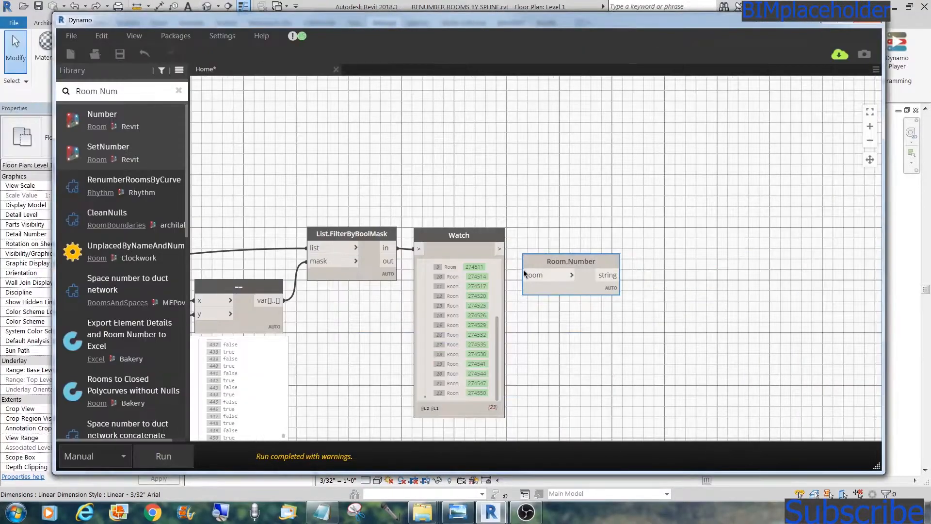
click(163, 455)
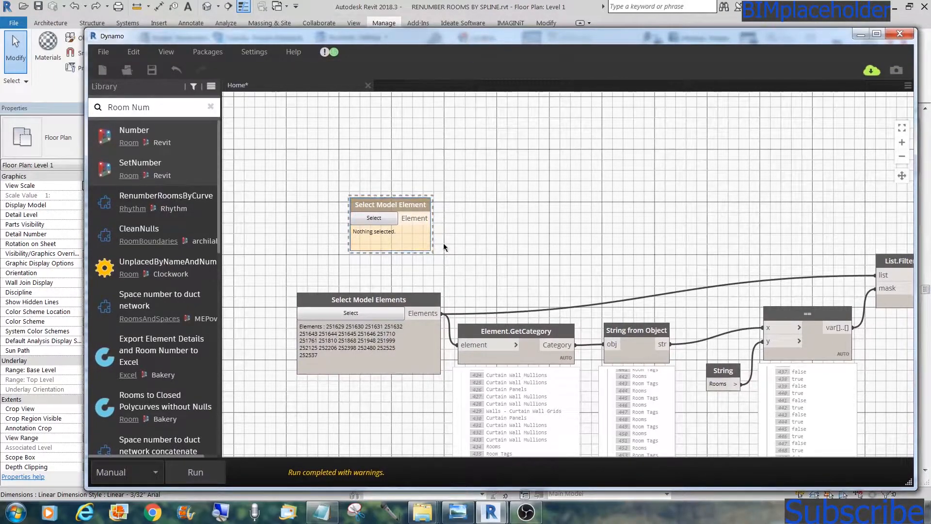
Pick the Level 1 spline model line (element 280394) into Select Model Element
right_click(389, 223)
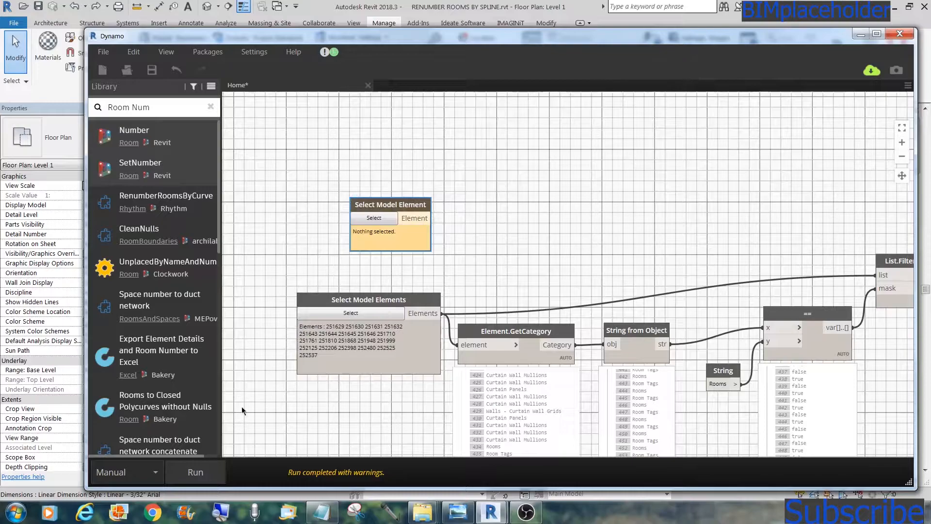
click(195, 472)
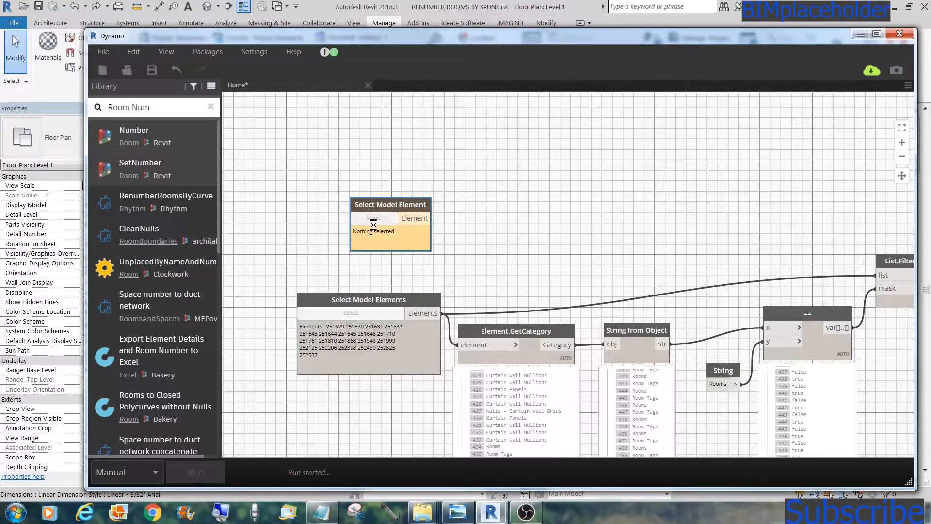
click(195, 472)
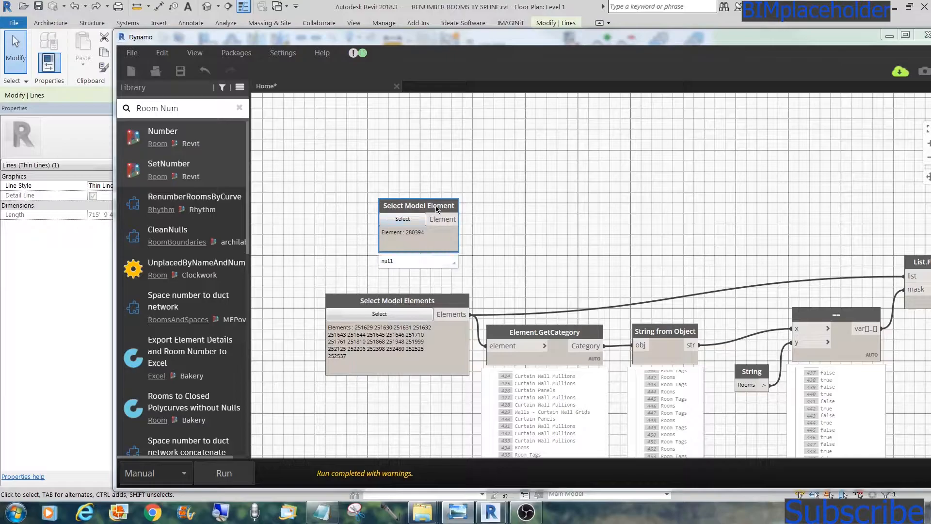
mouse_move(422, 239)
text(CurveElement)
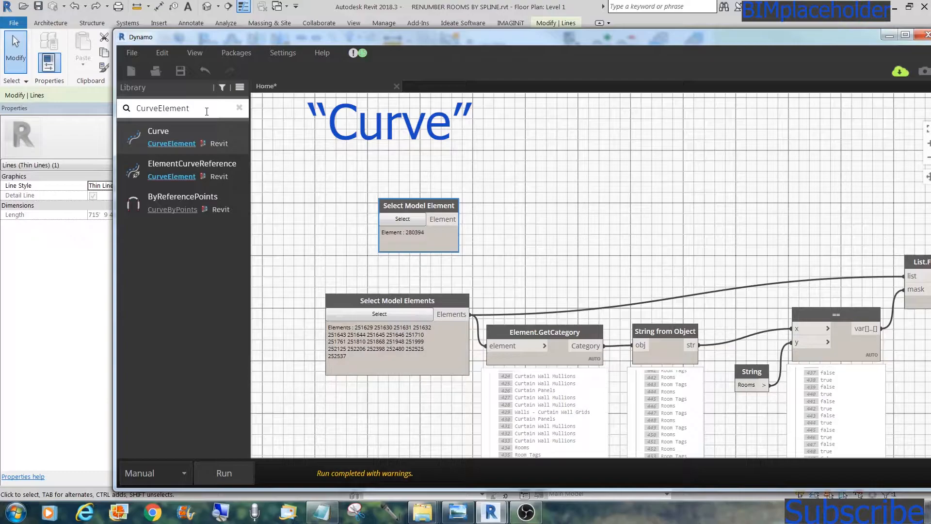
mouse_move(158, 131)
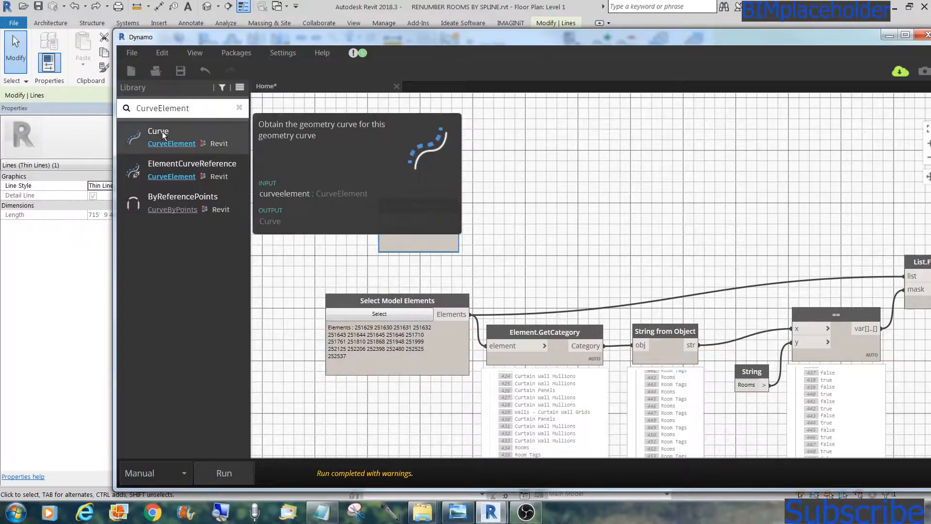
Add CurveElement.Curve fed by the picked spline, returning a degree-3 NurbsCurve
click(158, 132)
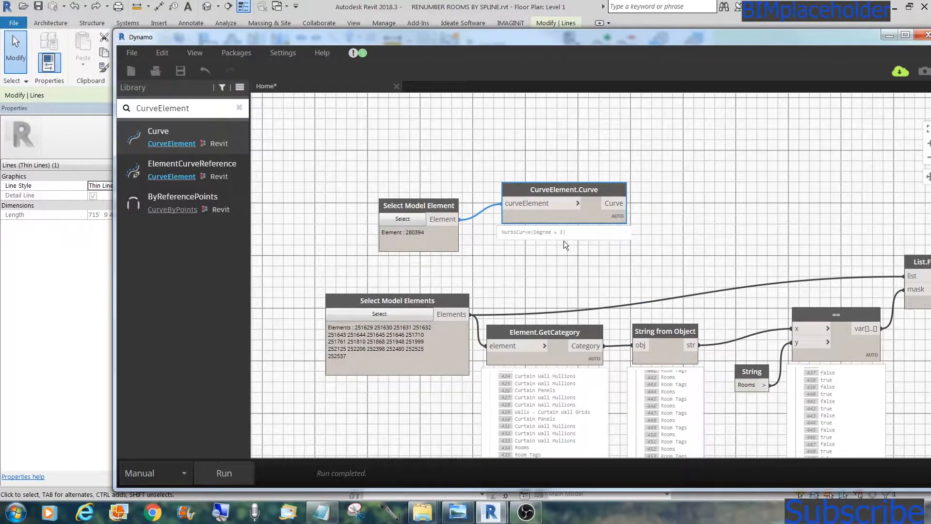
mouse_move(600, 199)
text(300.000)
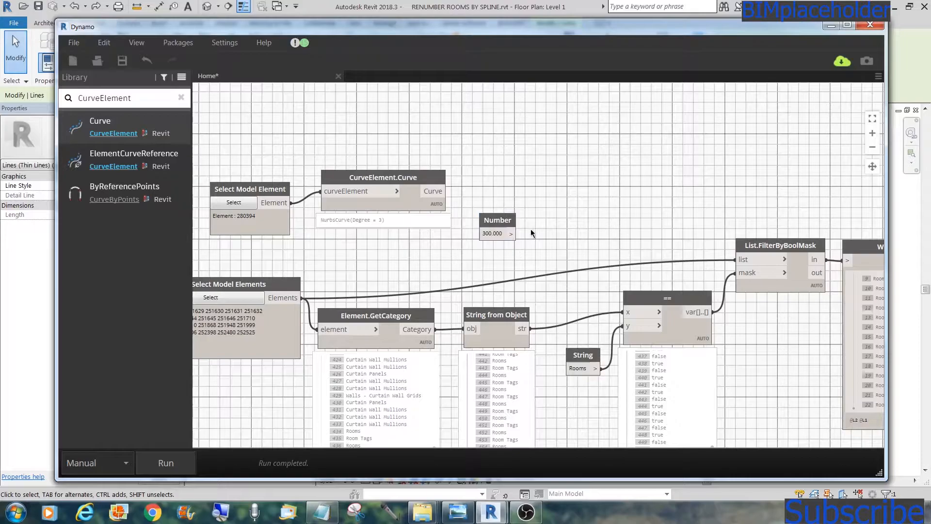
mouse_move(497, 225)
text(PointsAtEqual)
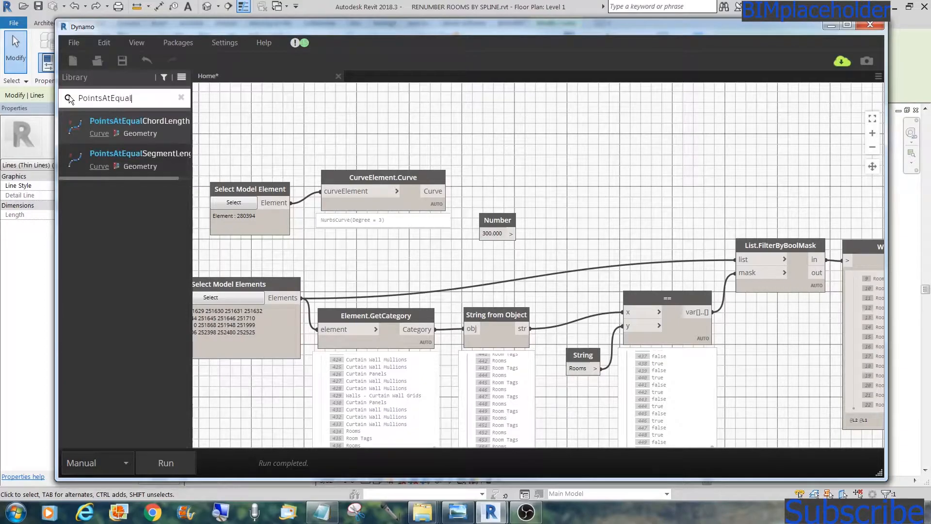
mouse_move(122, 159)
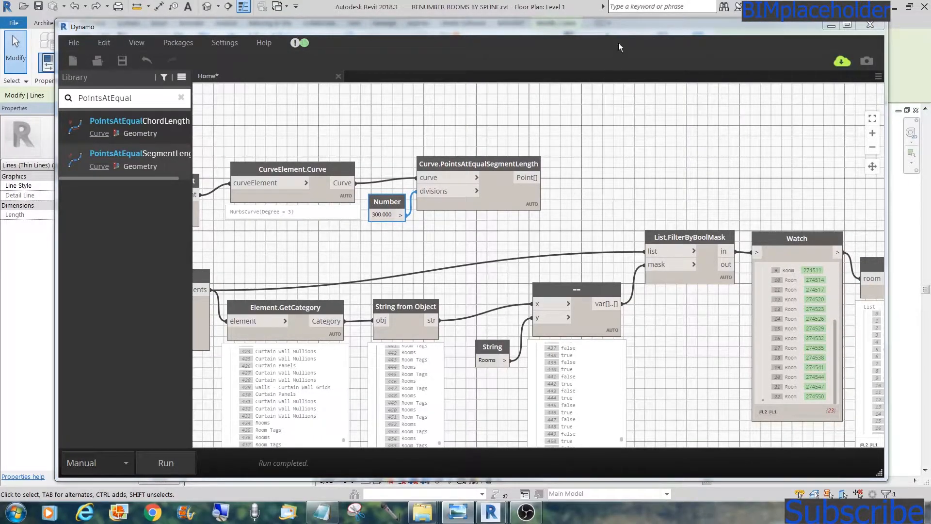
mouse_move(383, 231)
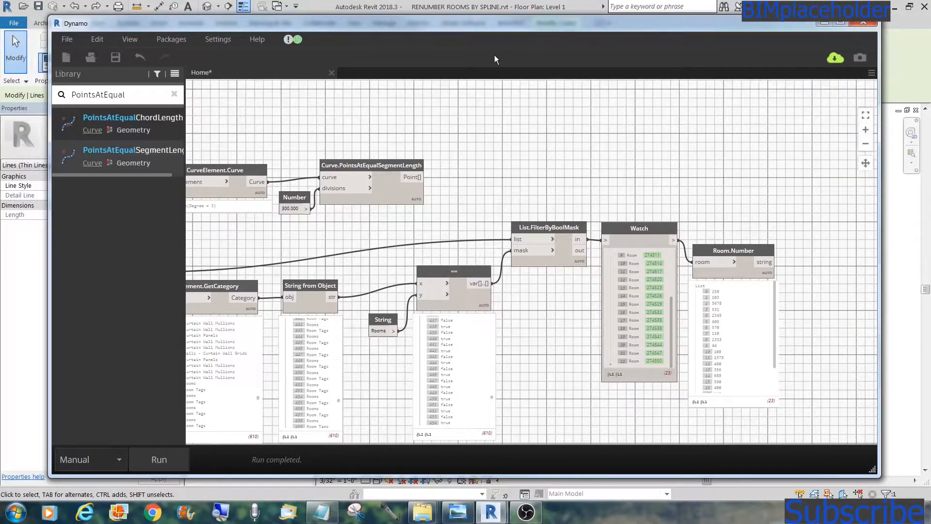
Add Room.IsInsideRoom with the filtered rooms and spline points, and run for true/false values
triple_click(98, 94)
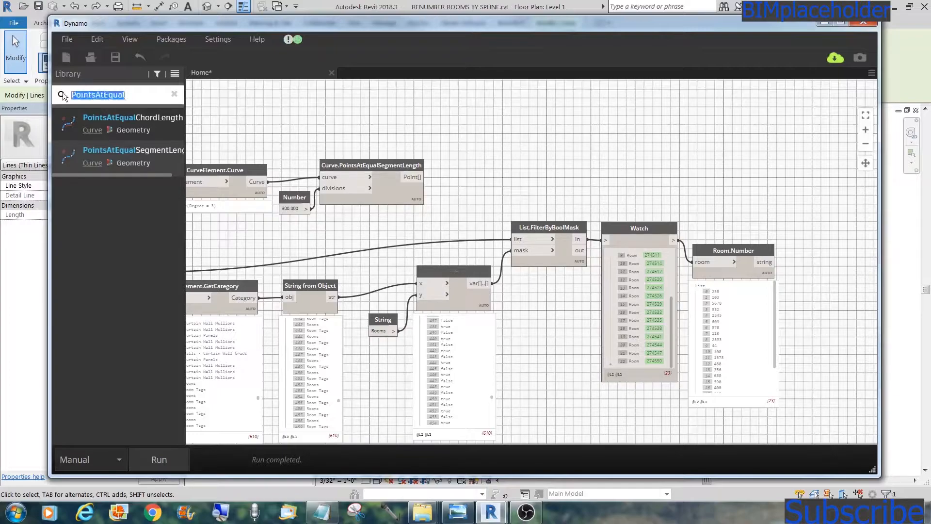
text(IsInside)
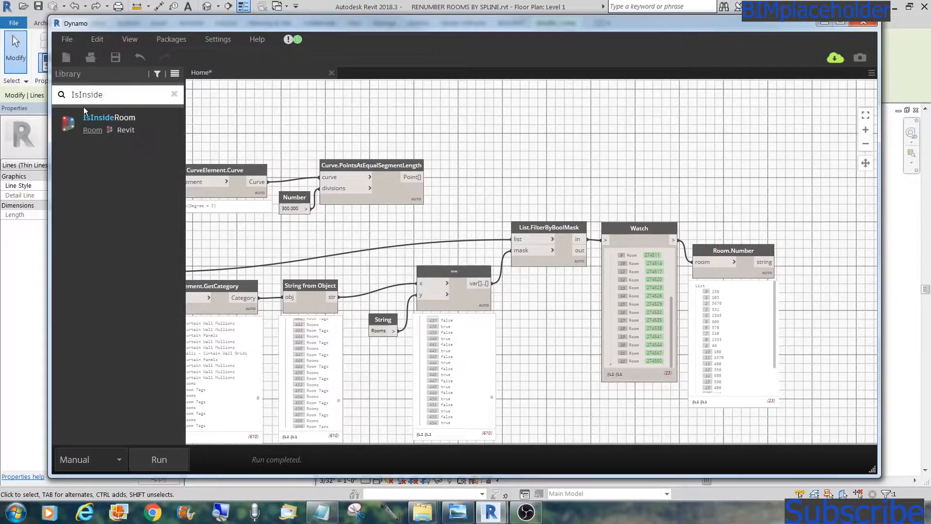
mouse_move(99, 121)
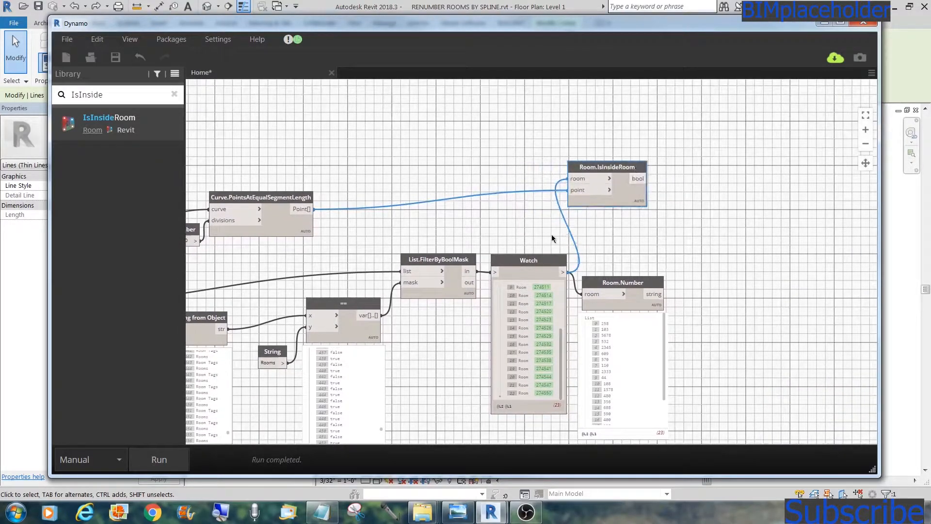
click(158, 459)
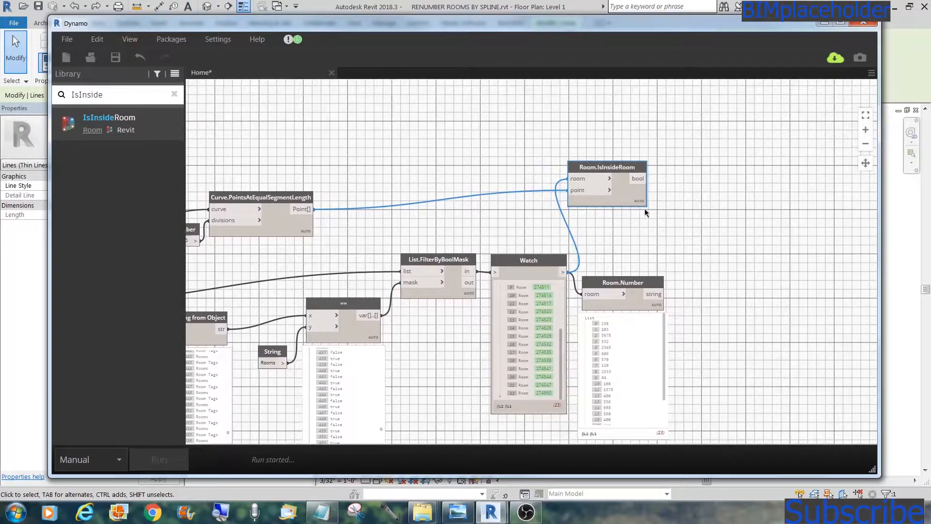
click(159, 460)
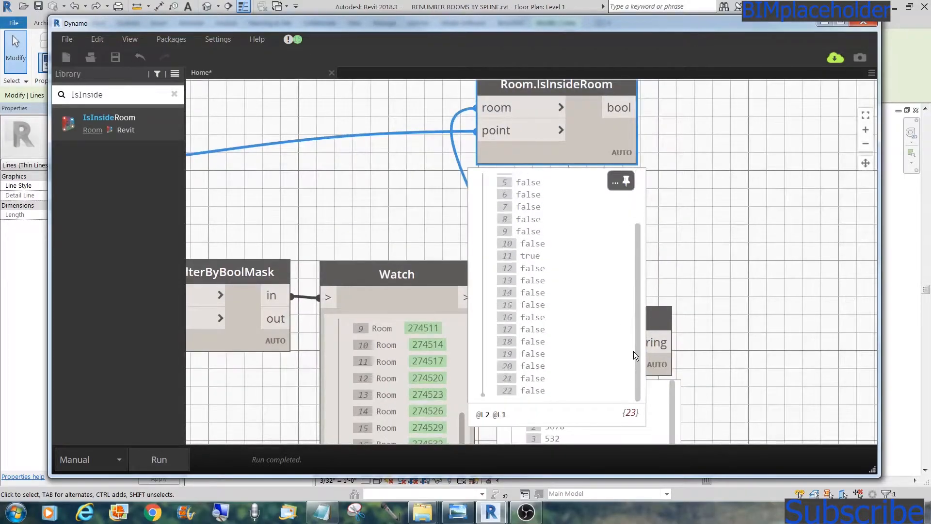
scroll(up, 3)
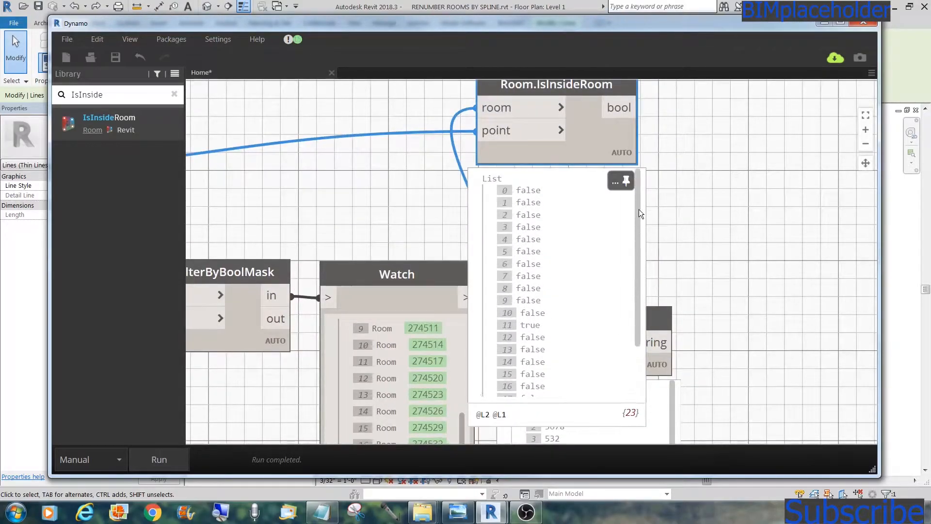
right_click(621, 151)
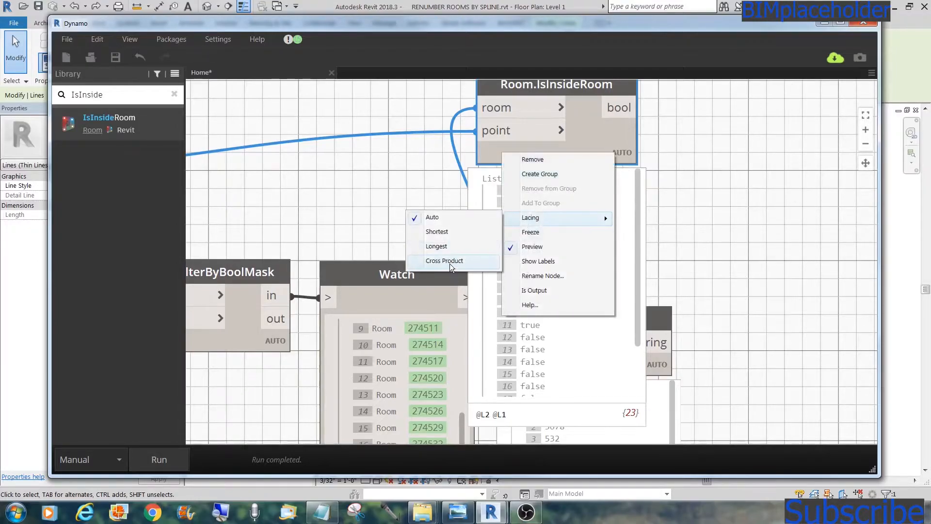
click(445, 261)
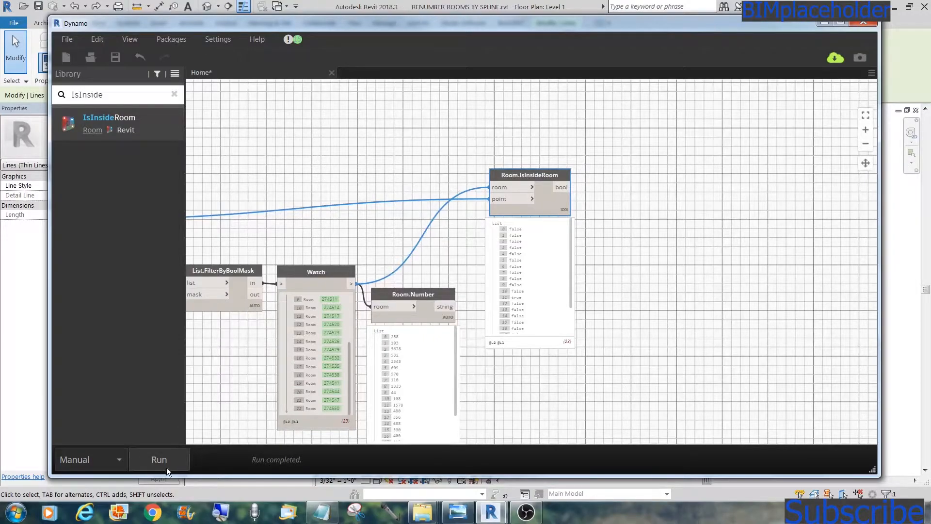
click(159, 459)
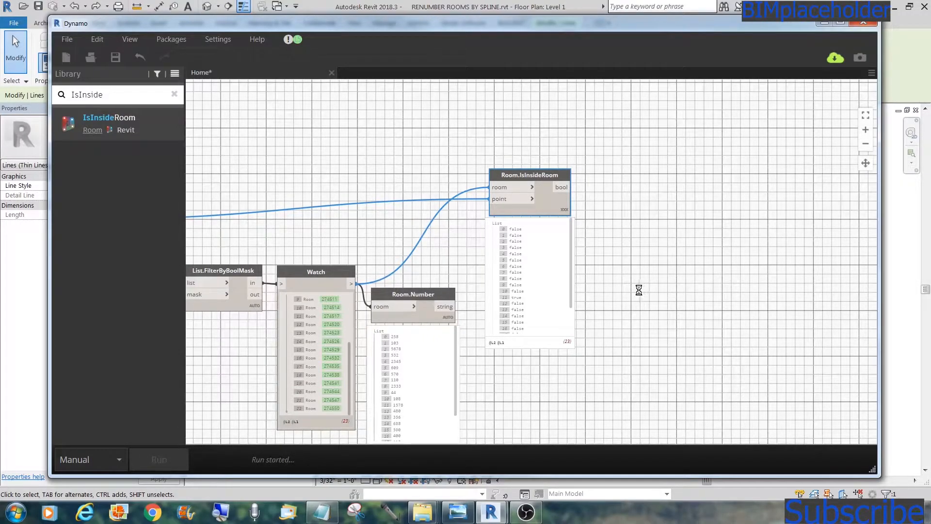
click(158, 459)
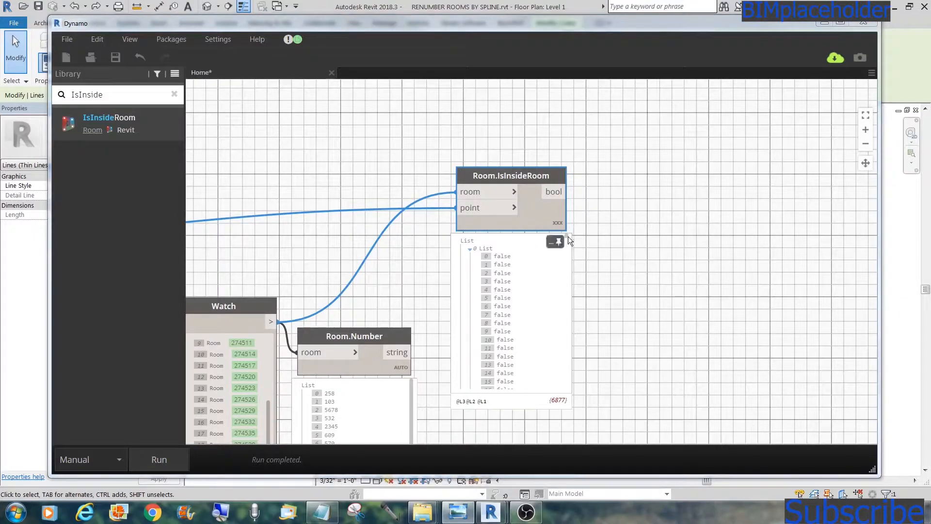
scroll(down, 3)
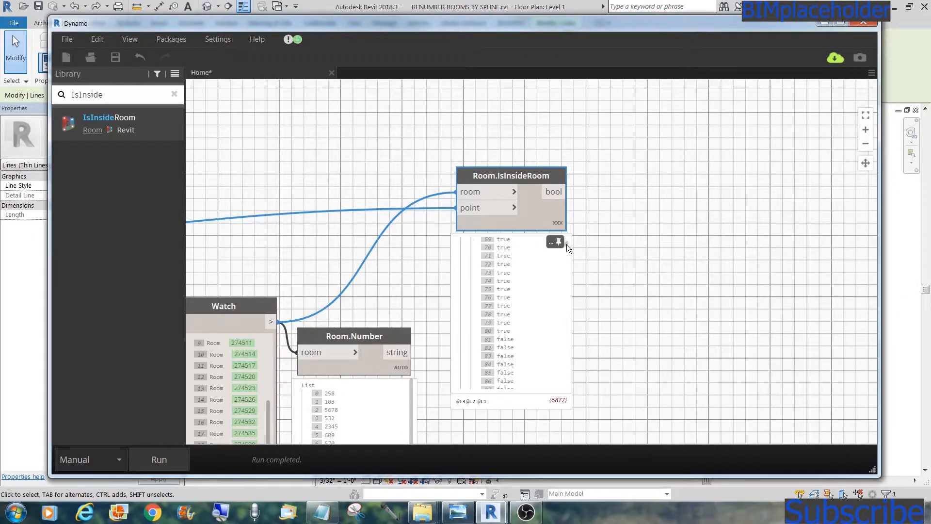
mouse_move(505, 271)
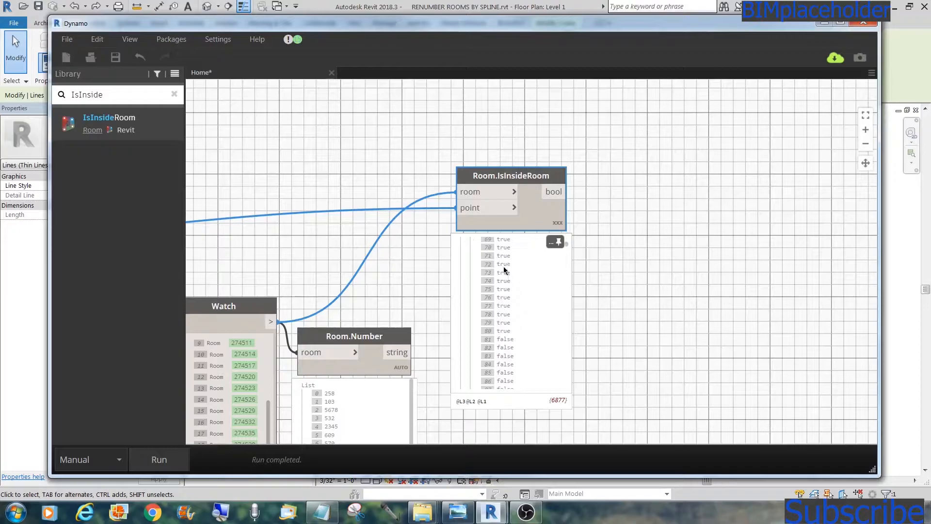
mouse_move(508, 332)
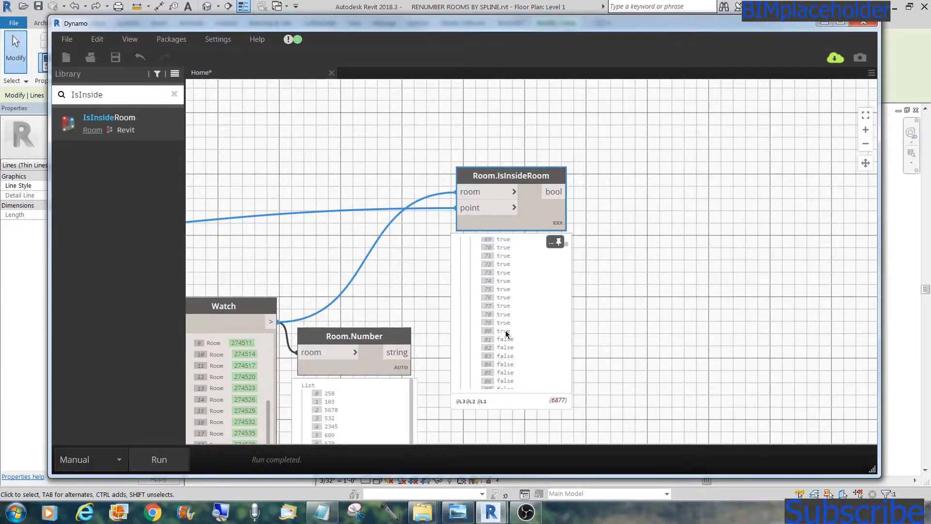
mouse_move(505, 250)
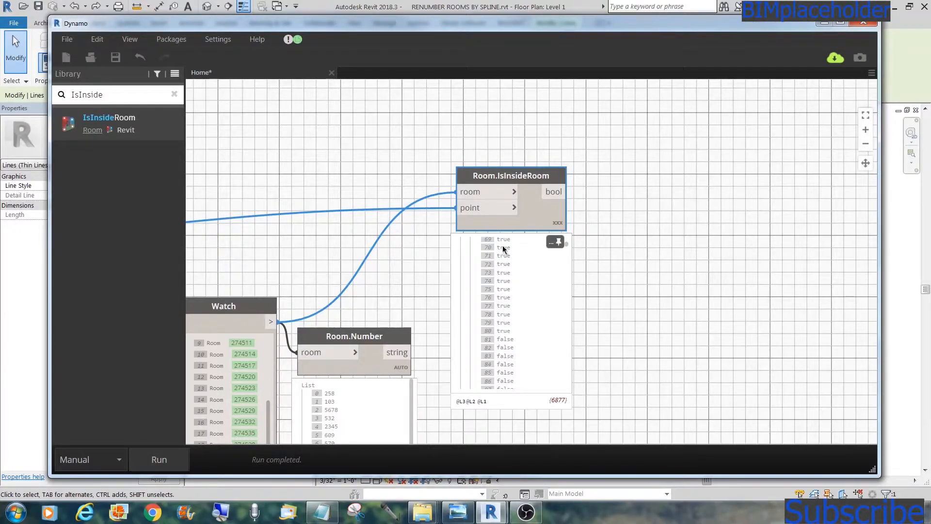
mouse_move(567, 250)
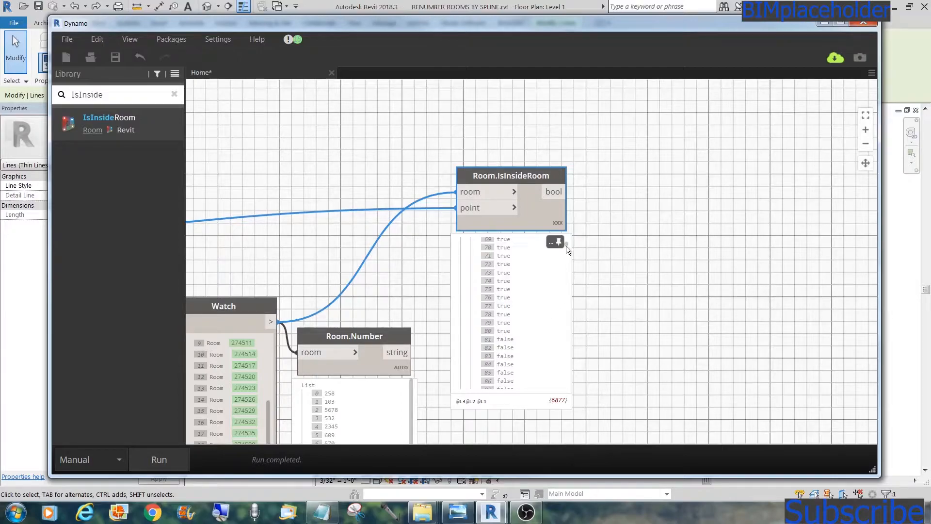
click(174, 95)
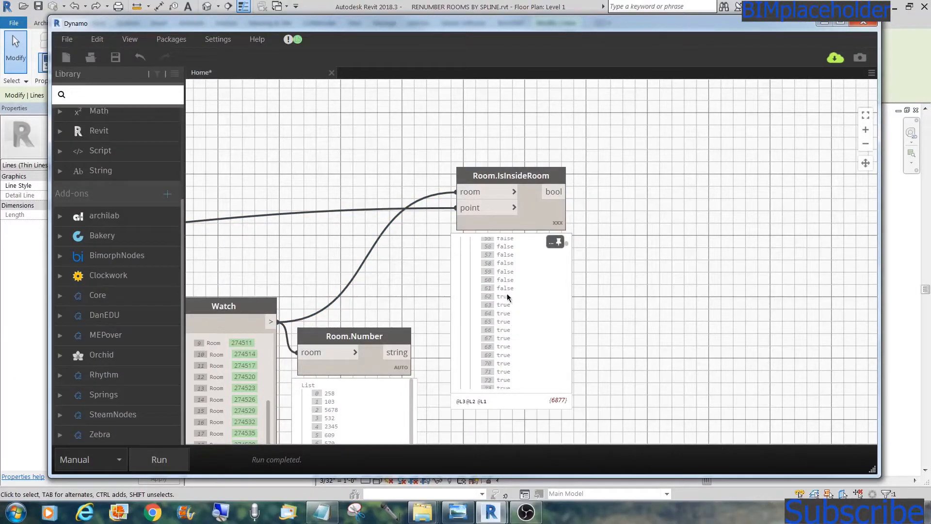
mouse_move(506, 300)
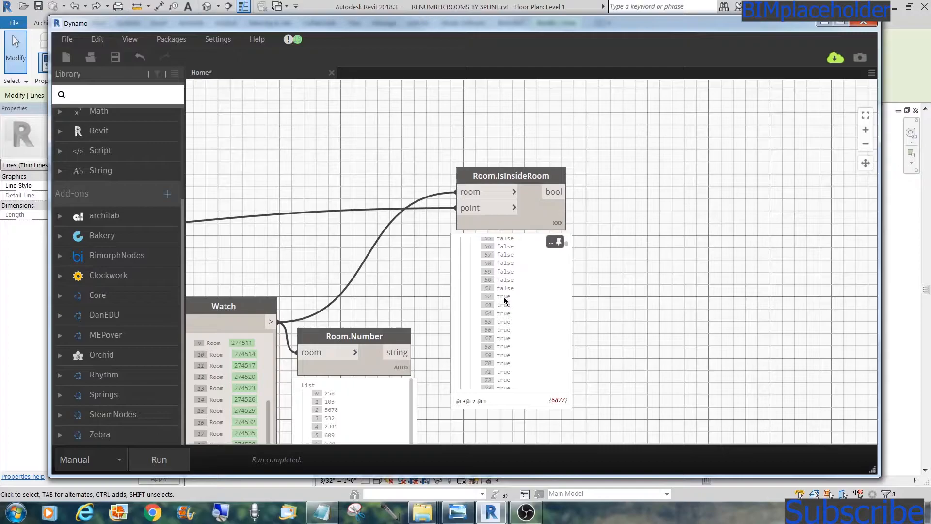
click(119, 95)
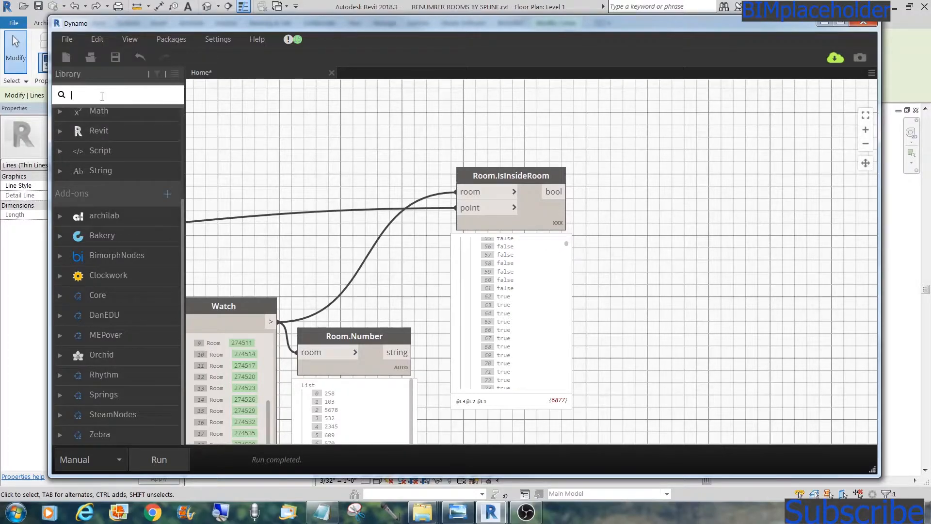
text(FirstInde)
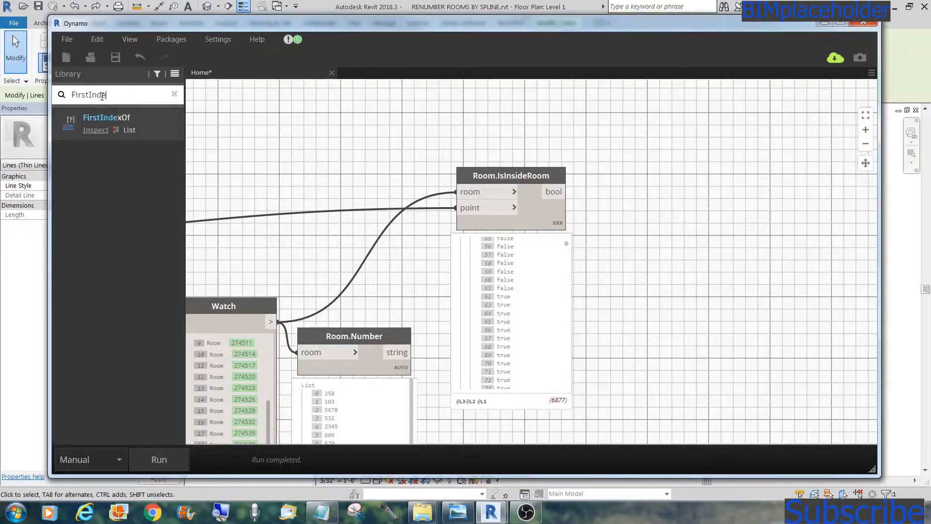
mouse_move(106, 117)
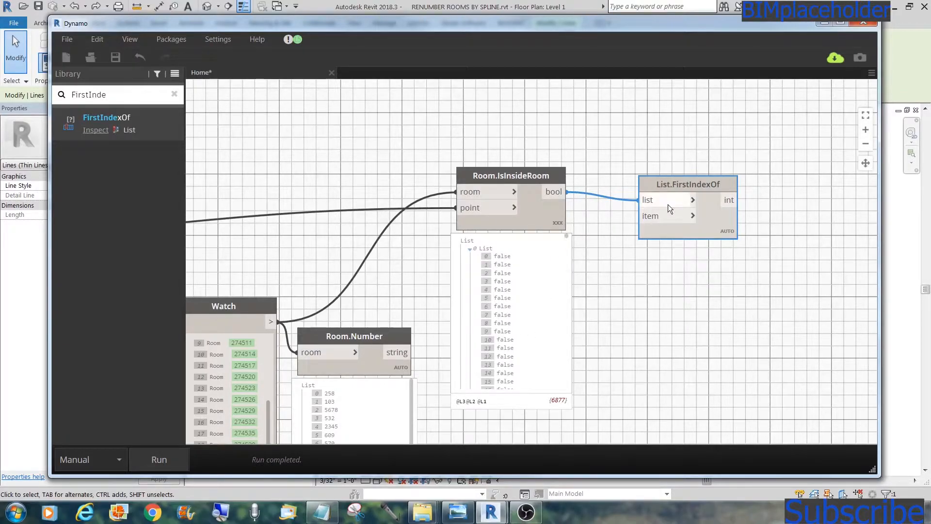
click(693, 199)
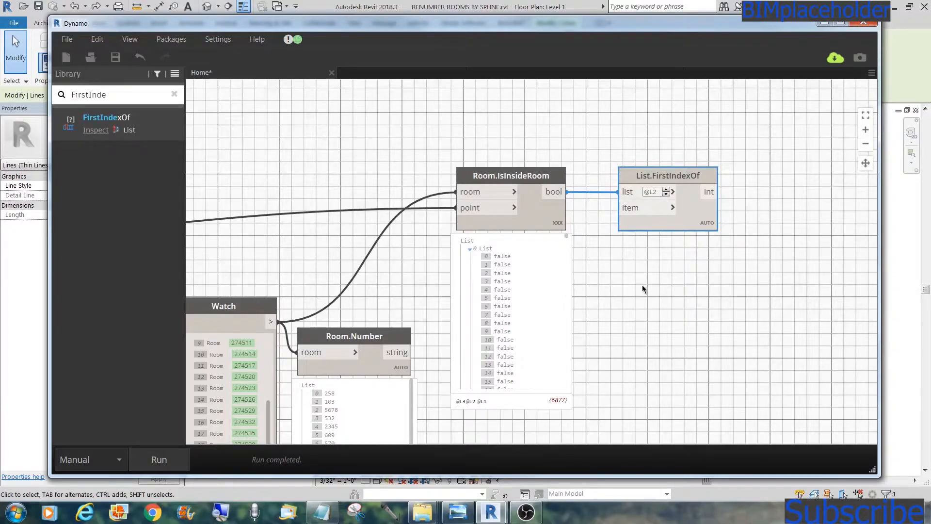
mouse_move(558, 241)
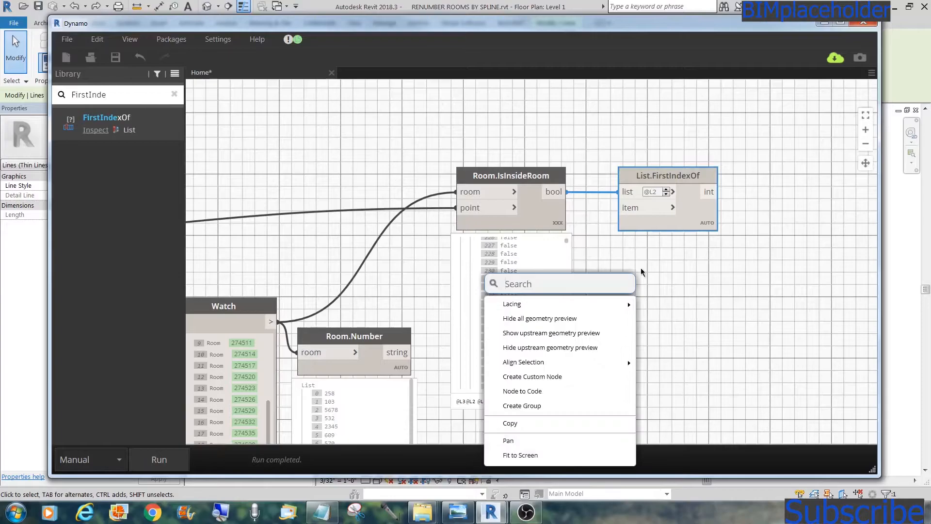
Feed a True Boolean node into FirstIndexOf's item input, giving 23 indices
text(tru)
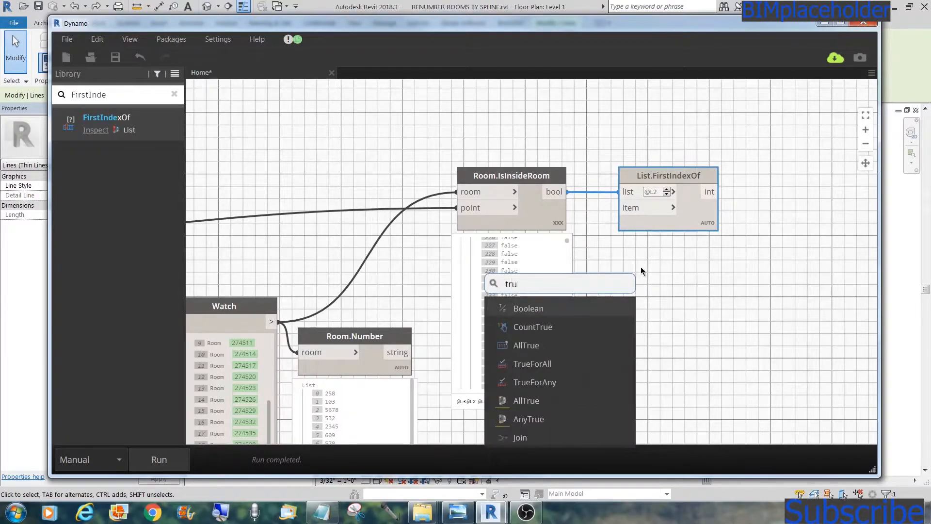
mouse_move(528, 308)
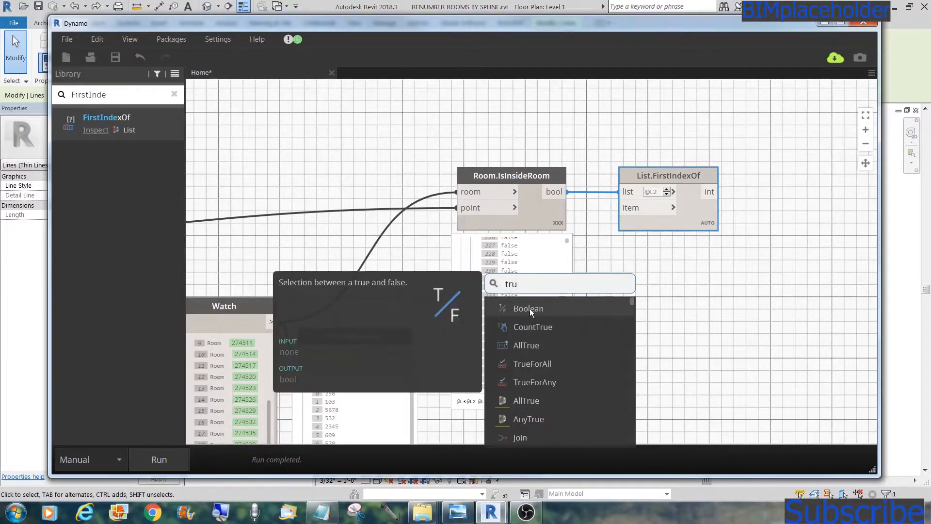
click(527, 308)
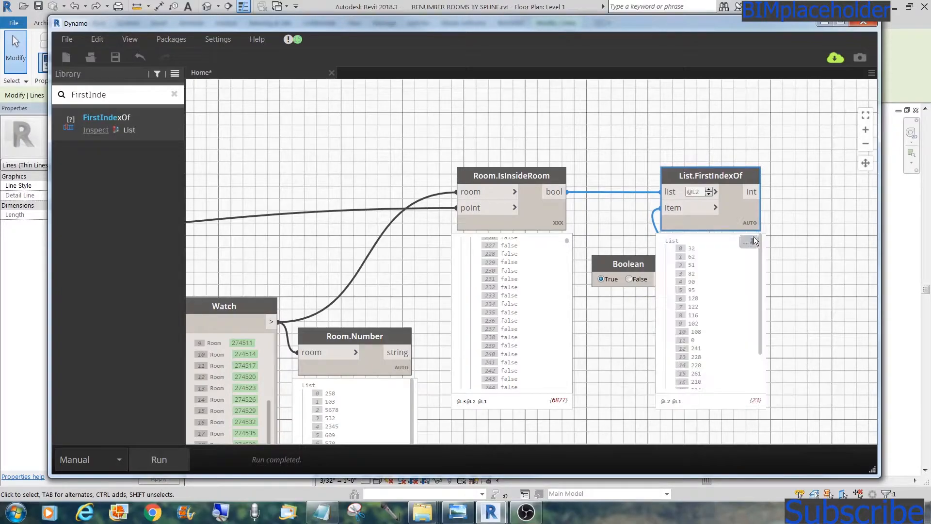
scroll(down, 3)
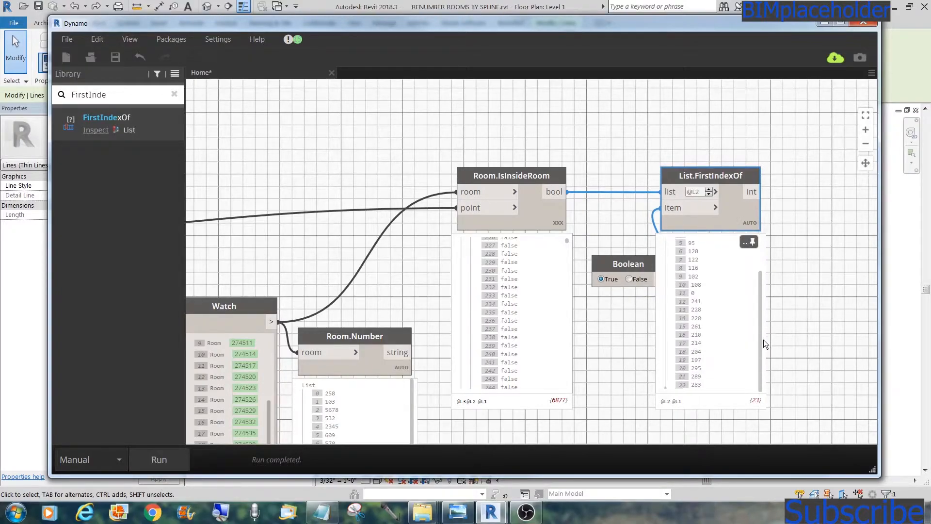
scroll(up, 3)
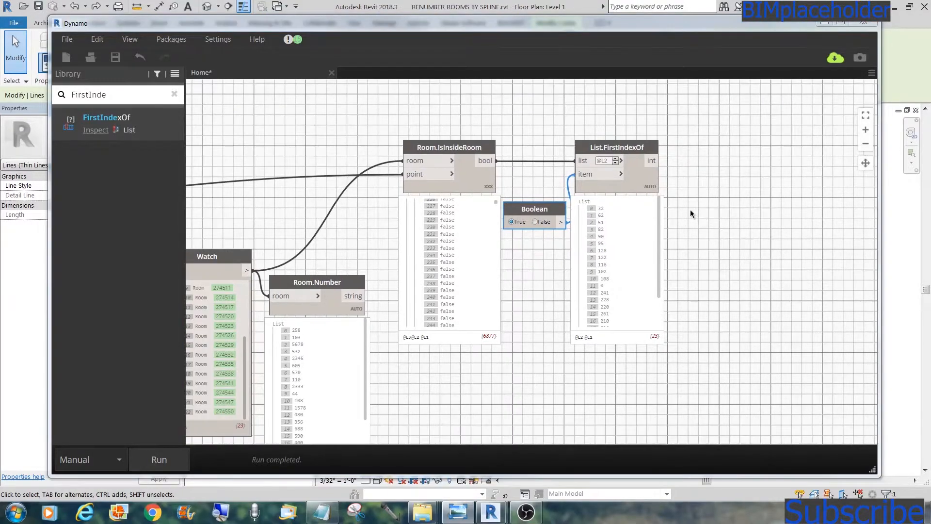
mouse_move(691, 208)
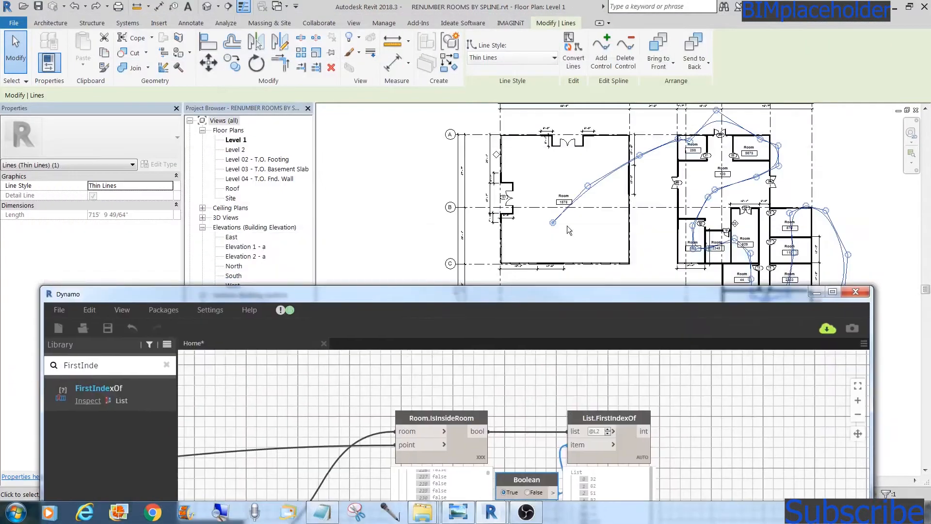
mouse_move(843, 287)
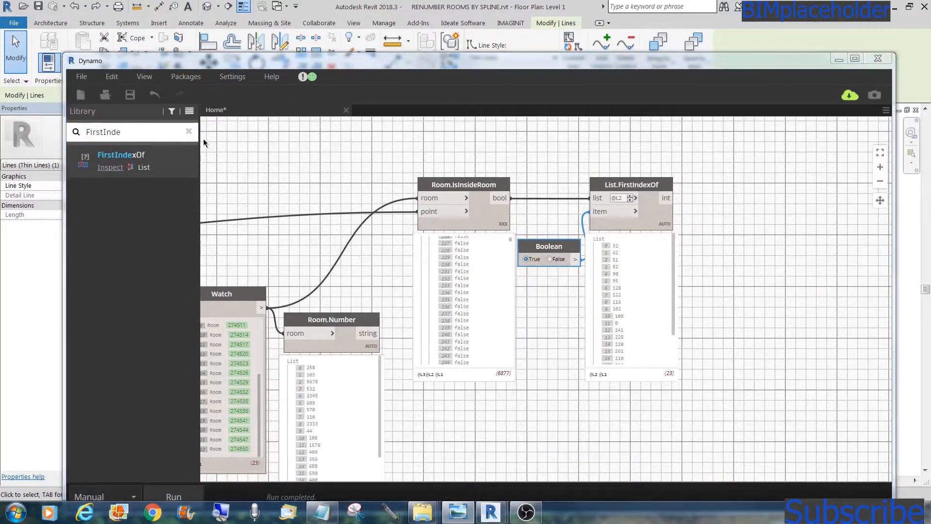
Add List.SortIndexByValue fed by the 23 first-index values and run it
triple_click(103, 132)
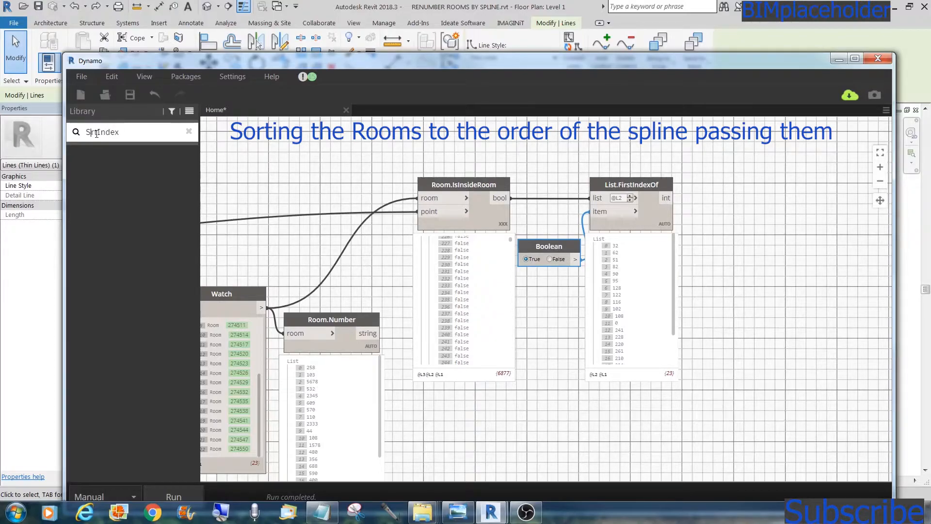
text(ortIndex)
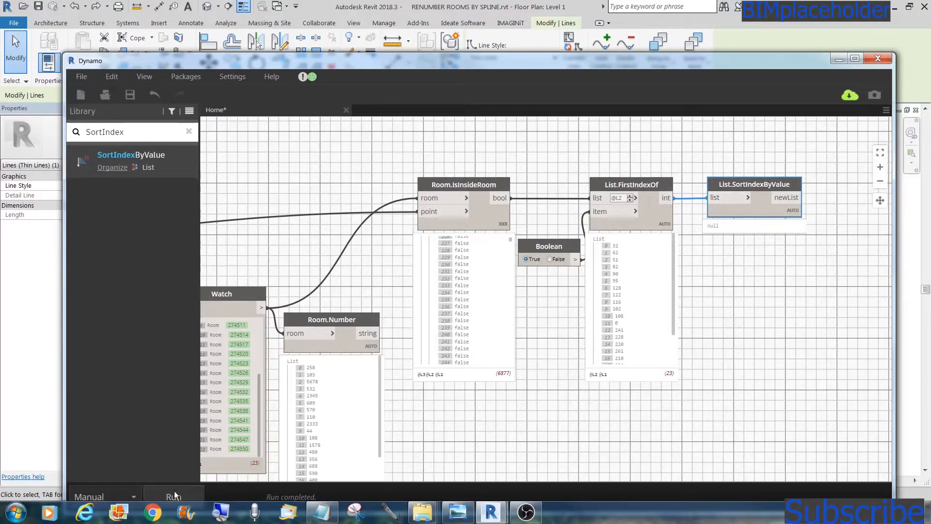
click(174, 495)
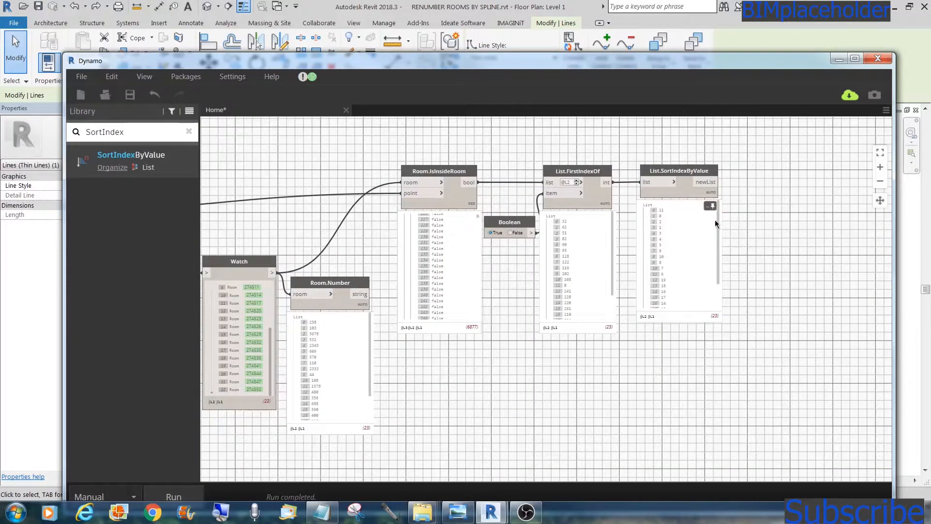
mouse_move(657, 263)
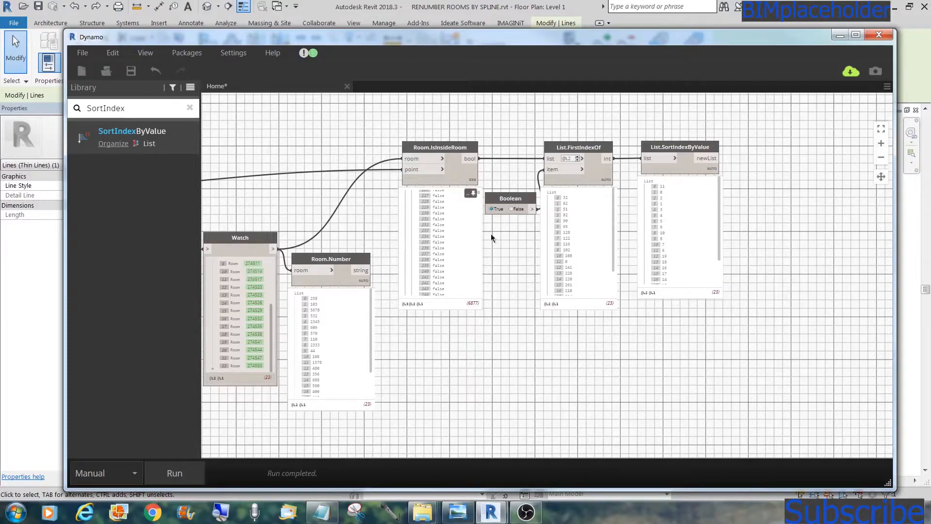
mouse_move(795, 250)
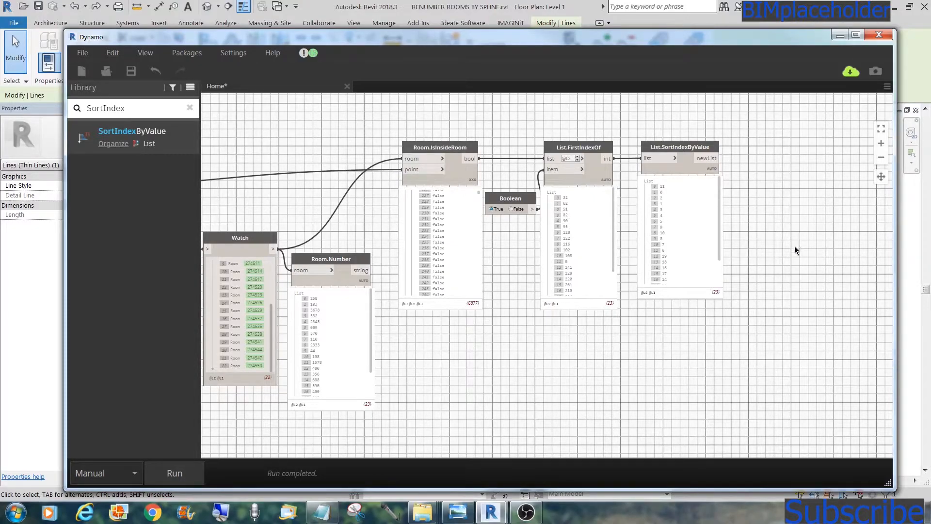
Add List.GetItemAtIndex using the rooms and sorted indices, and run it
right_click(796, 249)
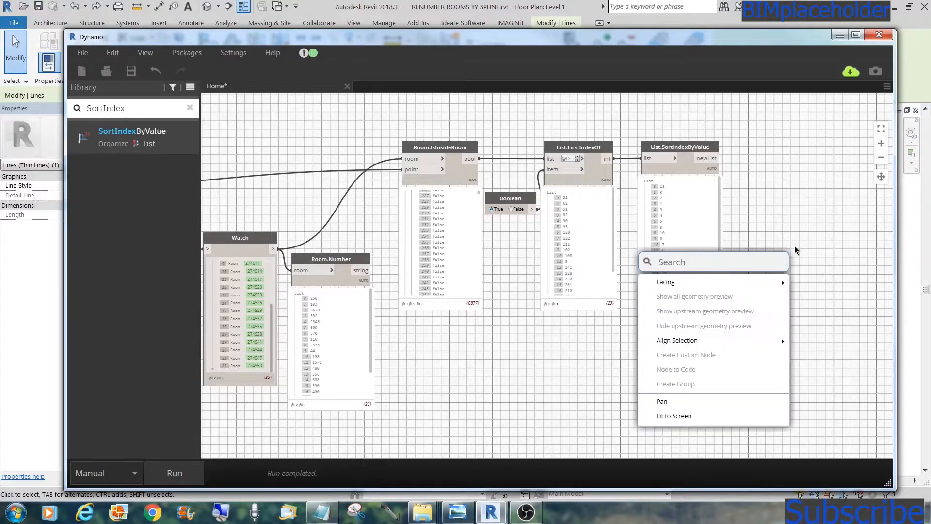
text(GetItem)
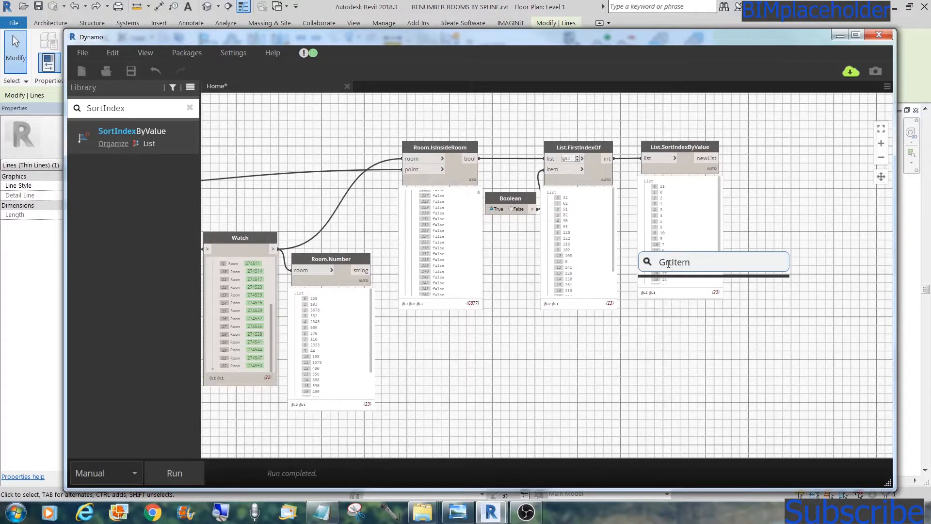
click(757, 269)
text(G)
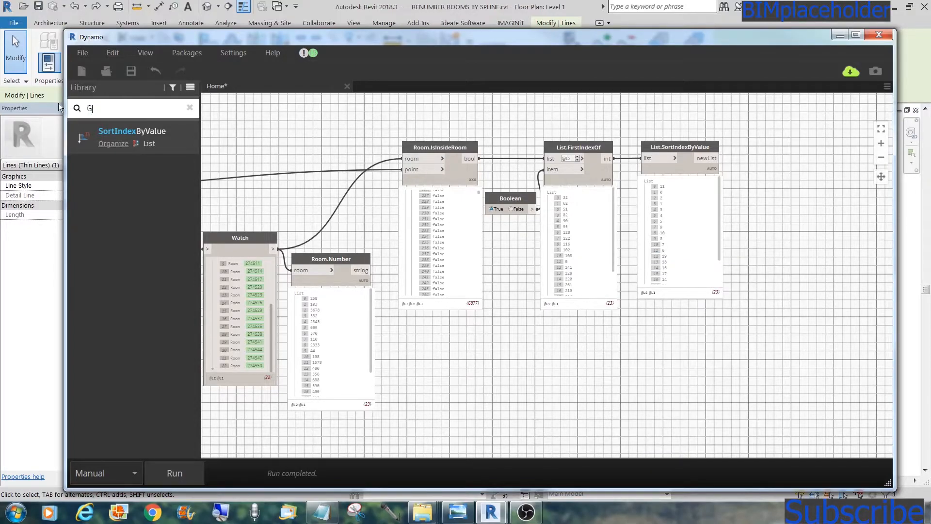
text(etI)
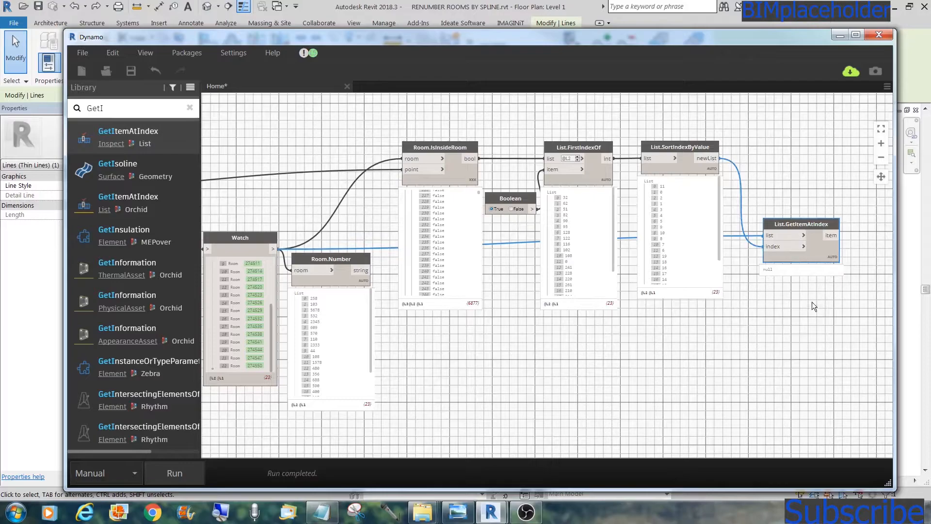
click(175, 473)
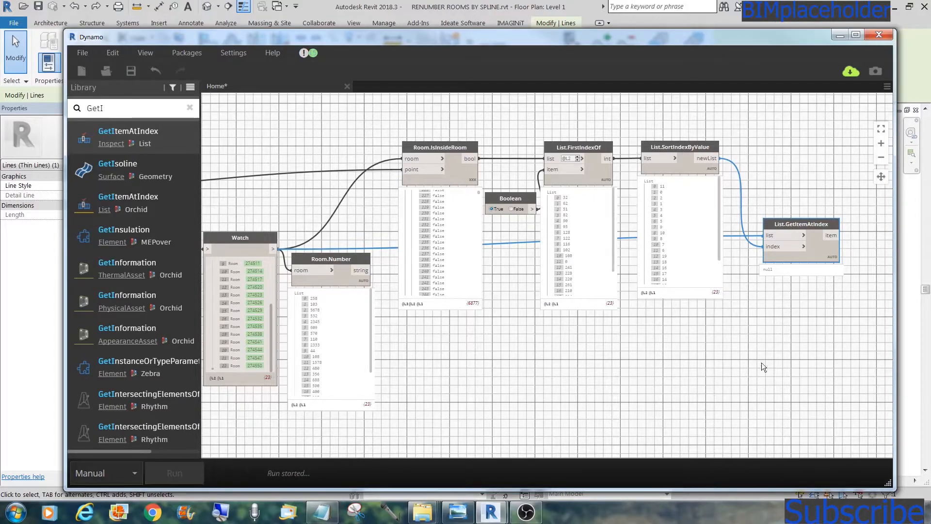
click(175, 473)
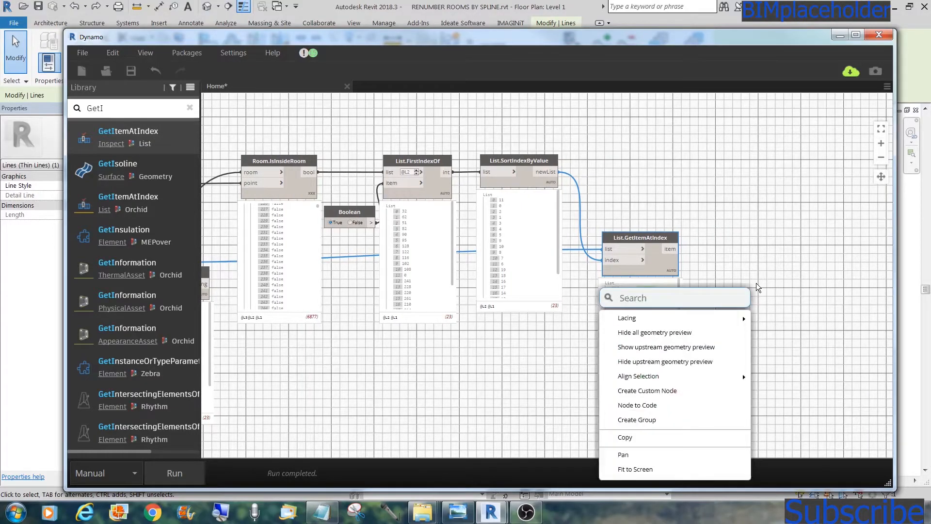
Add a Room.Number node reading the numbers of the reordered rooms
text(Room)
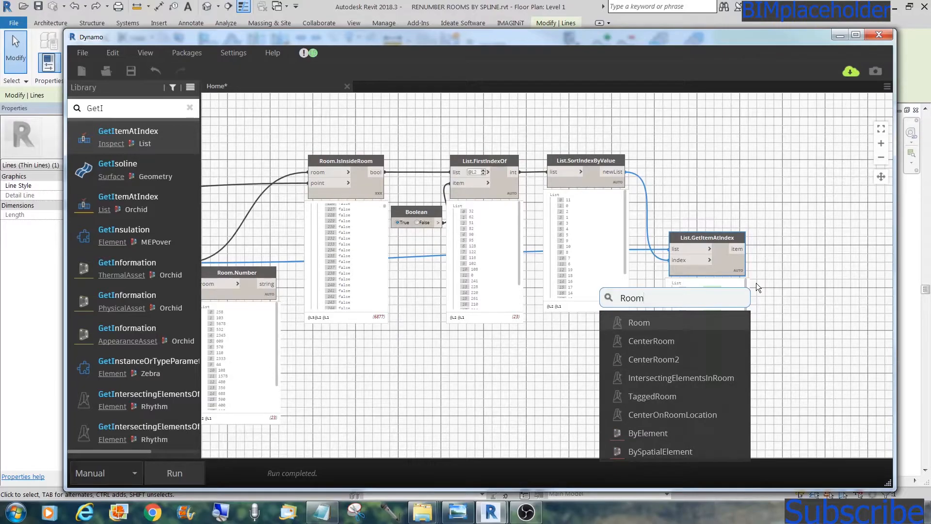
text(Nu)
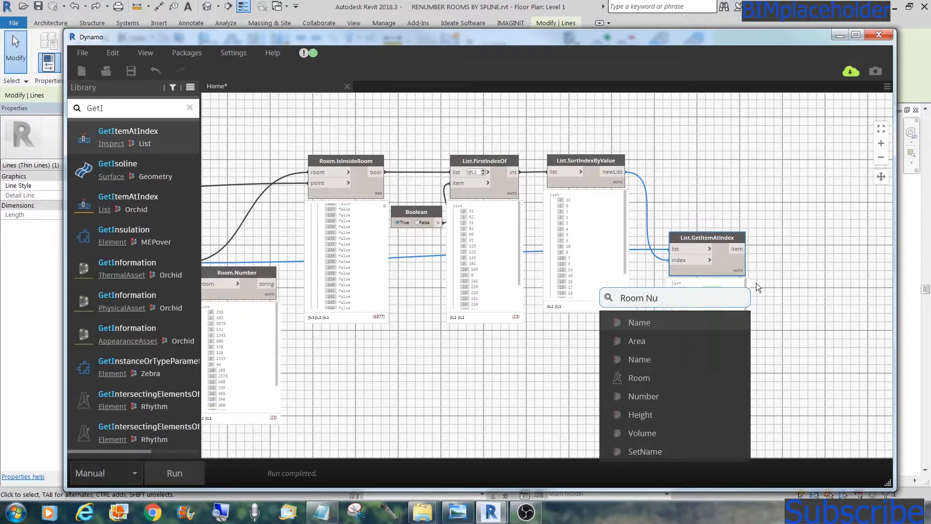
click(643, 397)
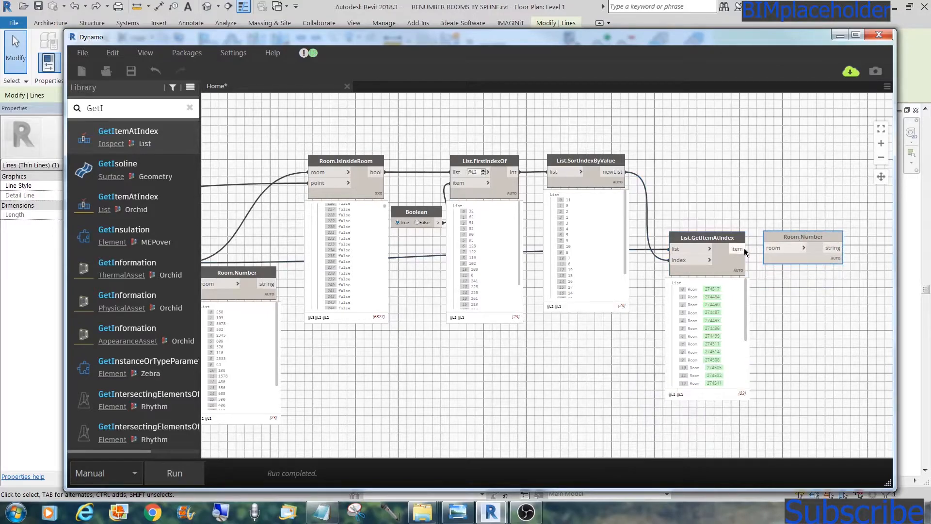
click(174, 473)
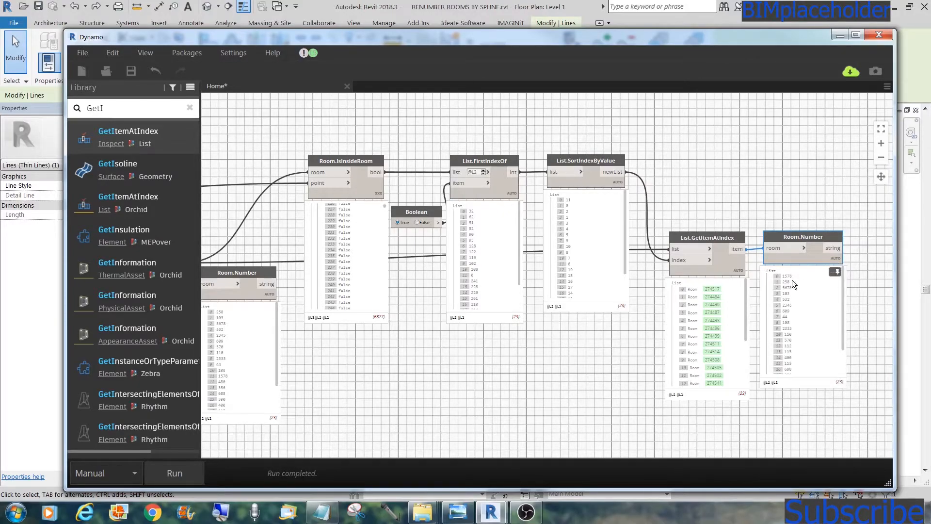
mouse_move(797, 291)
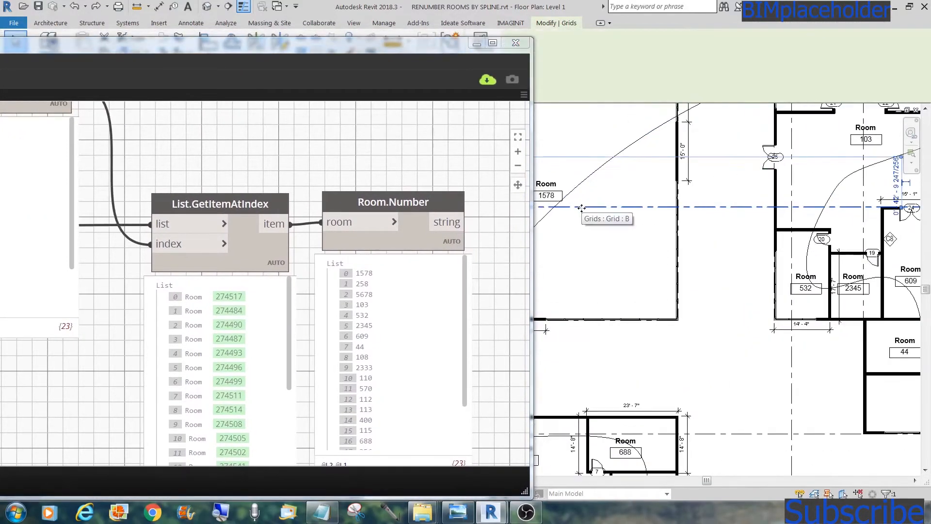
mouse_move(468, 307)
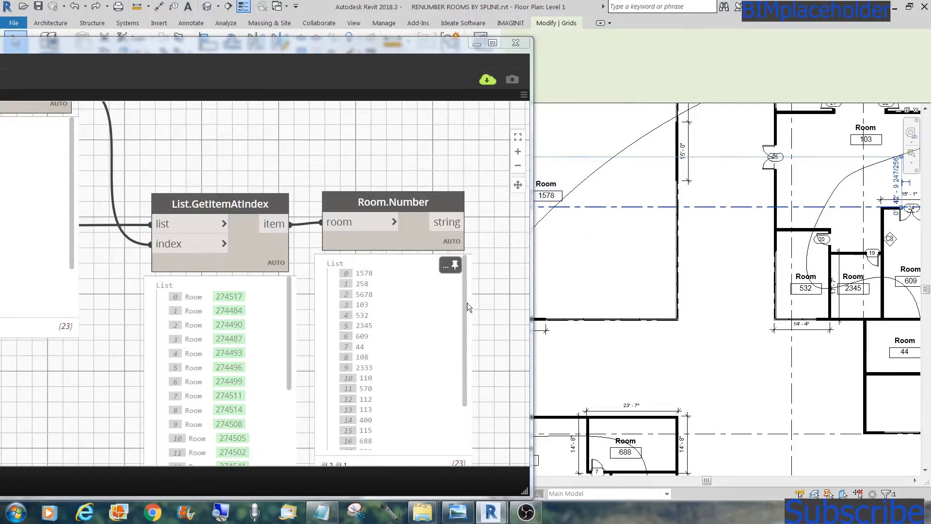
scroll(down, 3)
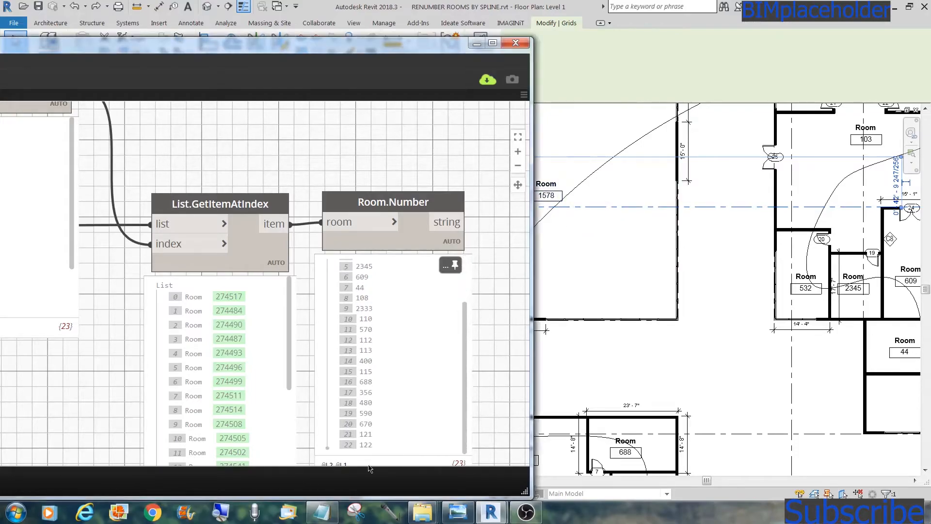
click(384, 23)
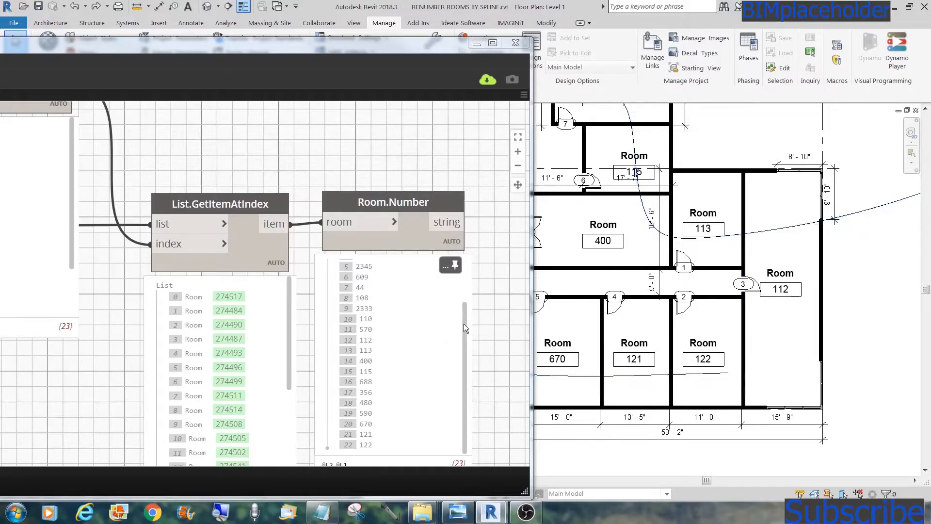
scroll(up, 3)
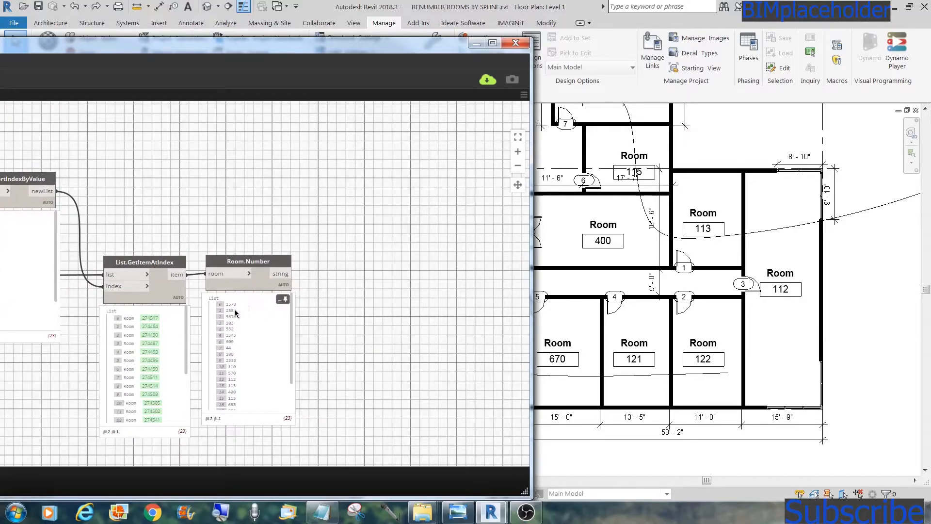
mouse_move(297, 310)
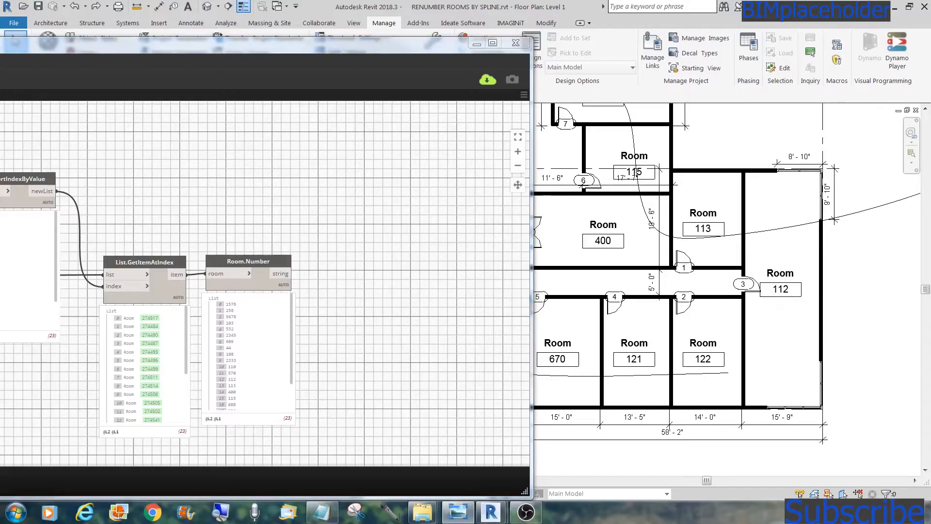
mouse_move(355, 208)
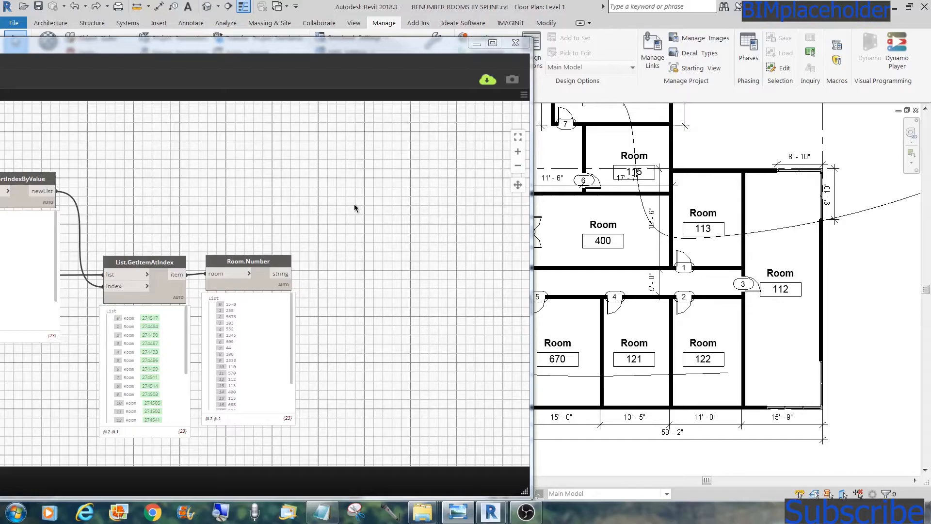
mouse_move(357, 275)
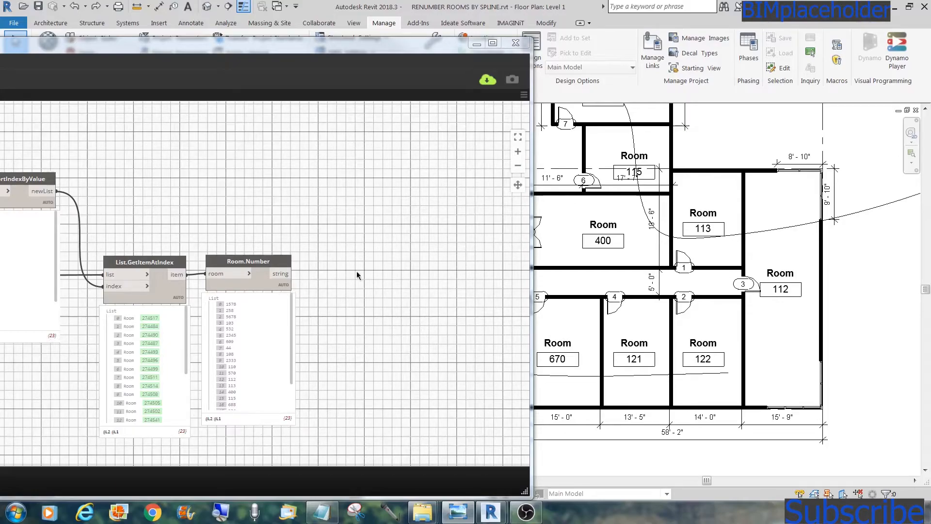
mouse_move(374, 257)
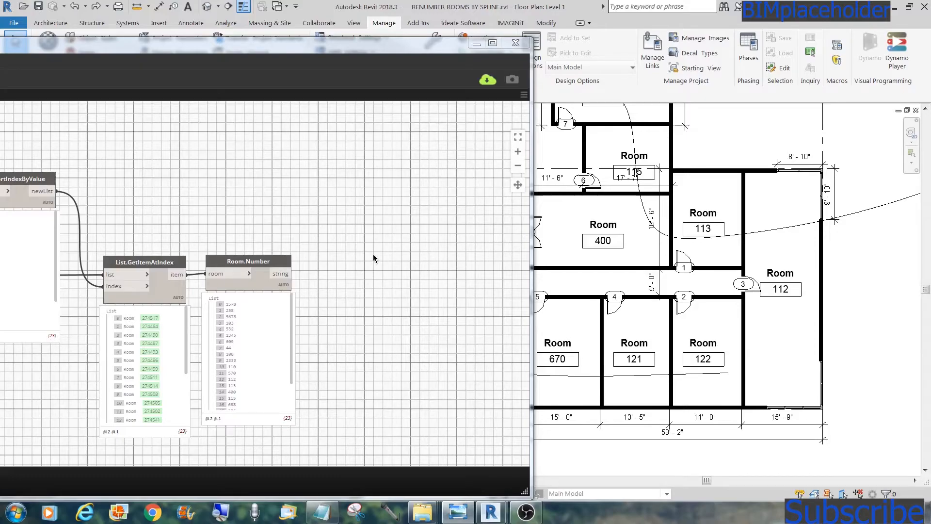
mouse_move(373, 95)
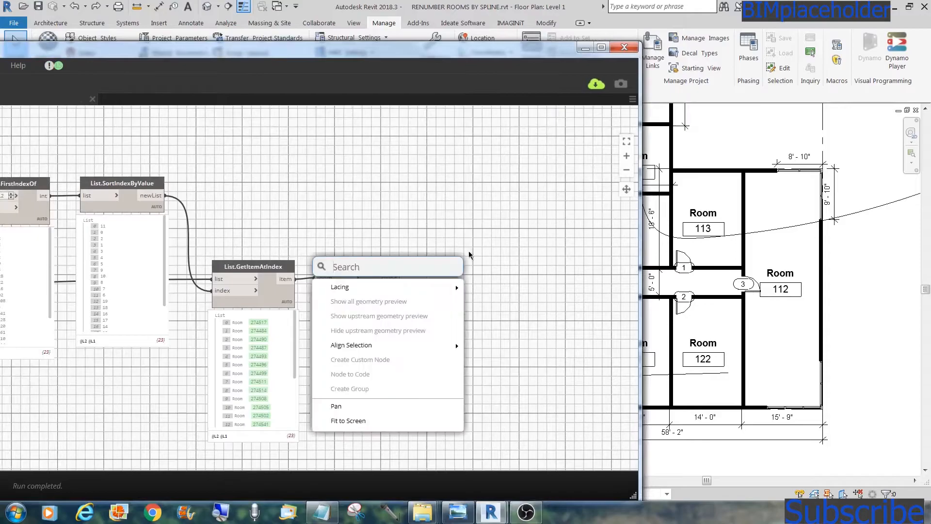
Place a Number node holding the starting value 101
text(num)
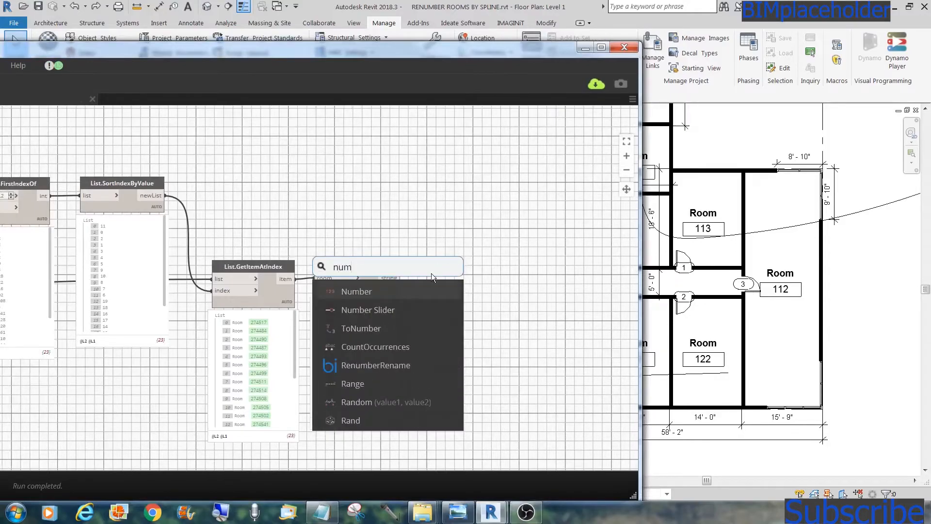
click(357, 291)
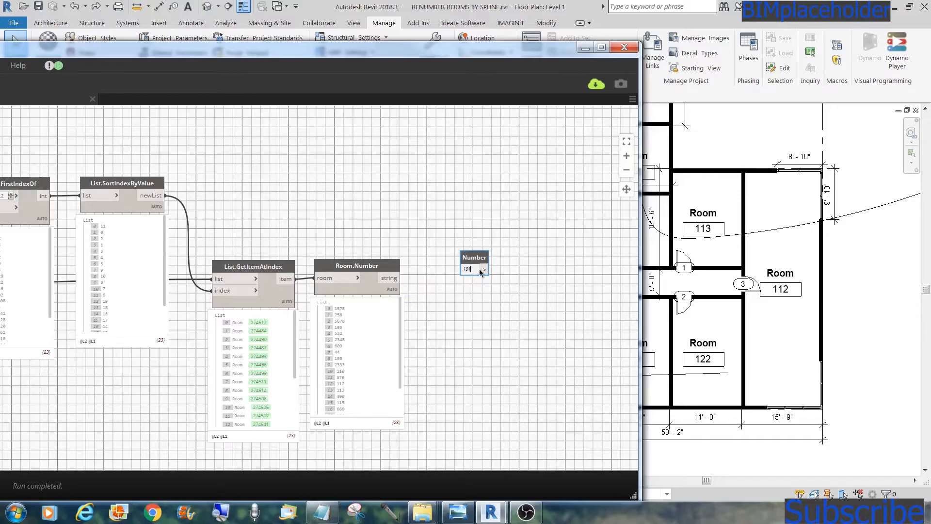
click(475, 268)
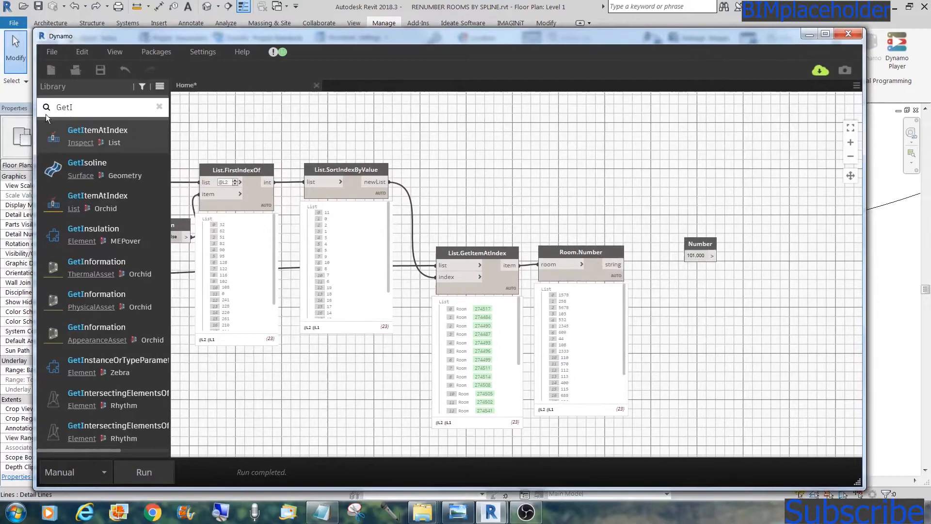
Add a Sequence node with a Number node of 1 as its step
text(Sequen)
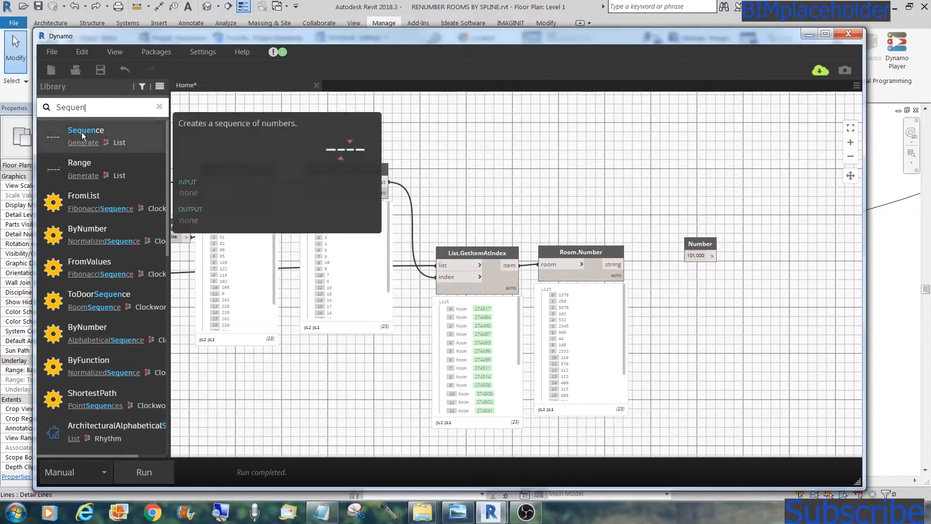
click(85, 130)
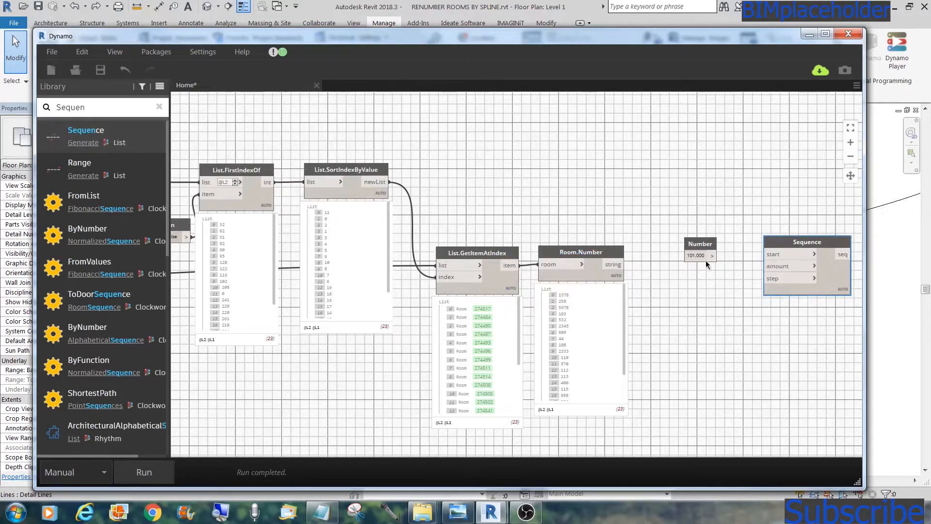
right_click(692, 288)
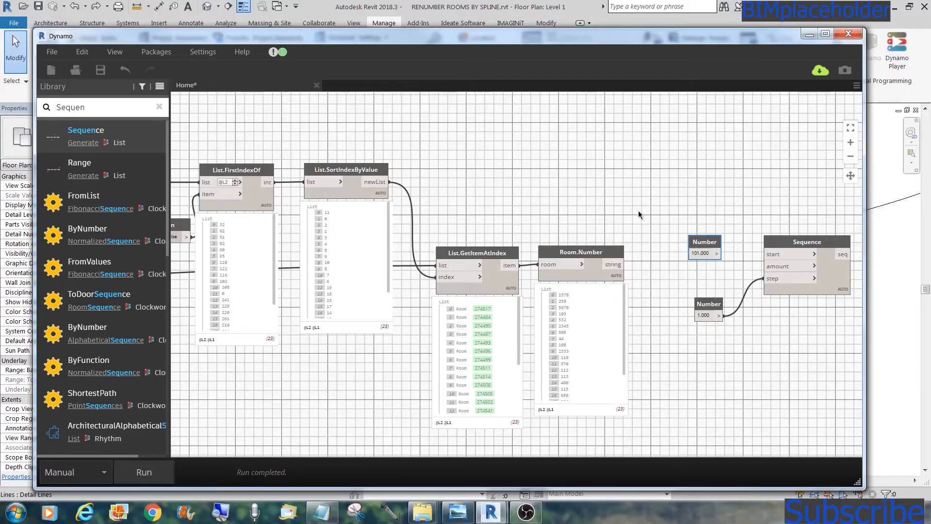
right_click(640, 215)
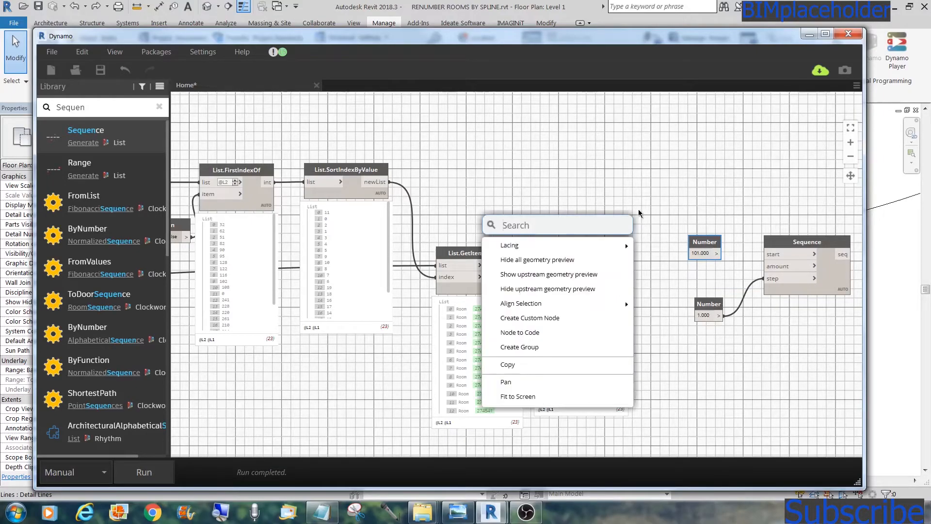
Add List.Count on the room numbers and wire the 23 count into Sequence amount
text(C)
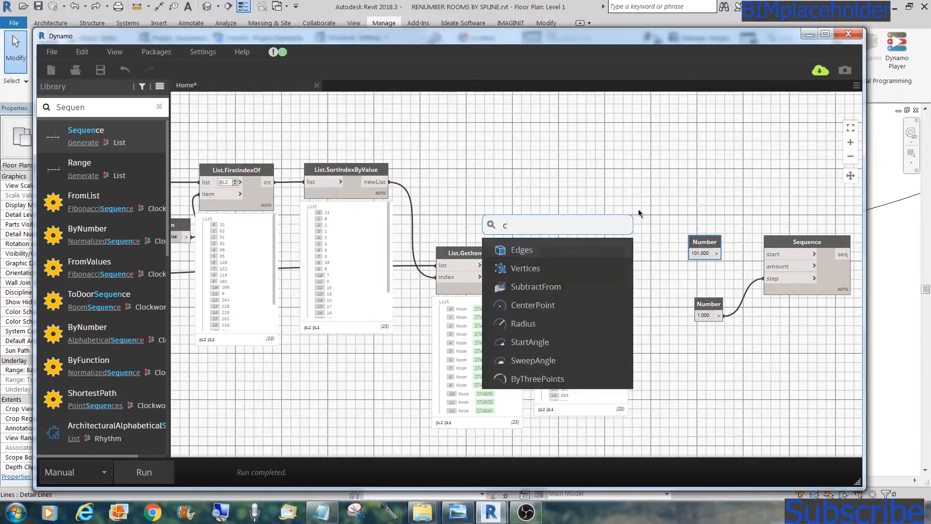
text(ou)
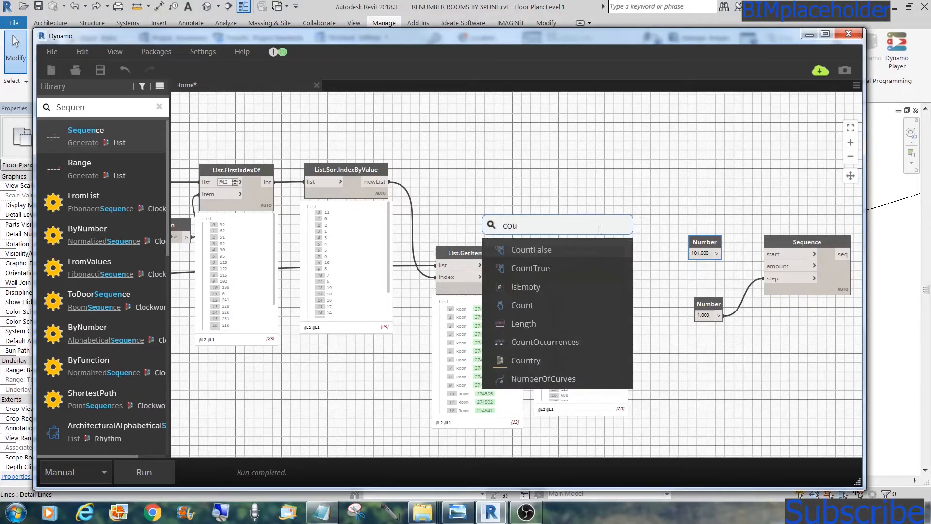
click(522, 305)
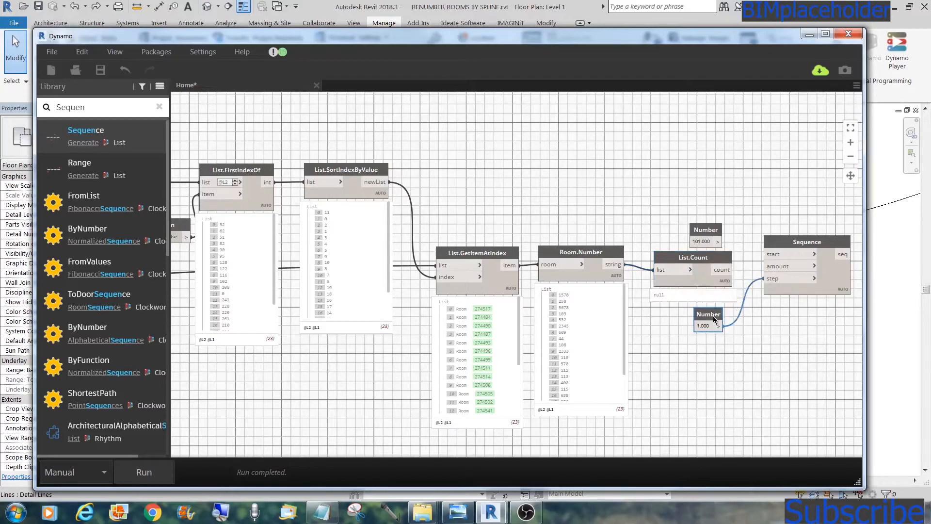
click(143, 471)
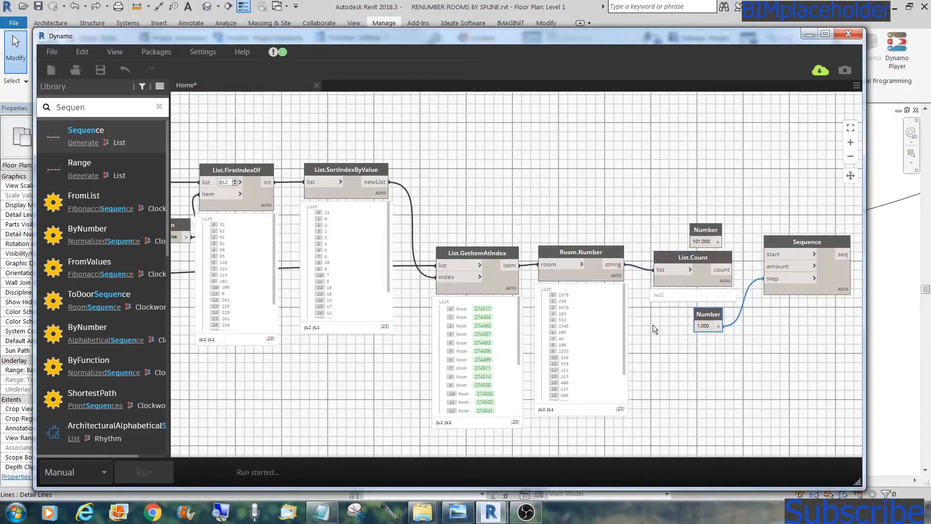
click(144, 471)
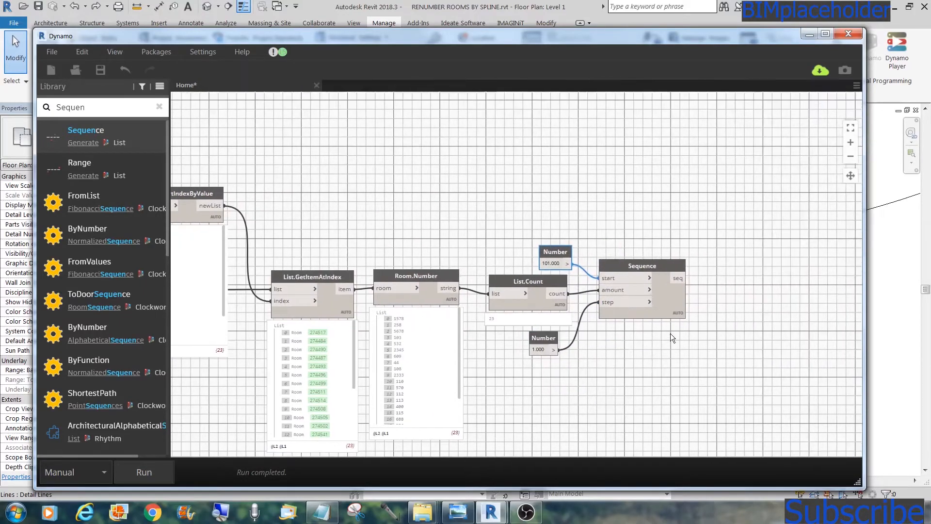
Run the graph so the Sequence starting at 101 outputs 101 through 123
click(143, 471)
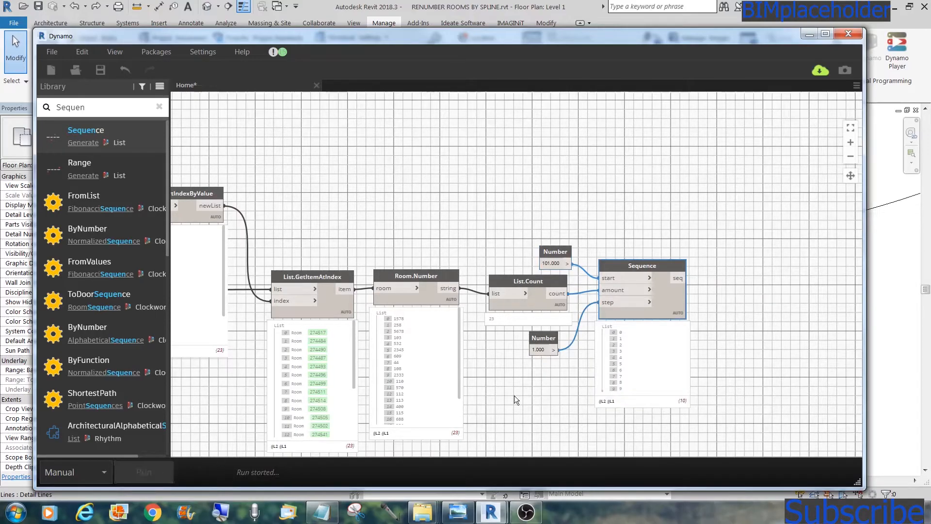
click(143, 472)
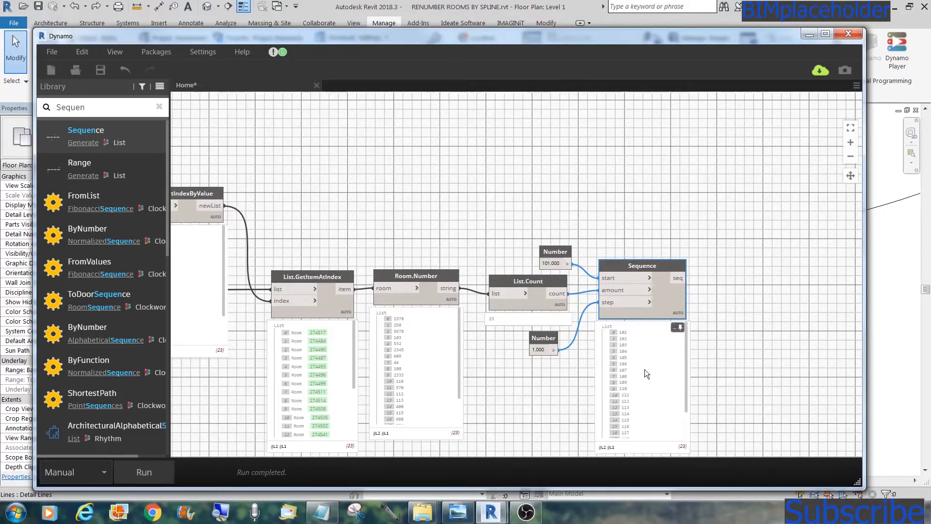
mouse_move(671, 395)
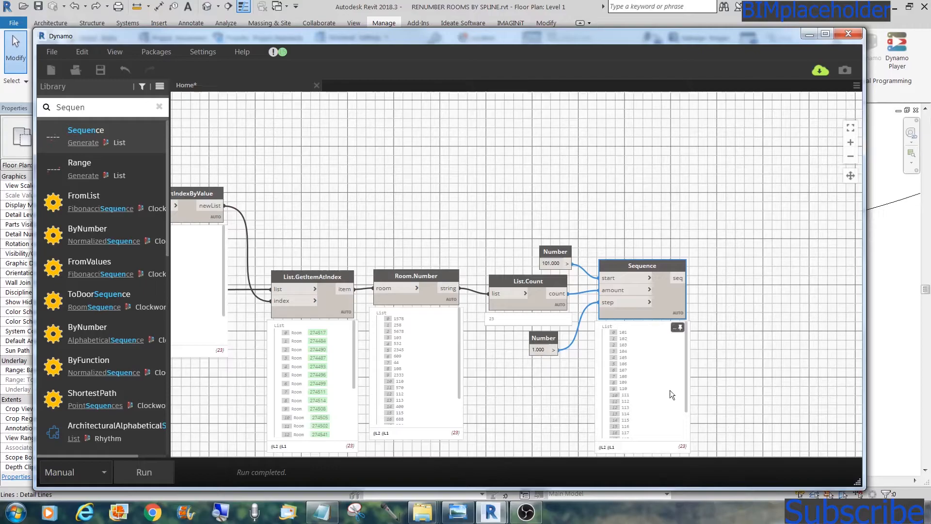
scroll(down, 3)
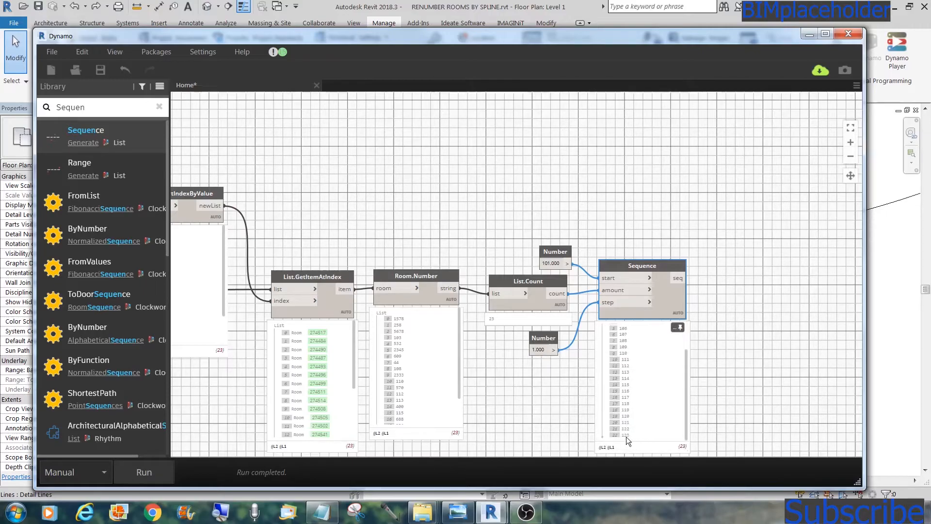
mouse_move(638, 349)
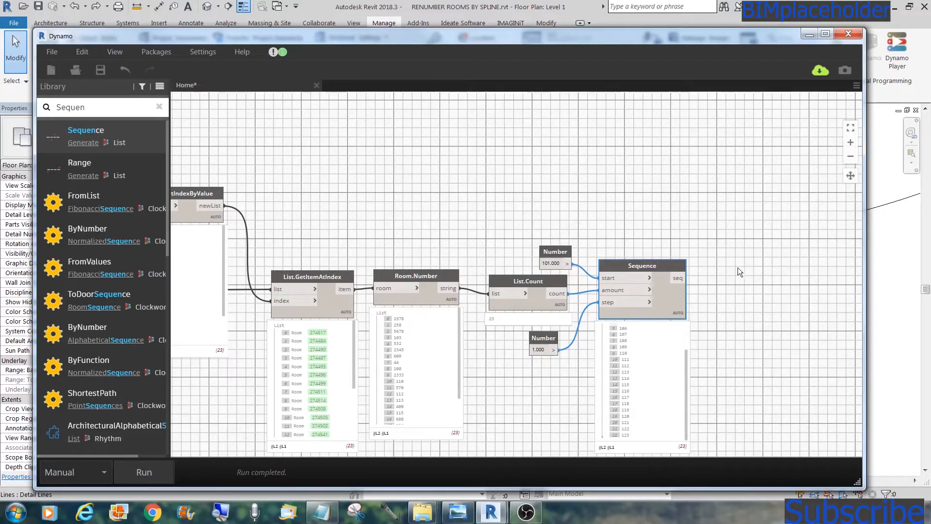
mouse_move(715, 281)
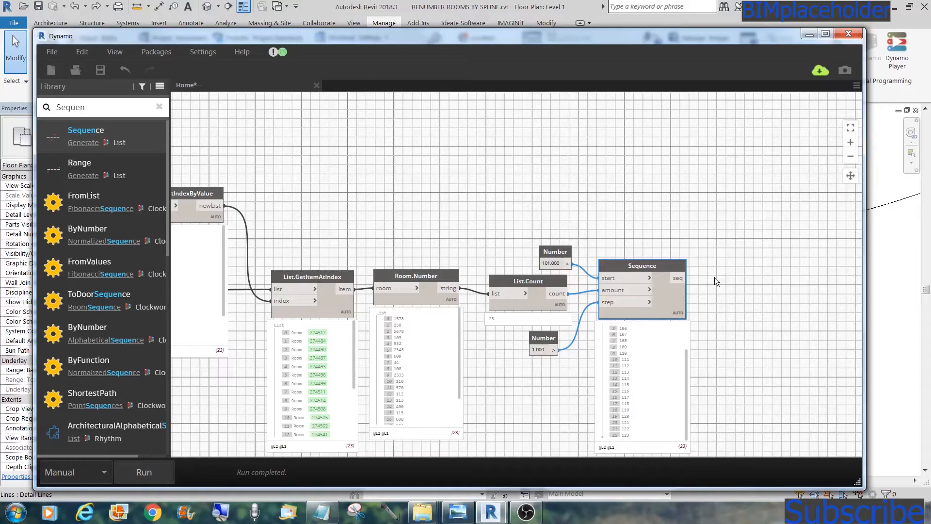
right_click(716, 281)
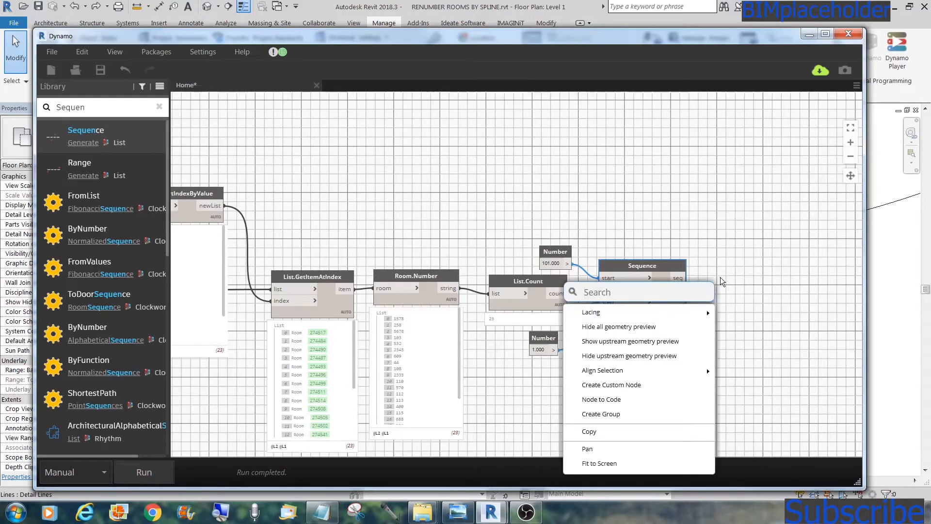
Add String from Object fed by the Sequence and run to get text 101–123
text(strin)
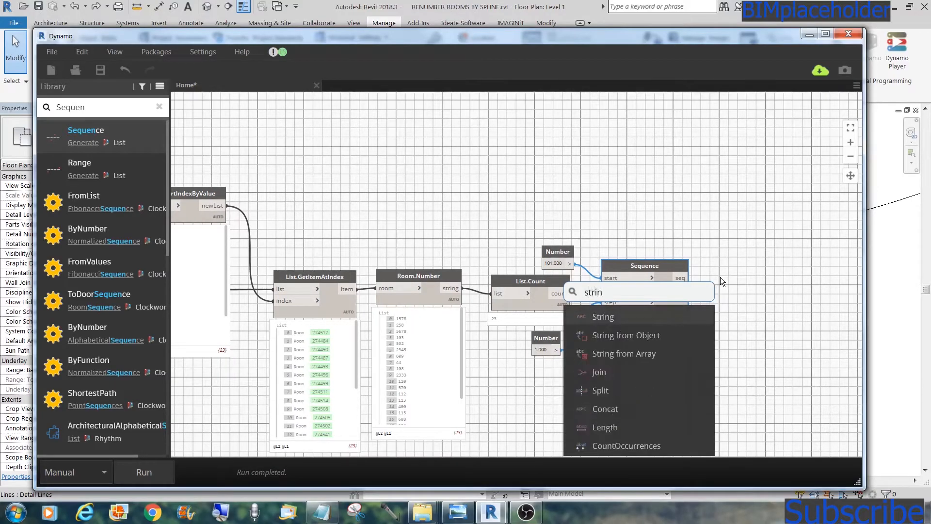
click(625, 334)
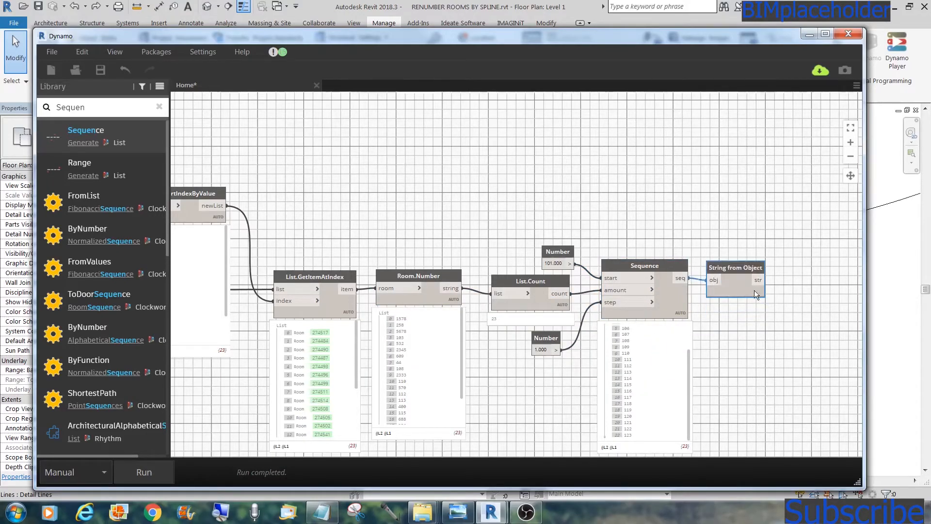
click(143, 471)
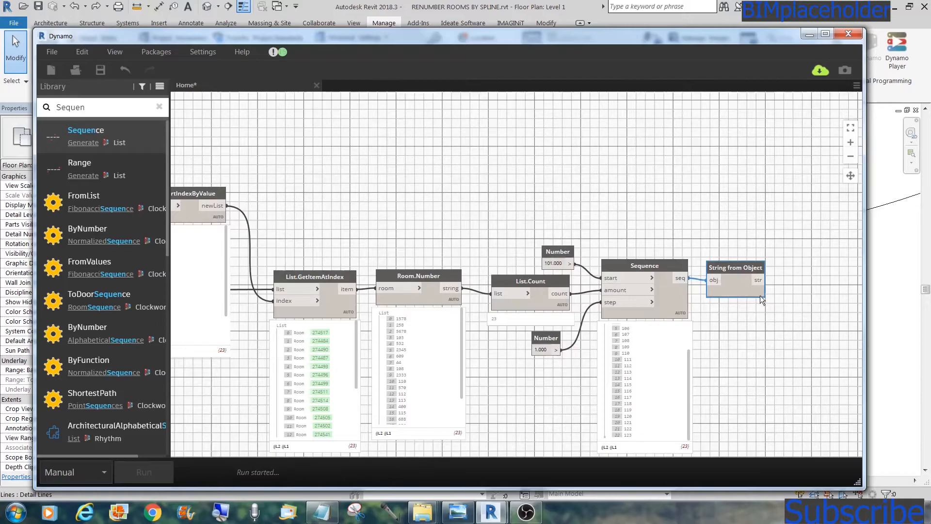
click(143, 471)
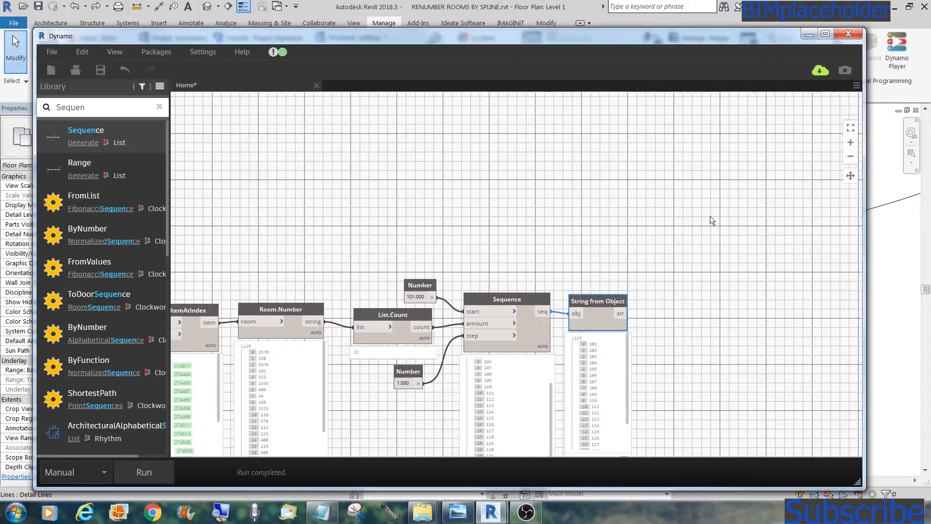
triple_click(69, 106)
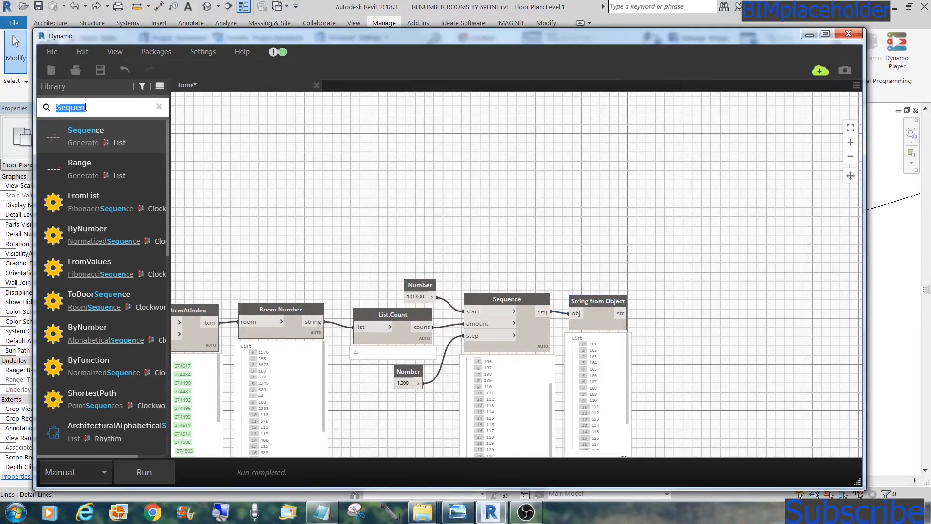
Add Element.SetParameterByName setting 'Number' on the rooms from the text list, then Room.Number
key(Backspace)
text(Setpara)
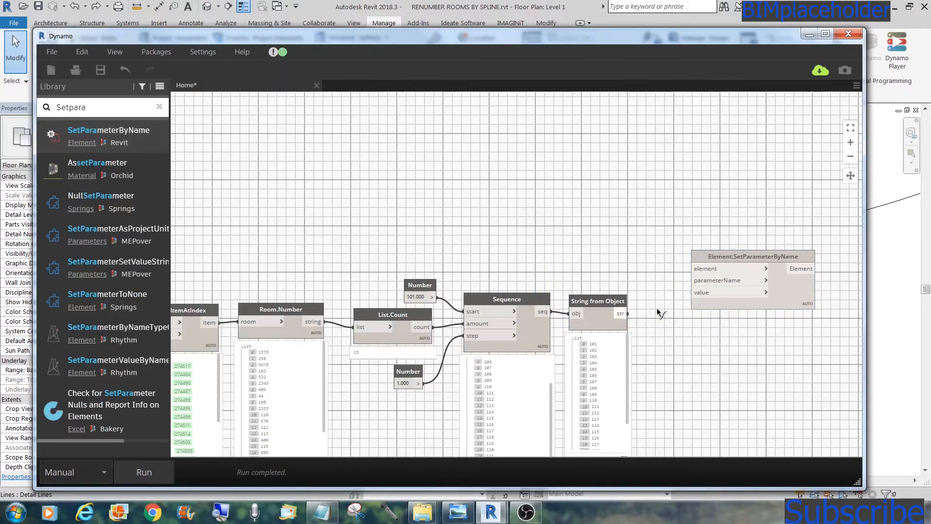
right_click(753, 256)
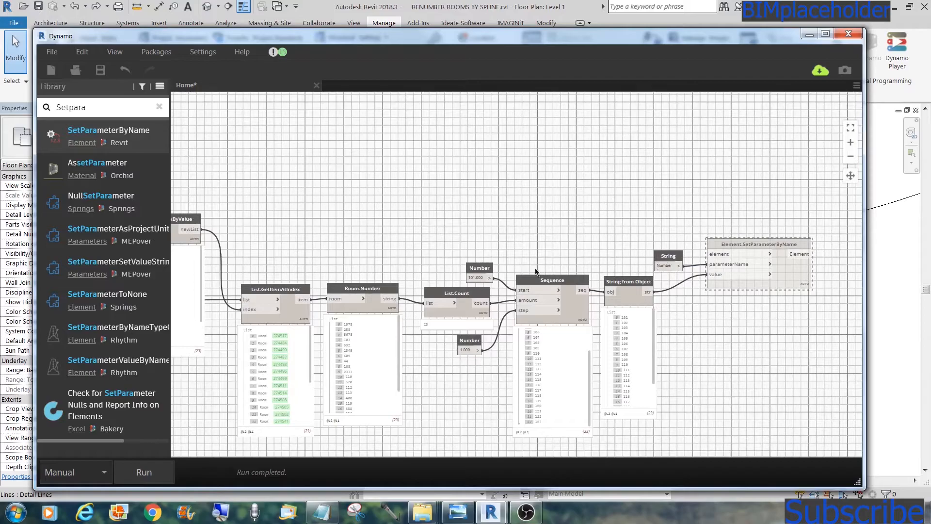
mouse_move(302, 300)
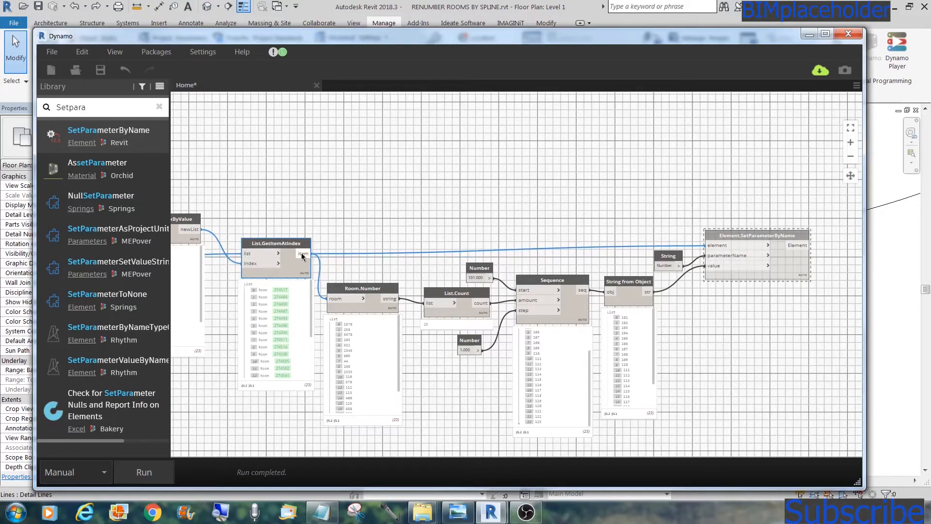
mouse_move(764, 245)
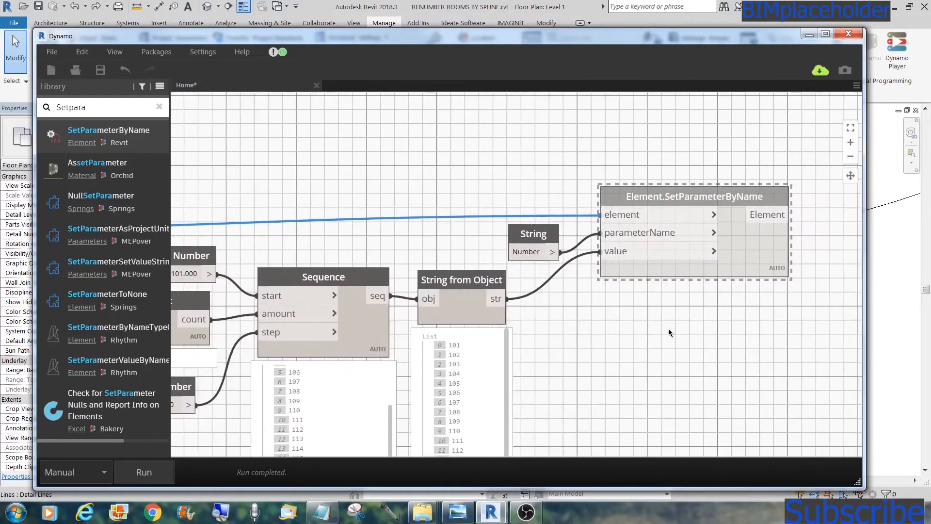
mouse_move(821, 233)
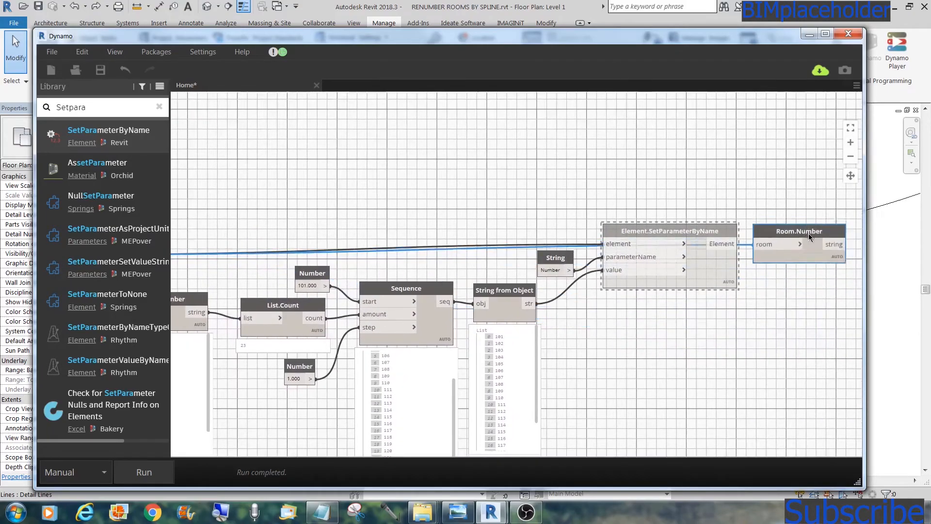
click(799, 246)
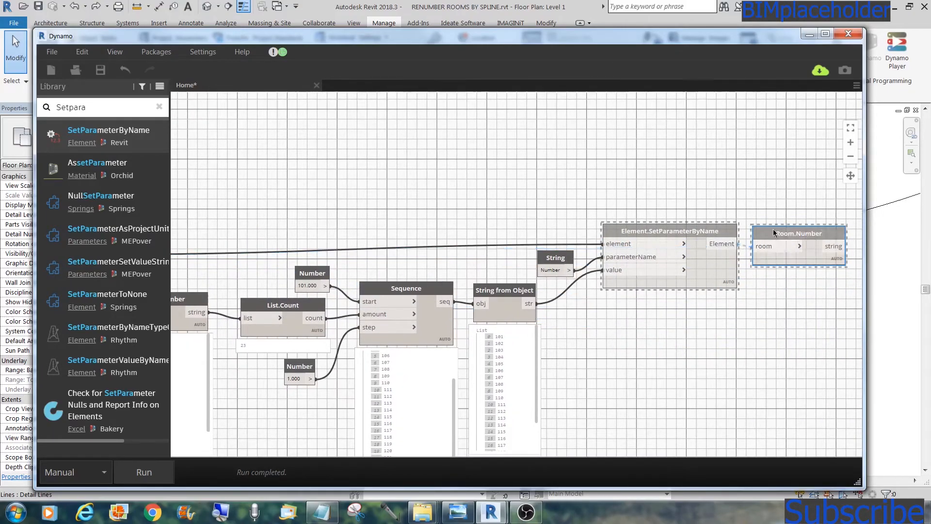
mouse_move(680, 231)
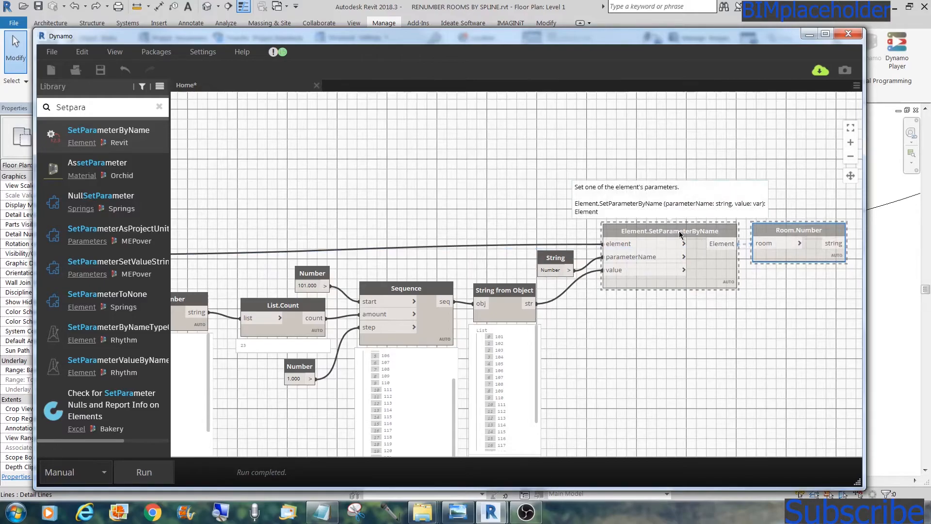
right_click(669, 230)
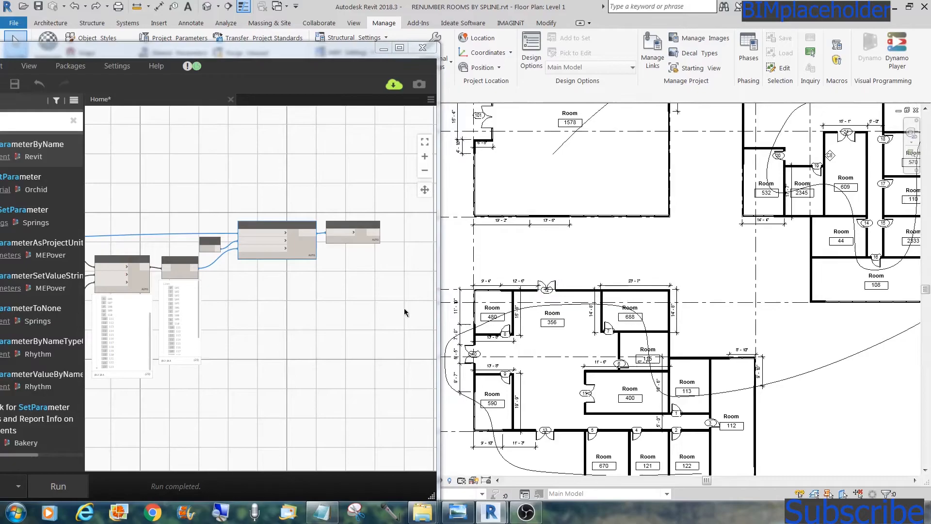
mouse_move(58, 486)
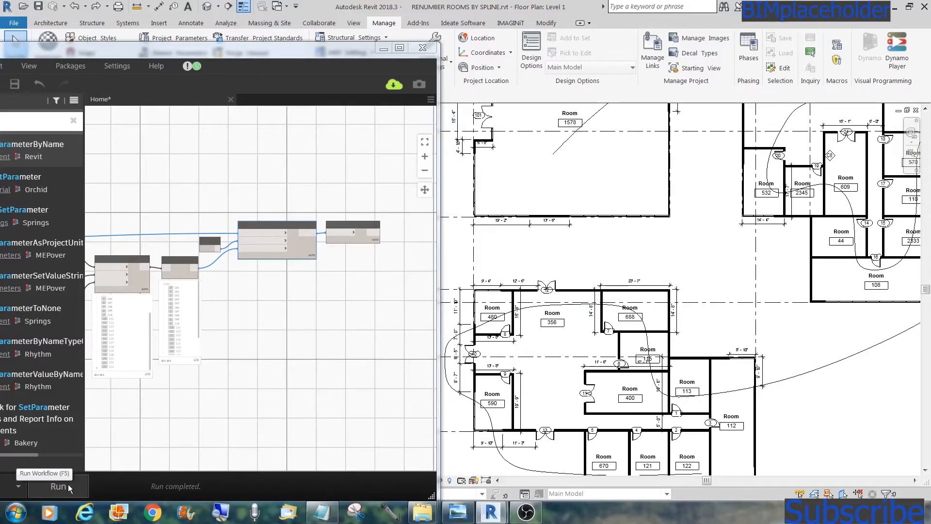
Run the renumbering graph beside the Revit Level 1 floor plan
click(58, 486)
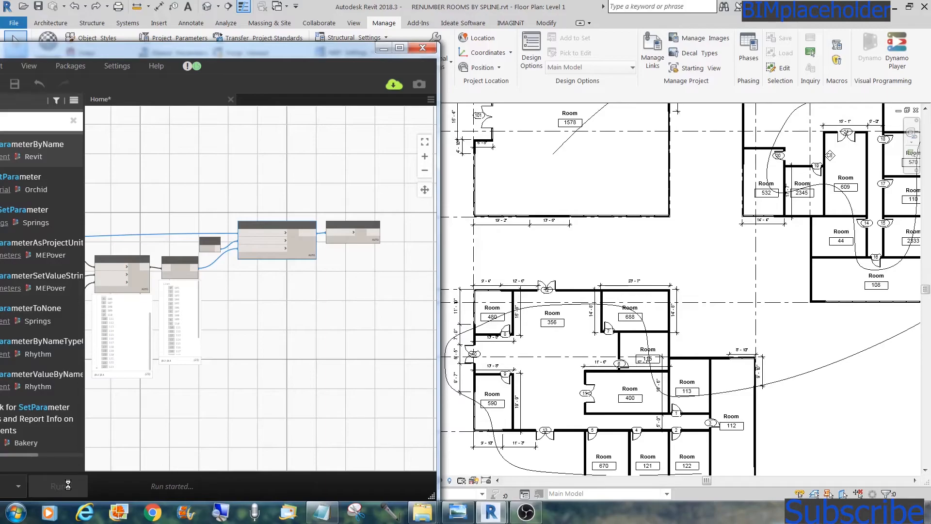
click(58, 486)
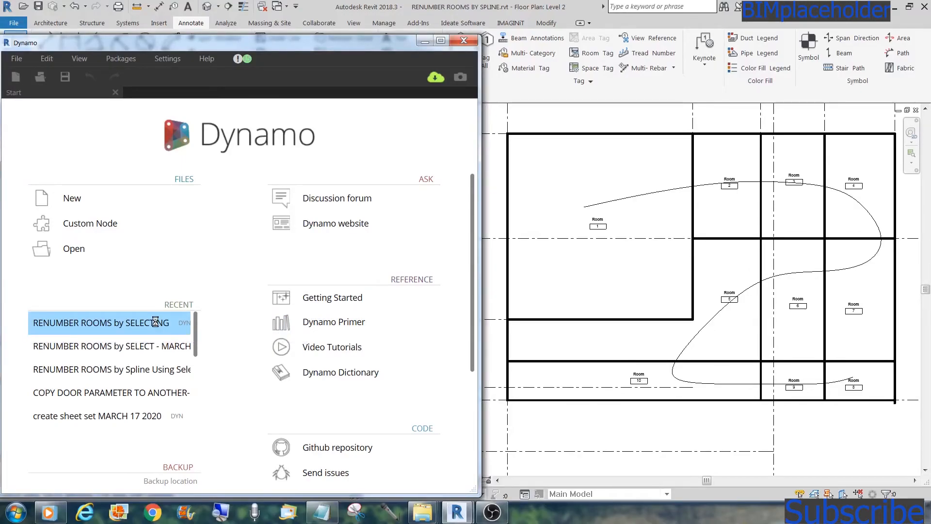
Reopen 'RENUMBER ROOMS by SELECTING', run it, and pick the Level 2 rooms via Change
click(100, 323)
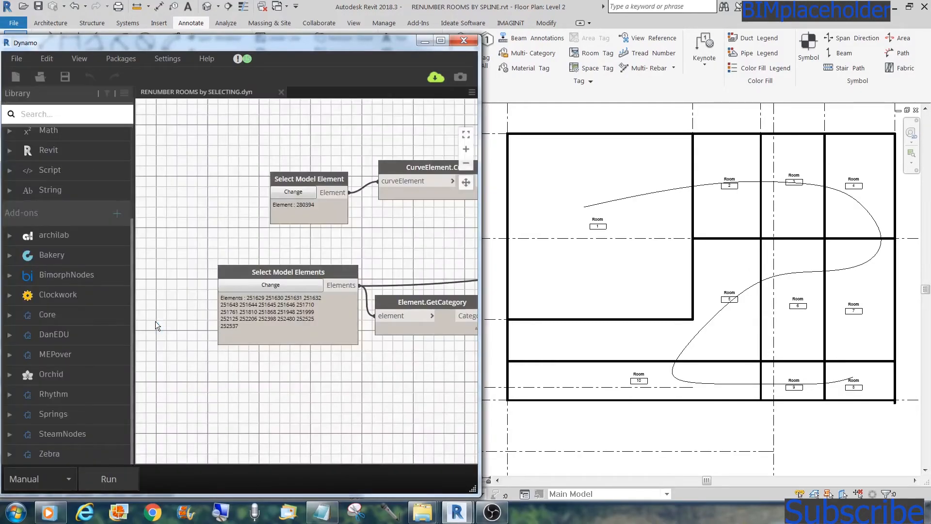
mouse_move(316, 247)
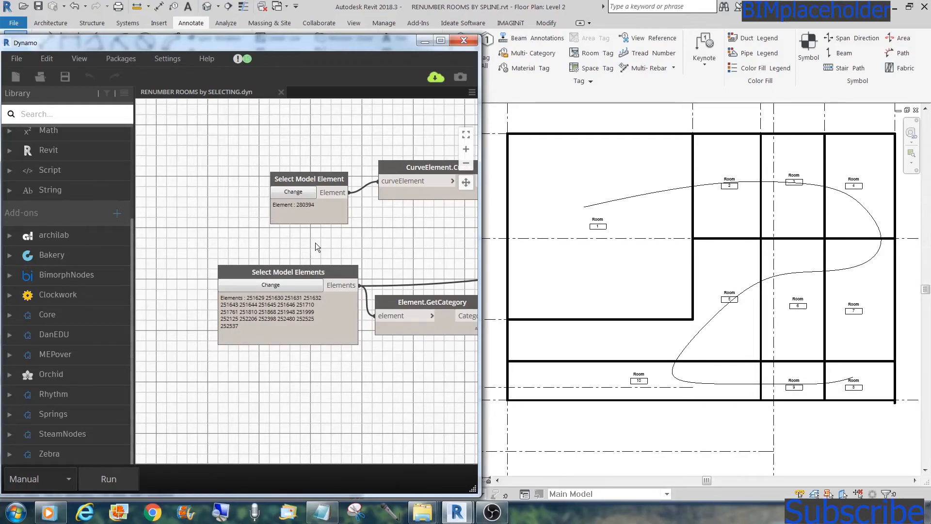
click(309, 179)
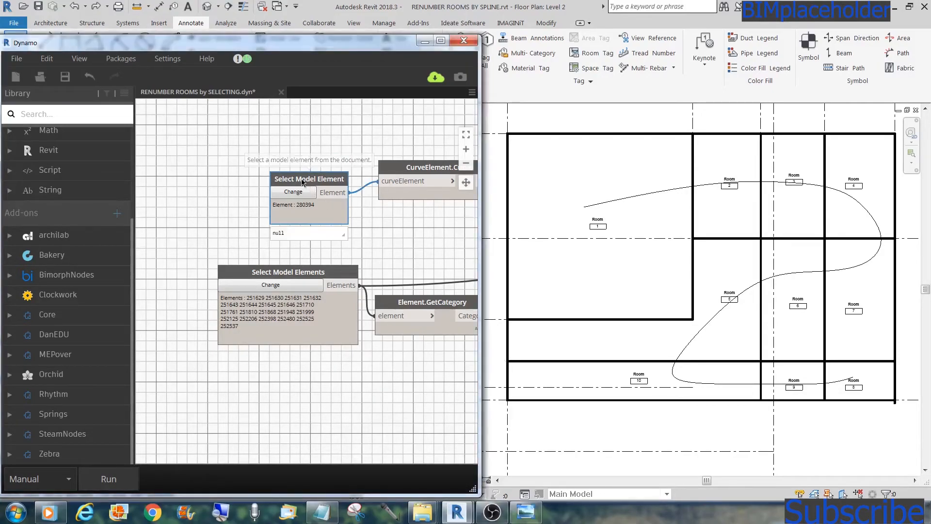
right_click(309, 190)
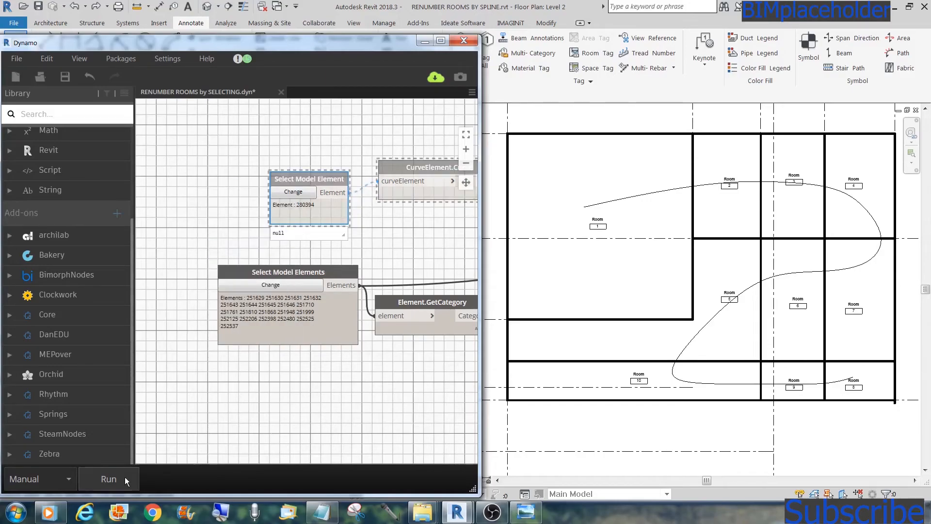
click(108, 479)
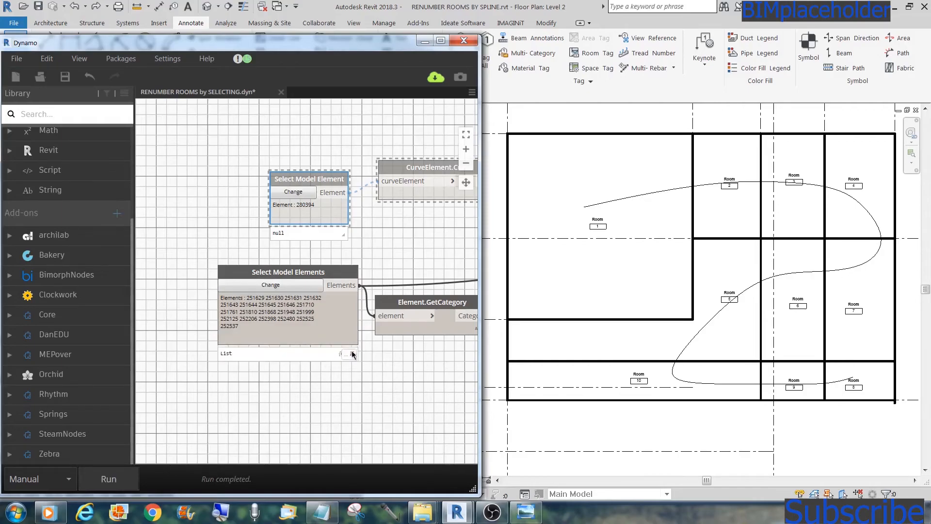
click(349, 354)
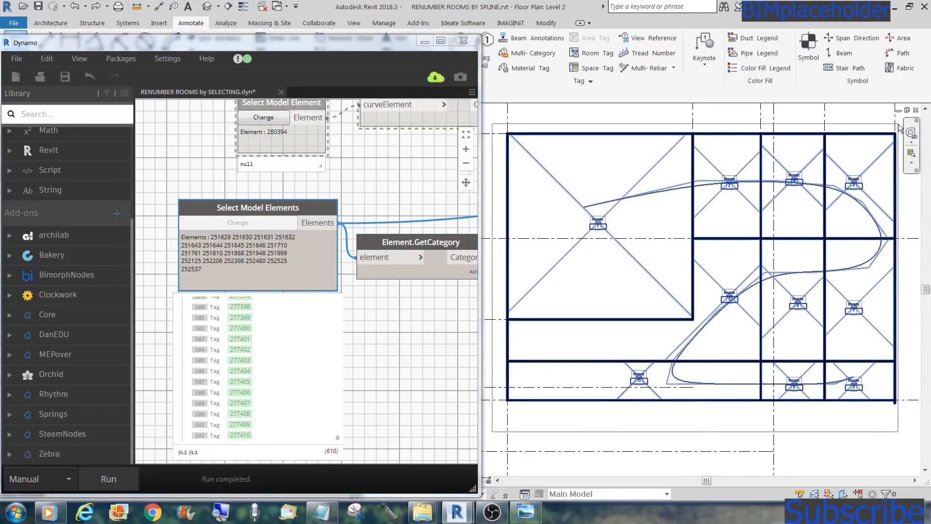
click(238, 222)
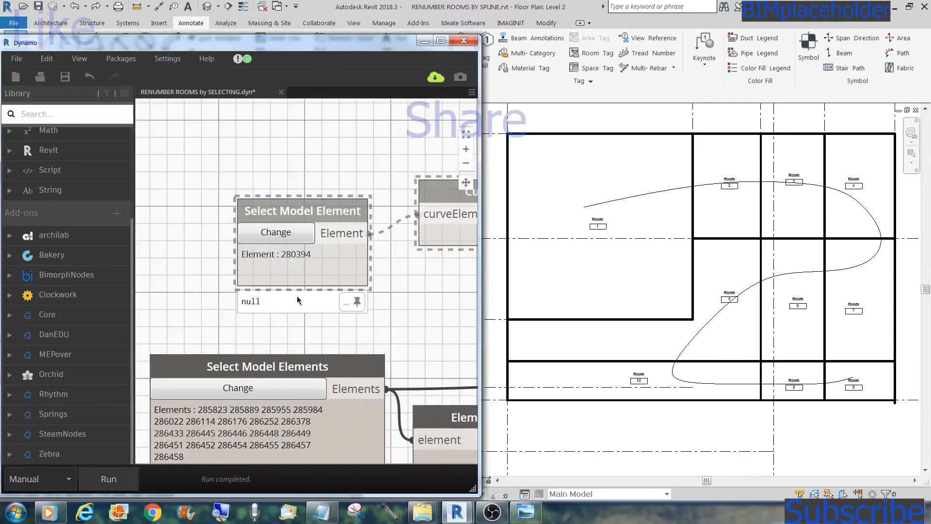
Repick the Level 2 spline as the Dynamo path, renumbering Level 2 rooms 201–210
right_click(302, 210)
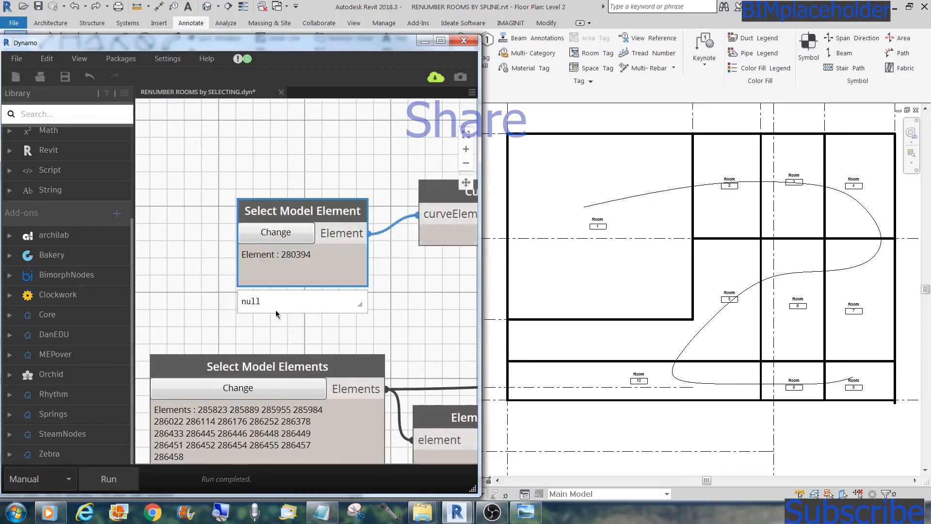
click(276, 233)
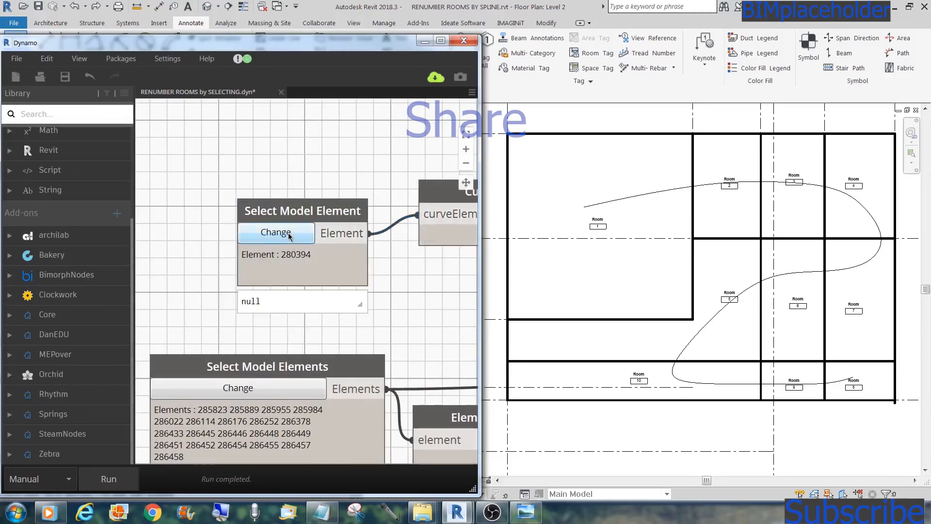
click(276, 233)
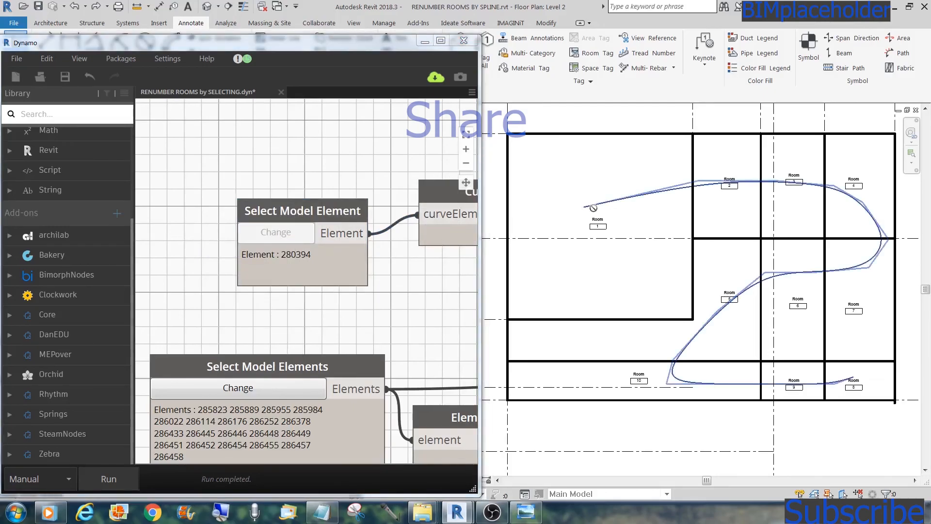
click(275, 232)
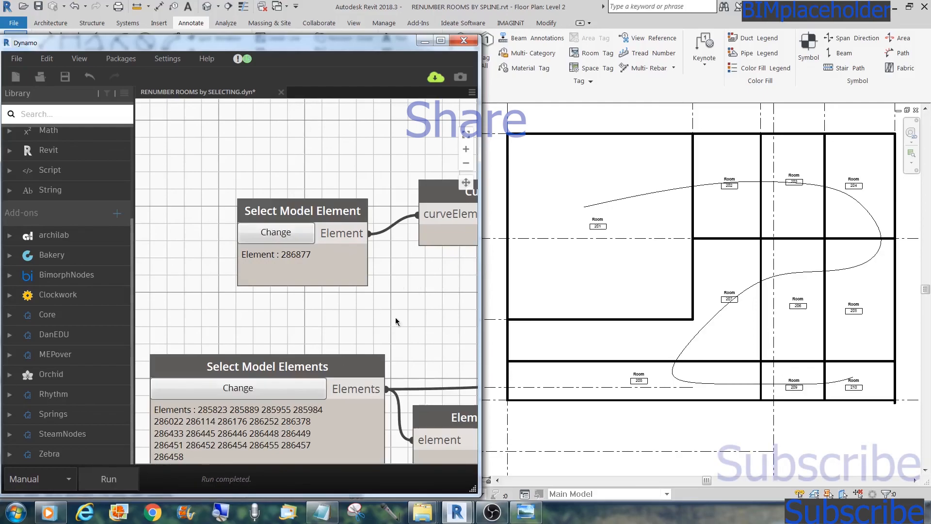
mouse_move(601, 235)
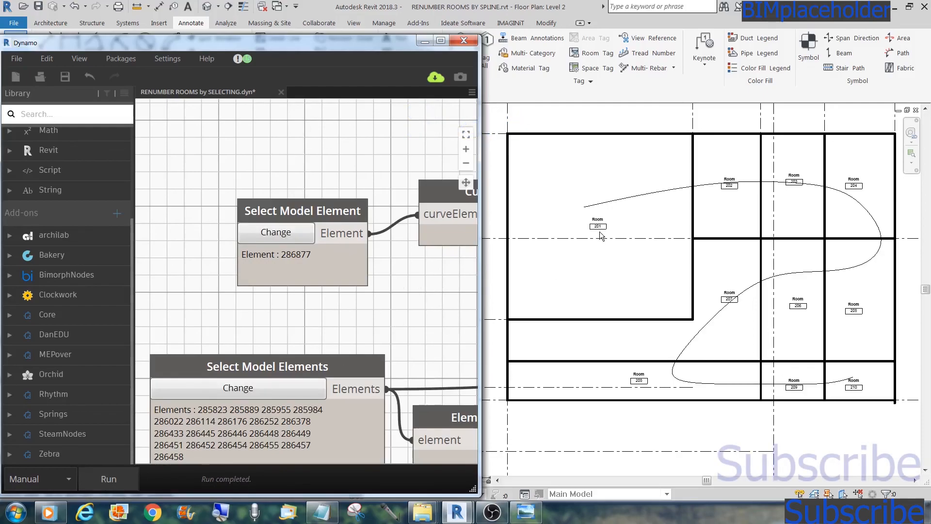